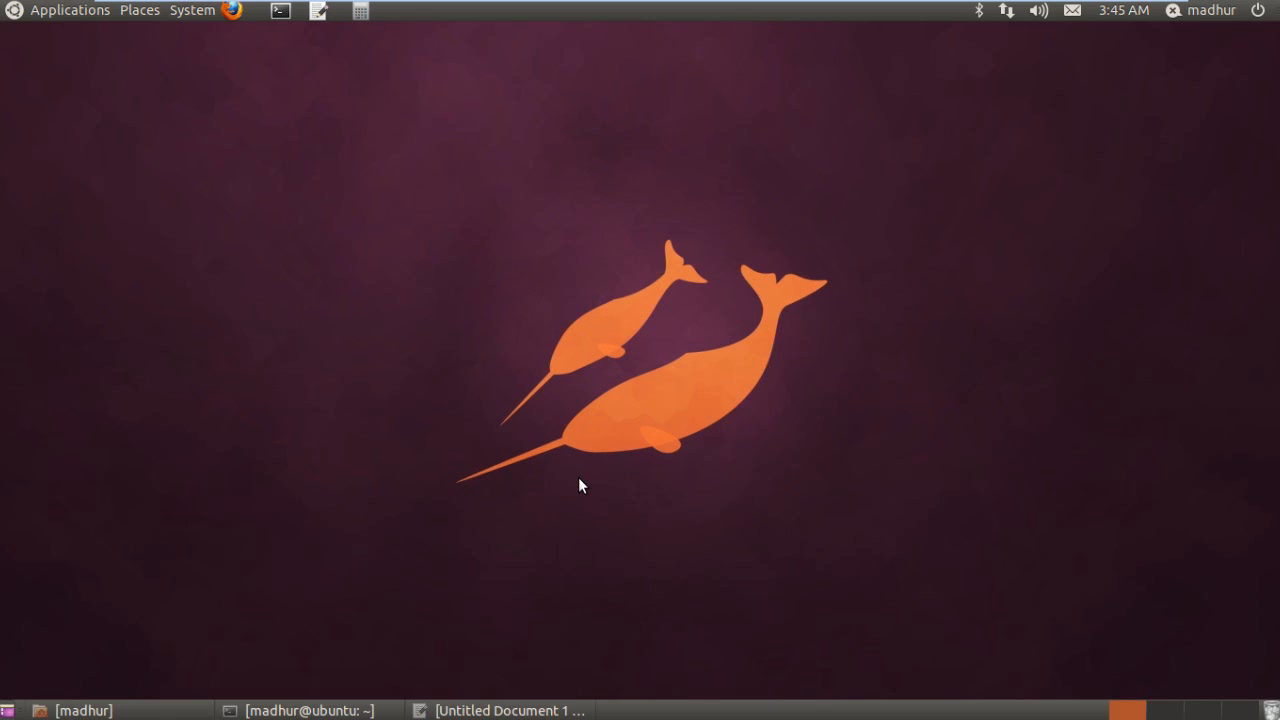
mouse_move(332, 660)
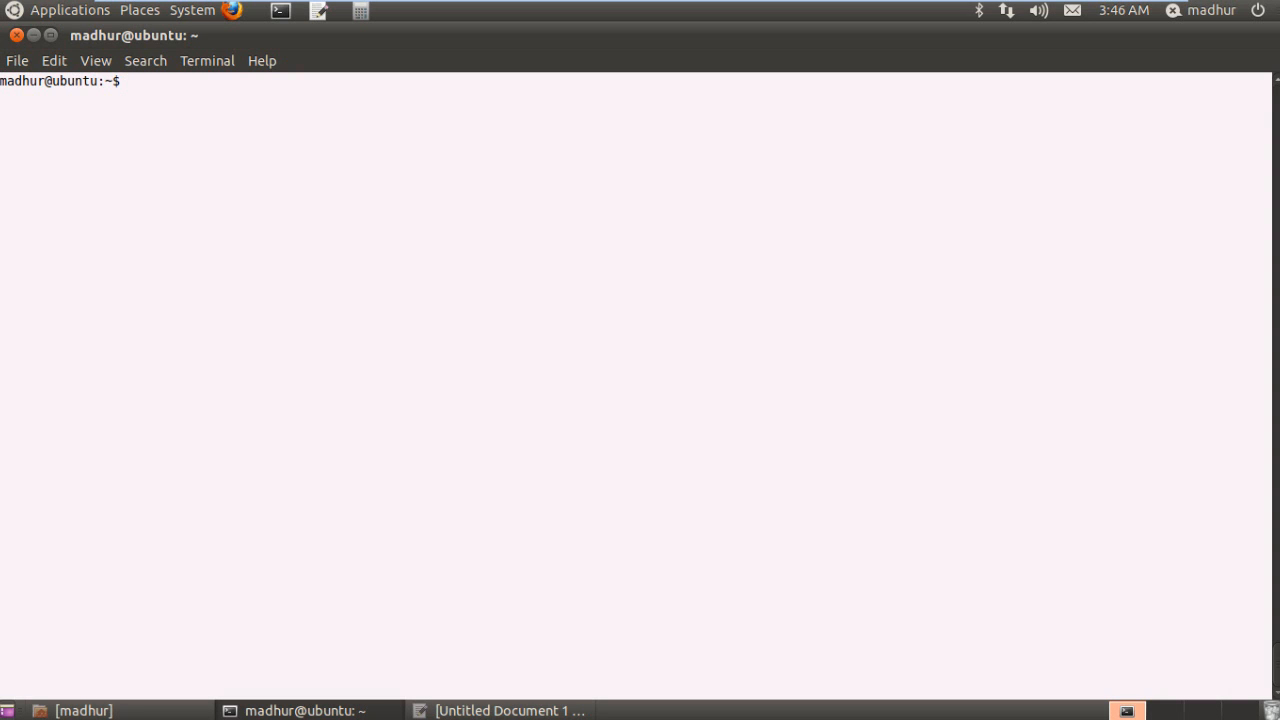
Assign a=25 at the prompt and echo $a so 25 is printed
type("a")
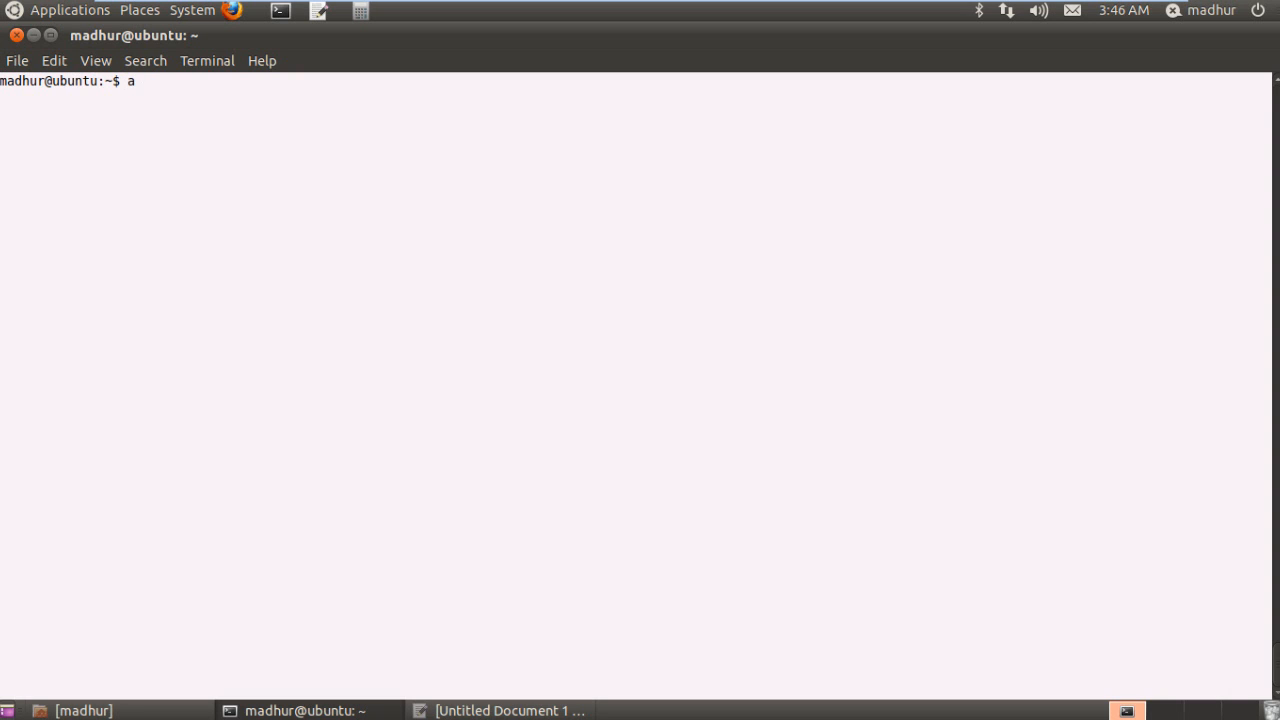
type("=")
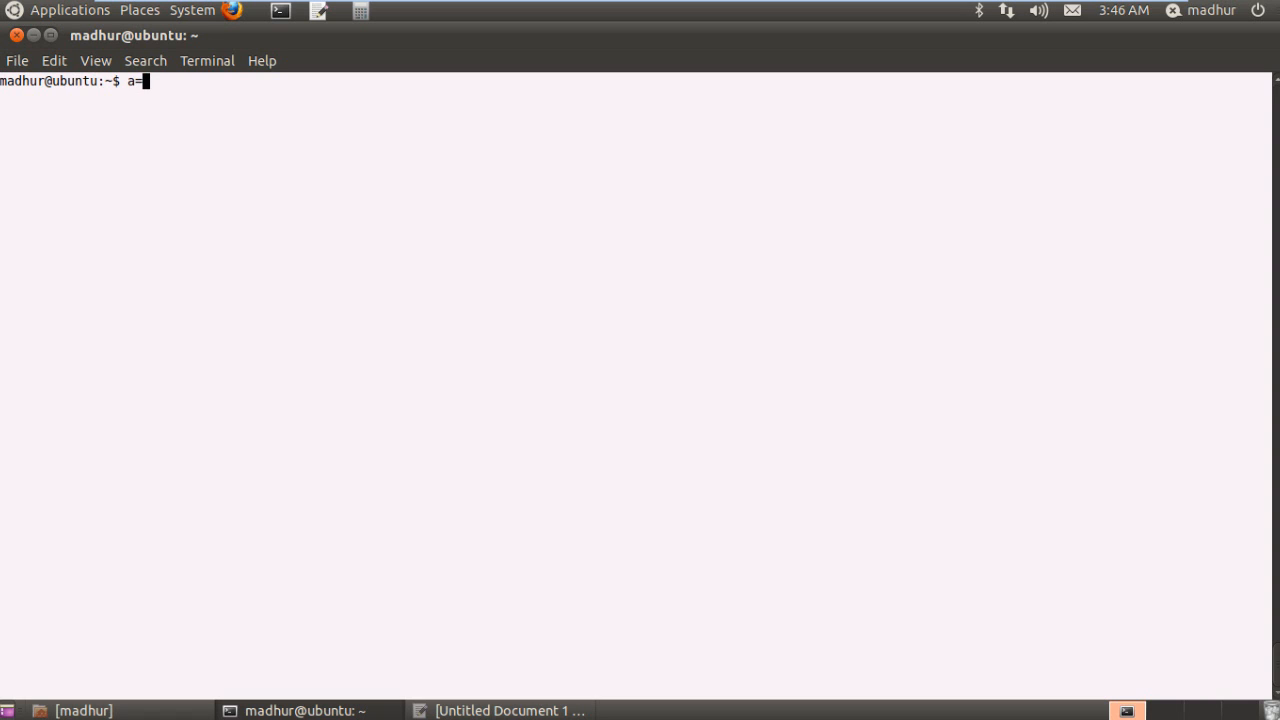
type("25")
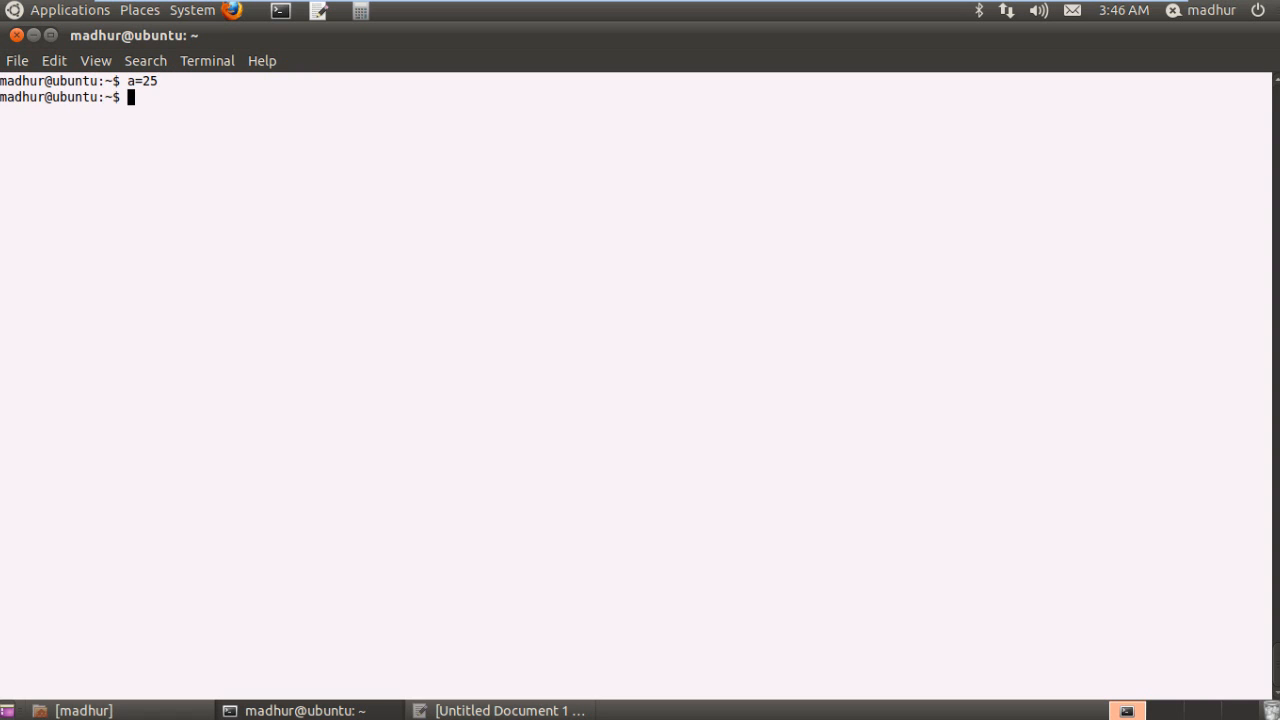
type("echo")
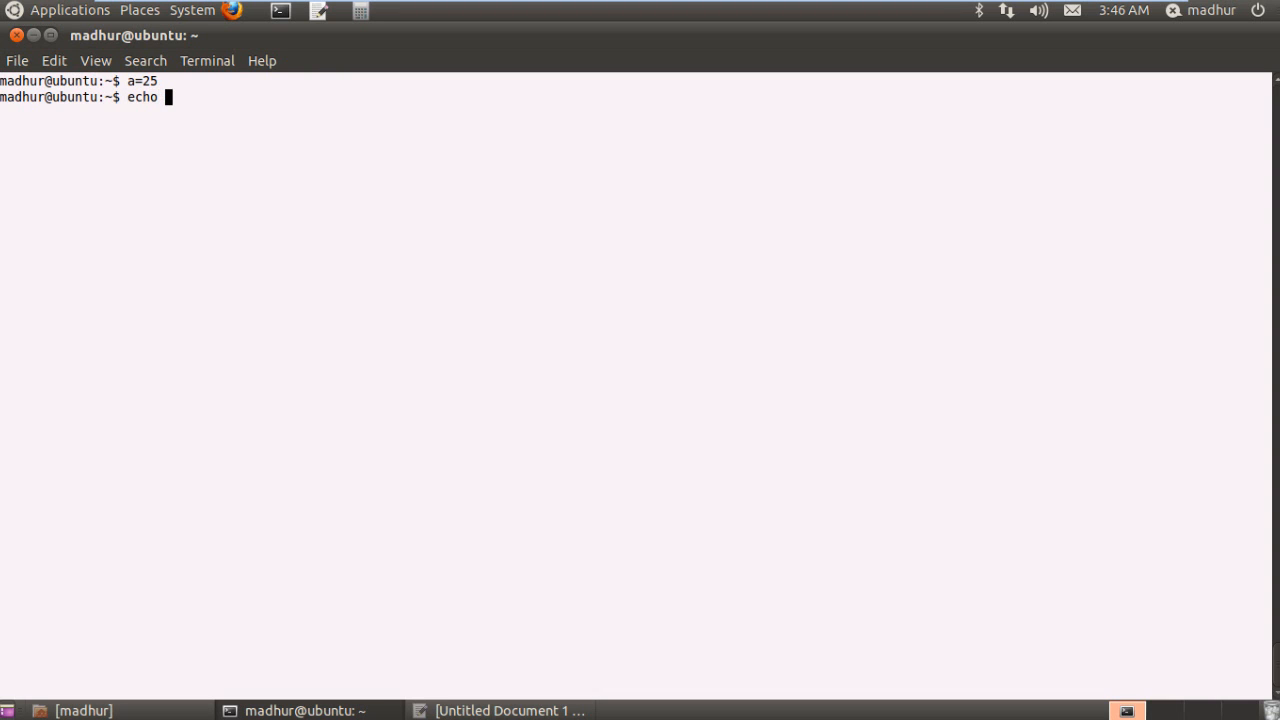
type("$")
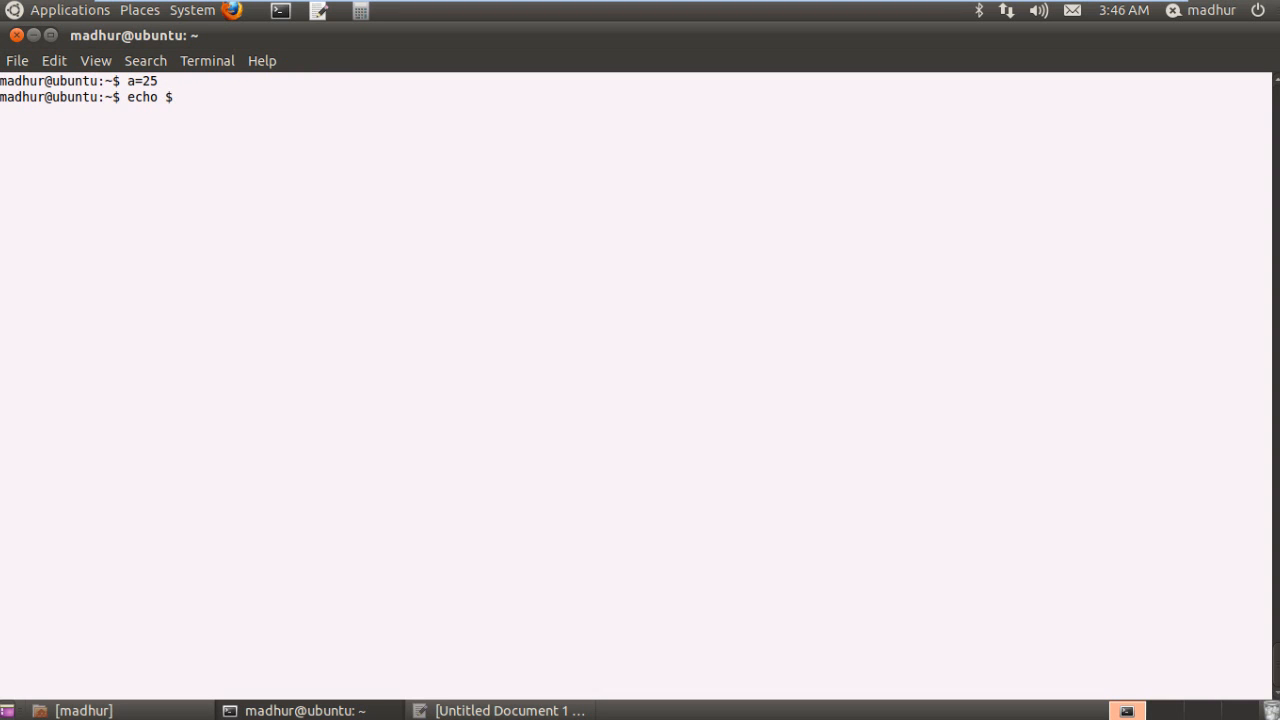
type("a")
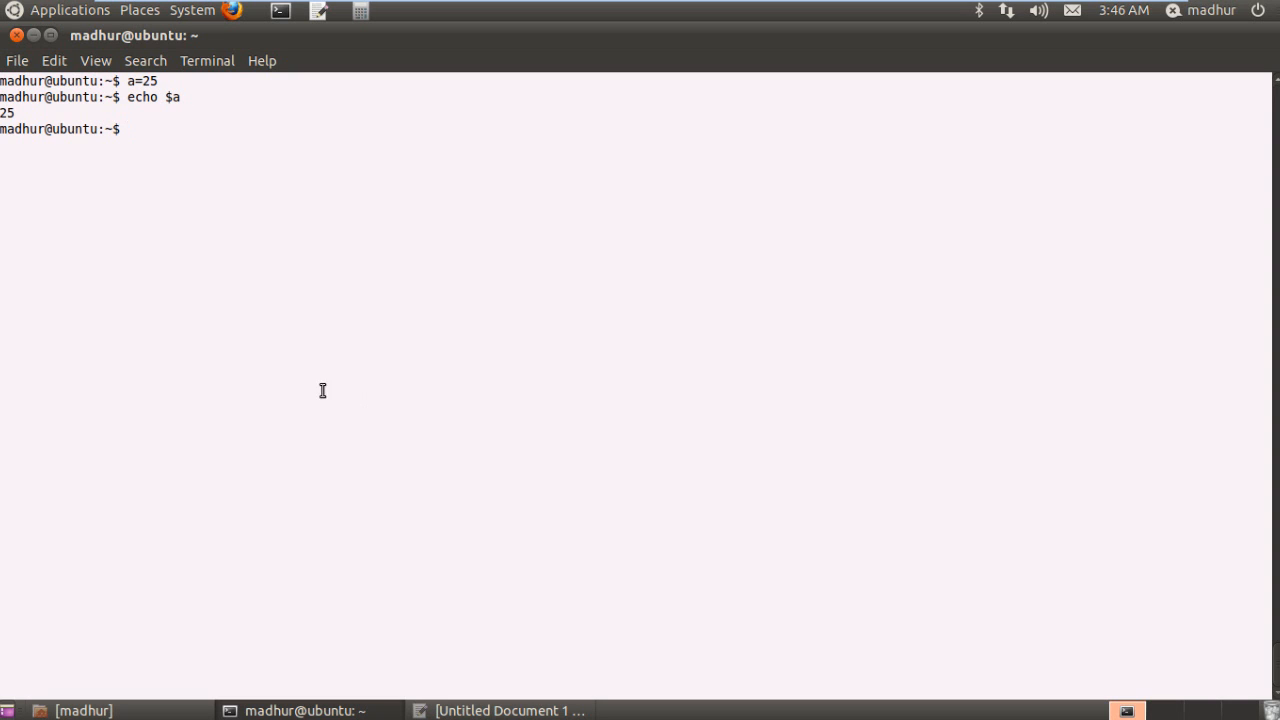
mouse_move(28, 116)
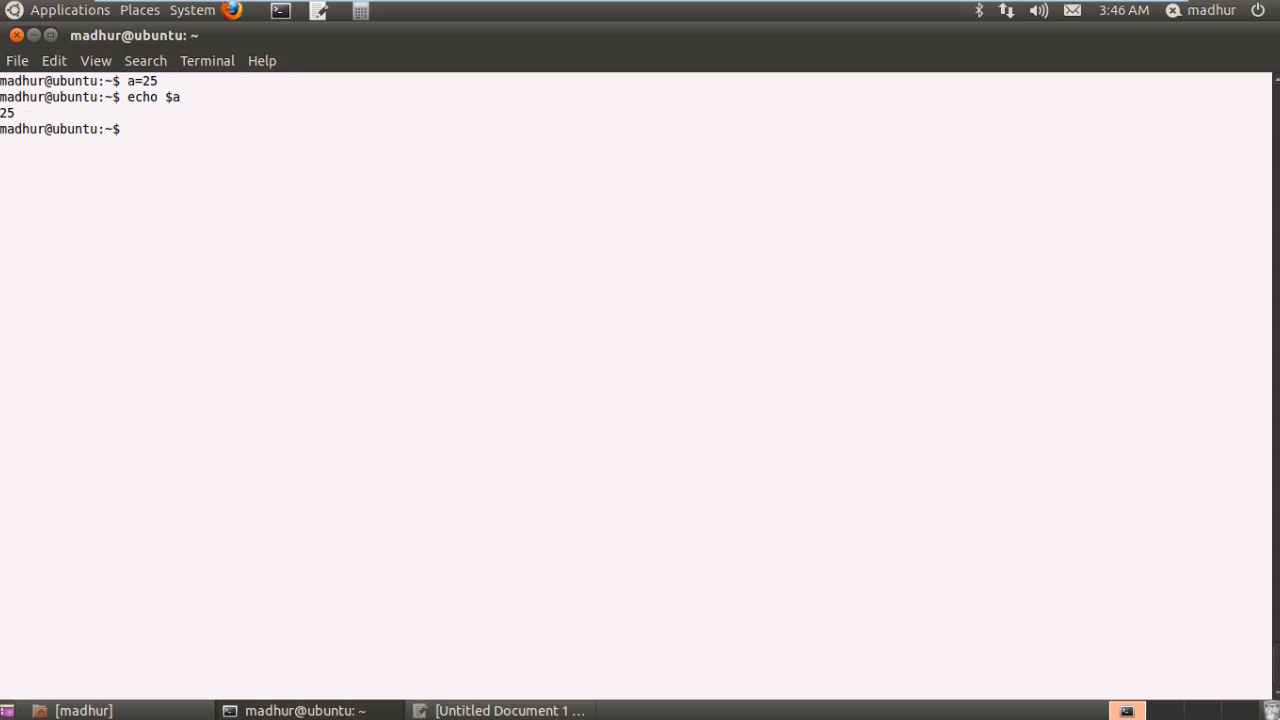
Reassign a="Hey, what's up", echo $a to print it, then clear the screen
type("a=")
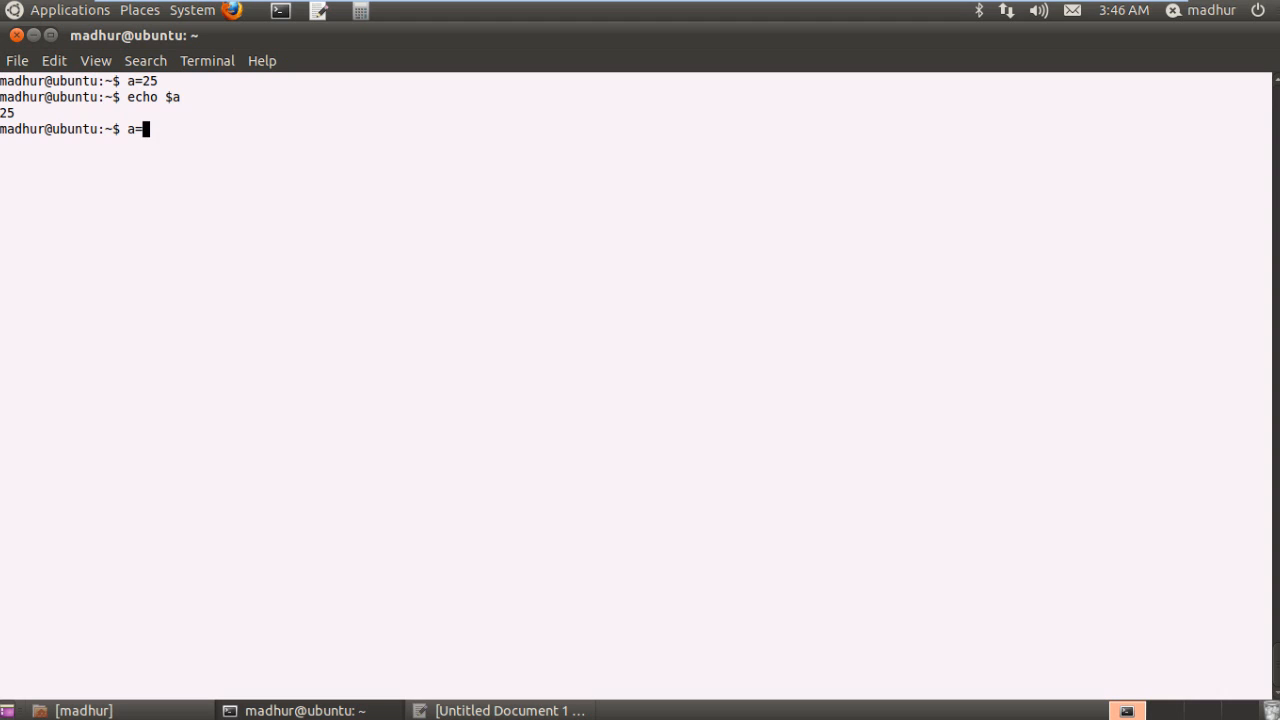
type("\"He")
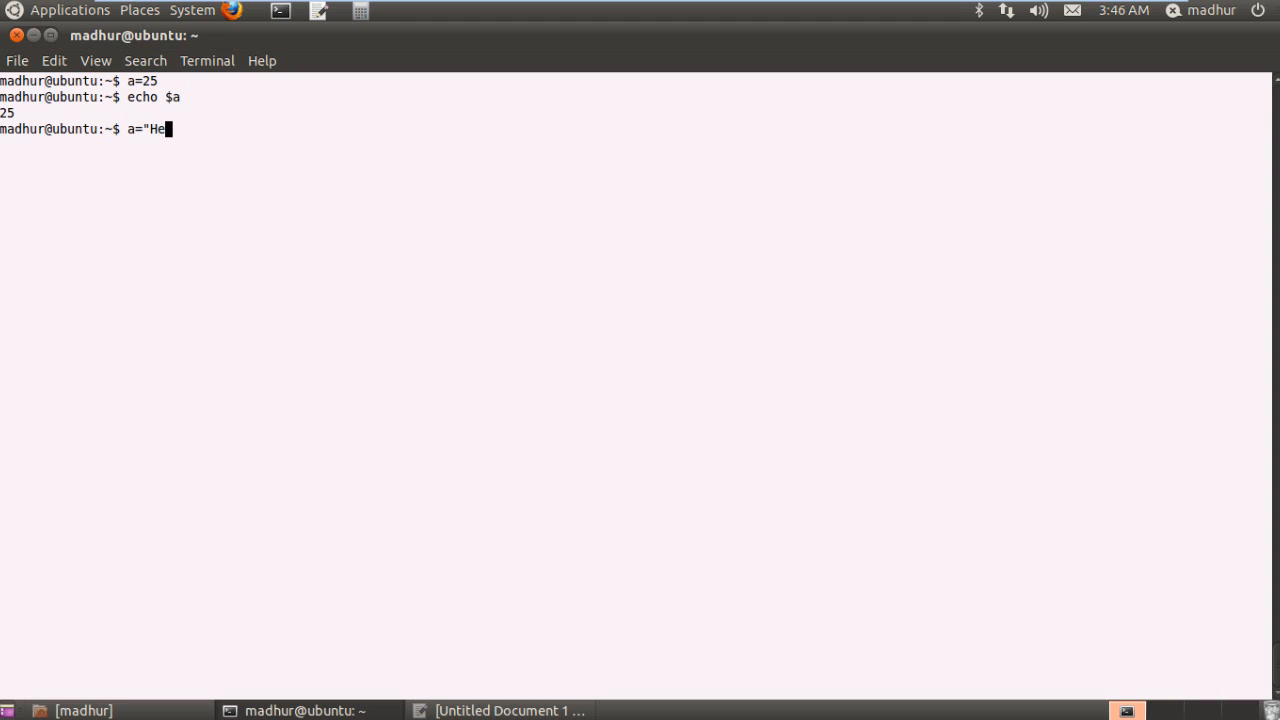
type("y, what")
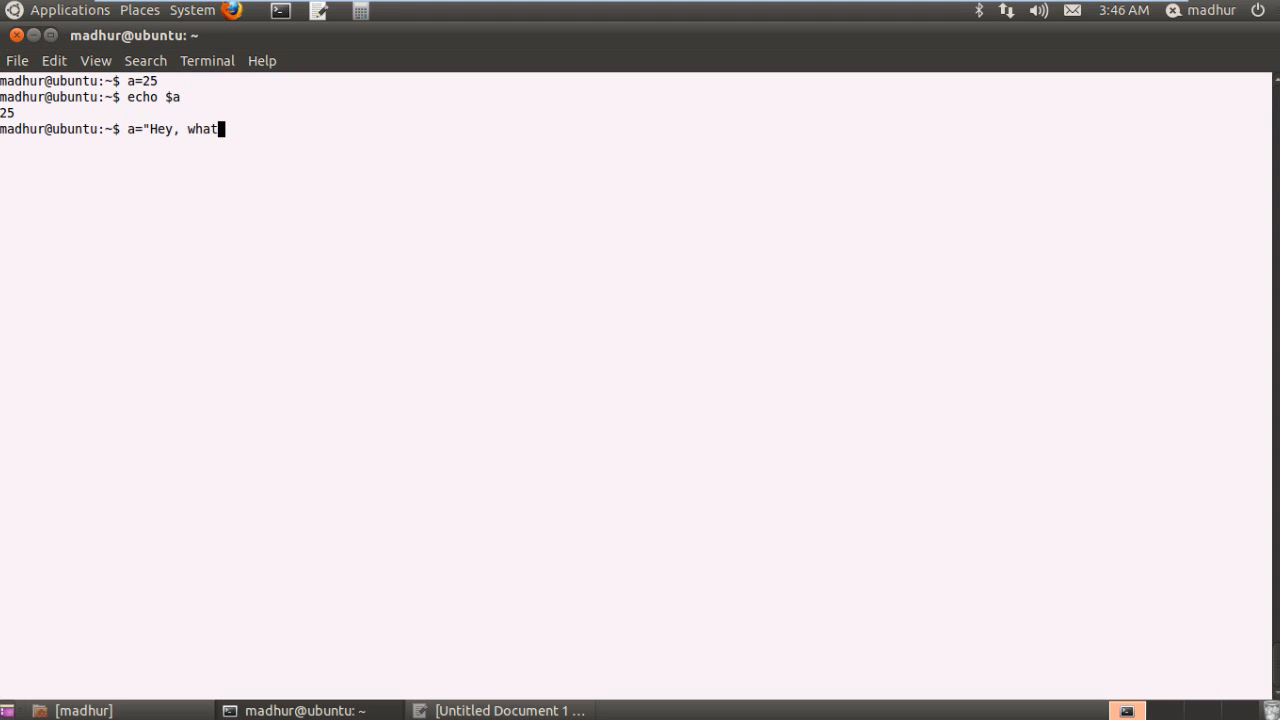
type("'s up\"")
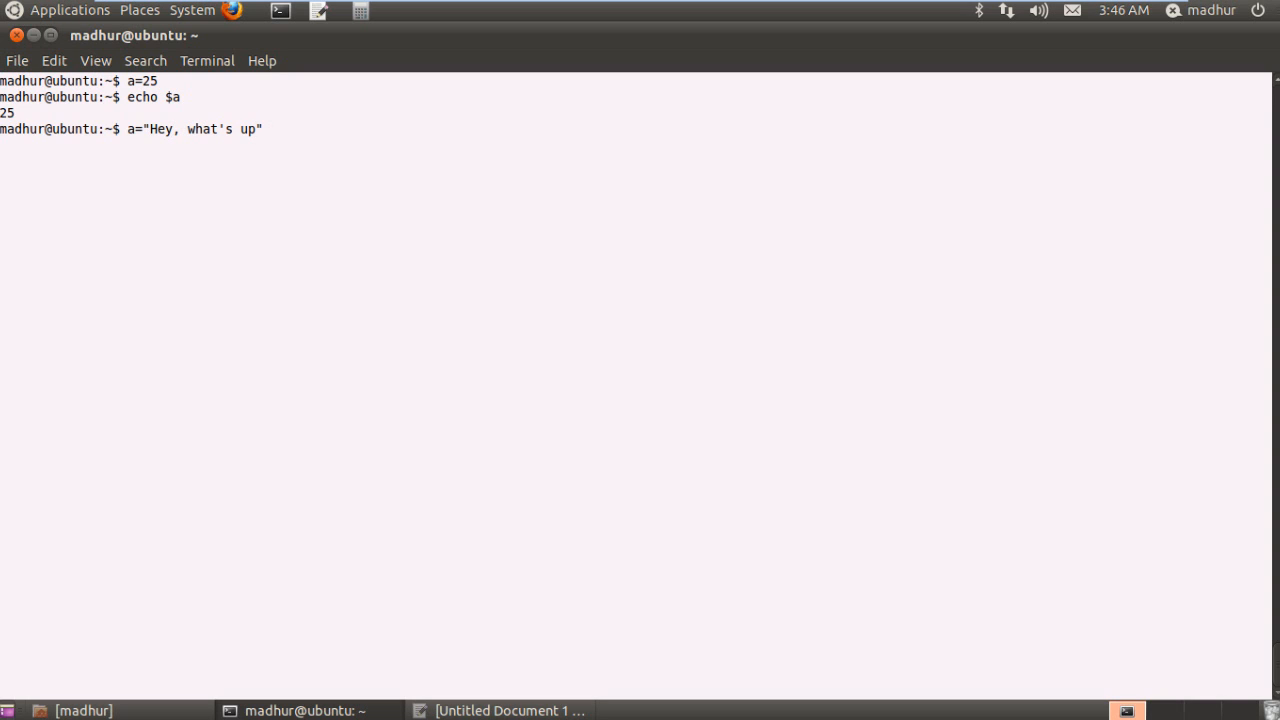
type("ech")
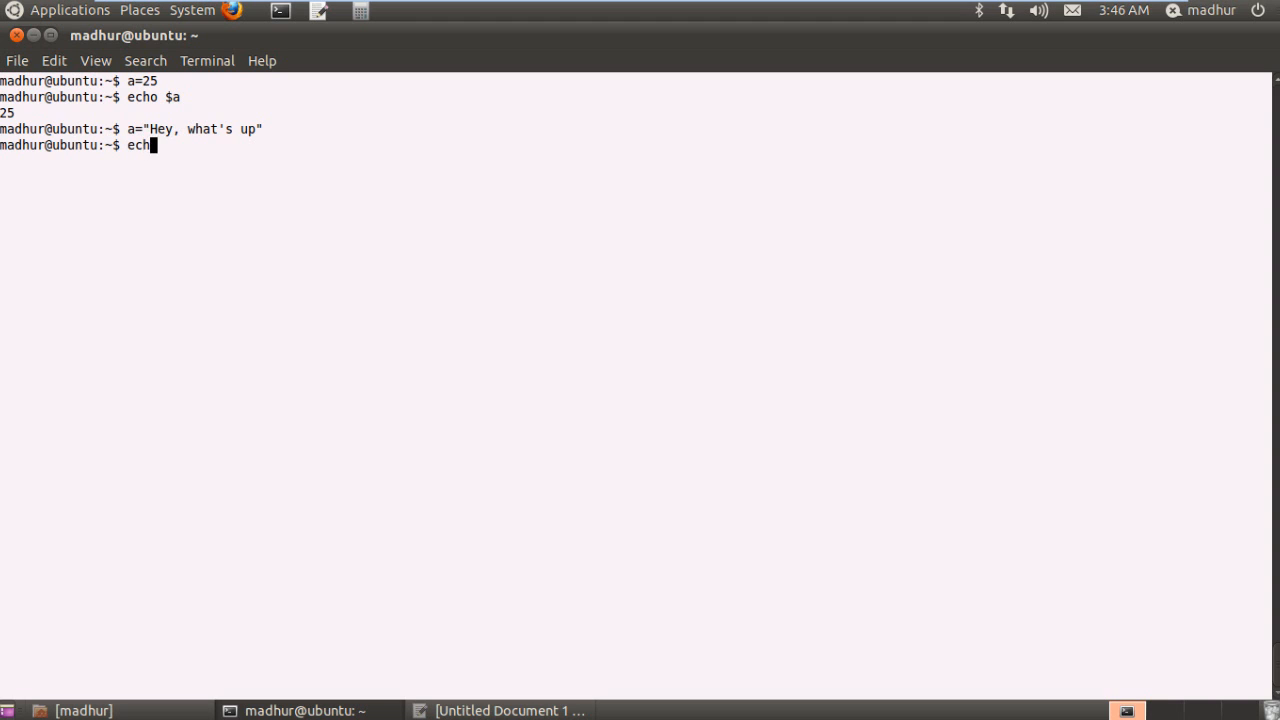
type("o $a")
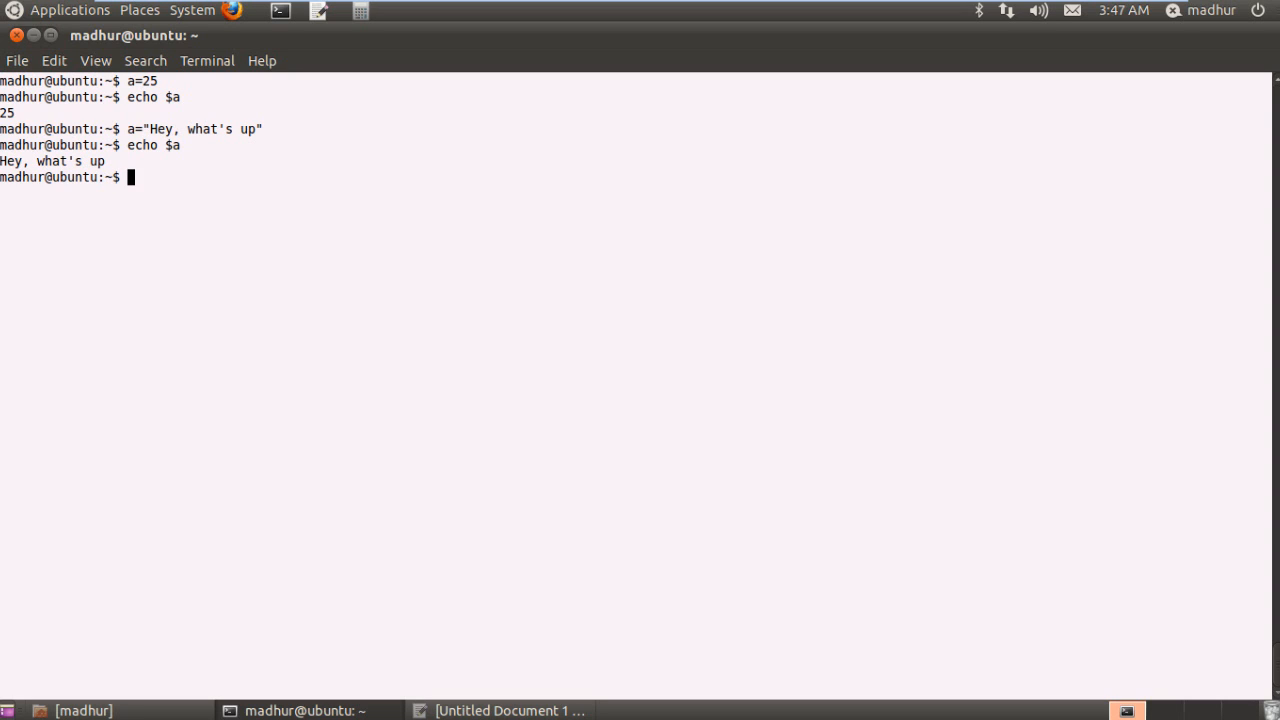
type("clear")
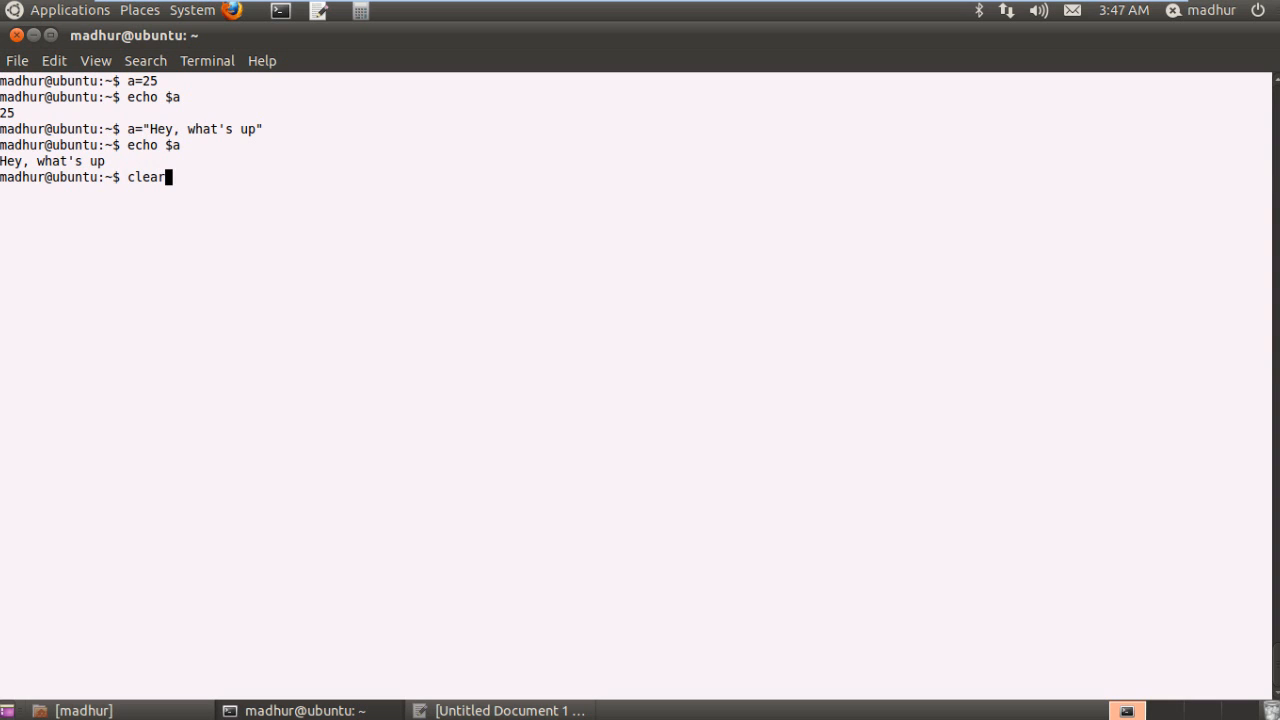
Clear the terminal and begin the untitled gedit script with a # character
key("Return")
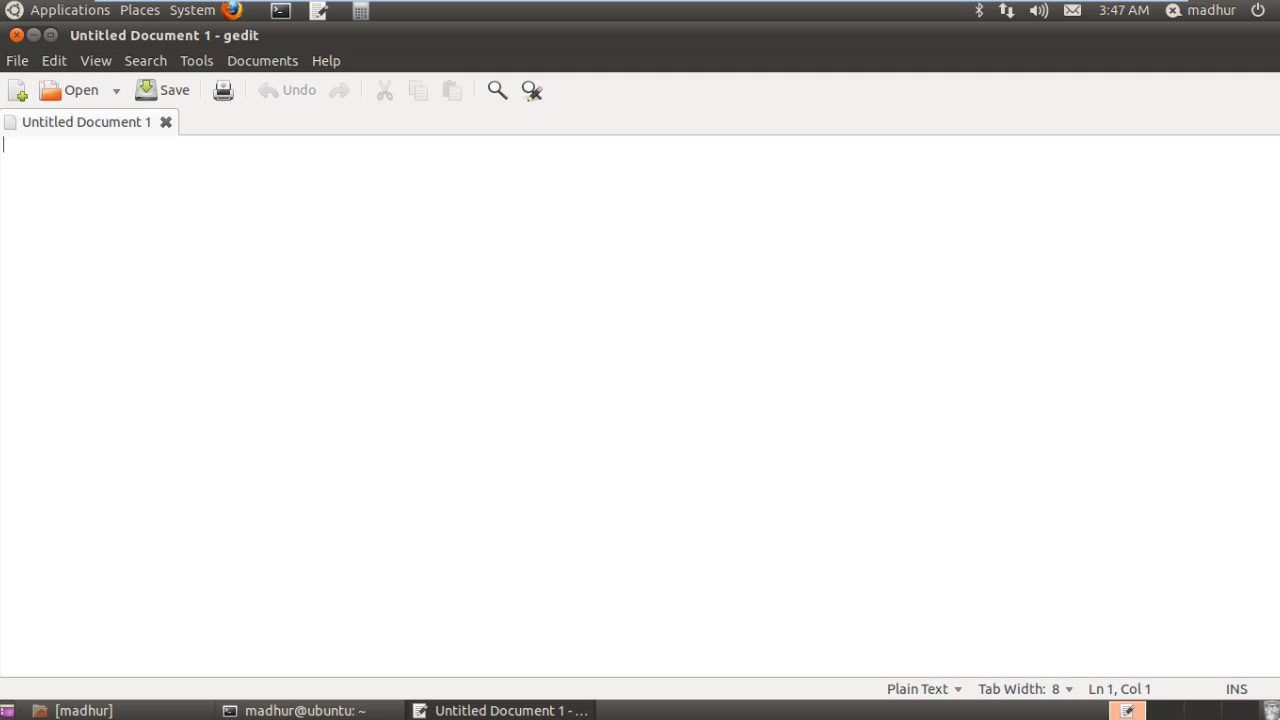
type("#")
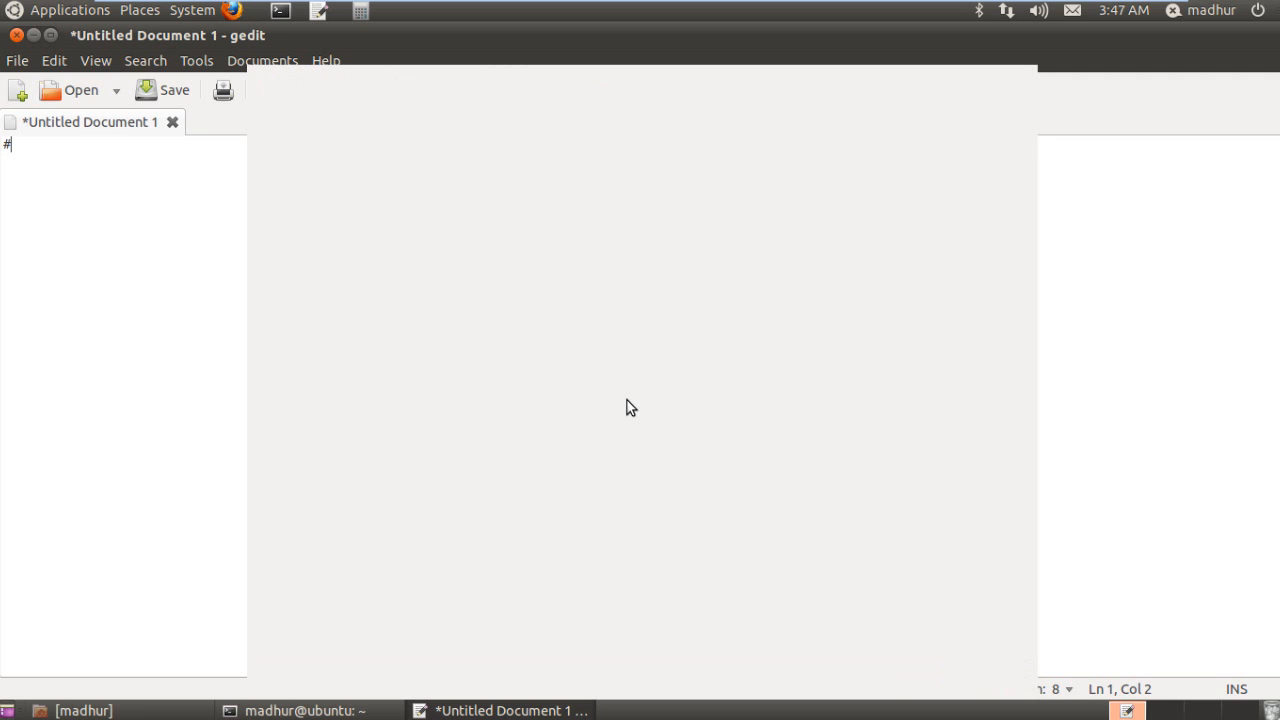
Save the new document as ss4.sh in the home folder and return to editing
left_click(174, 90)
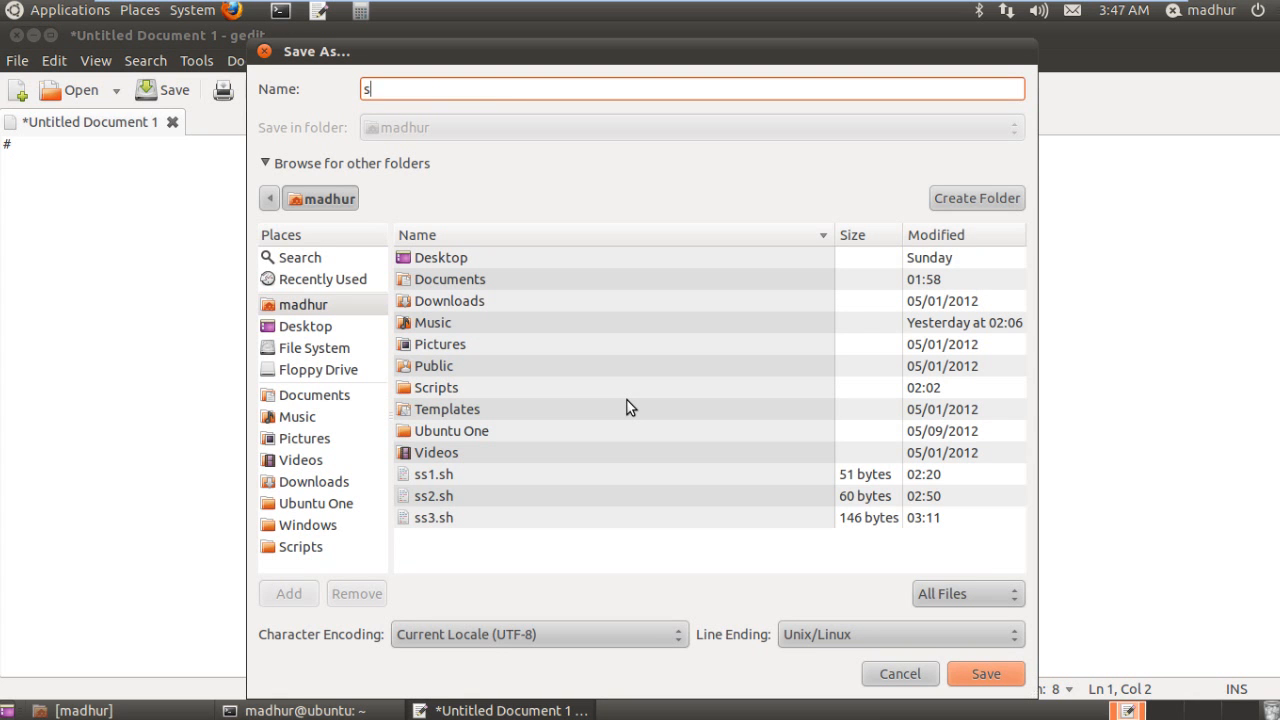
type("s4.sh")
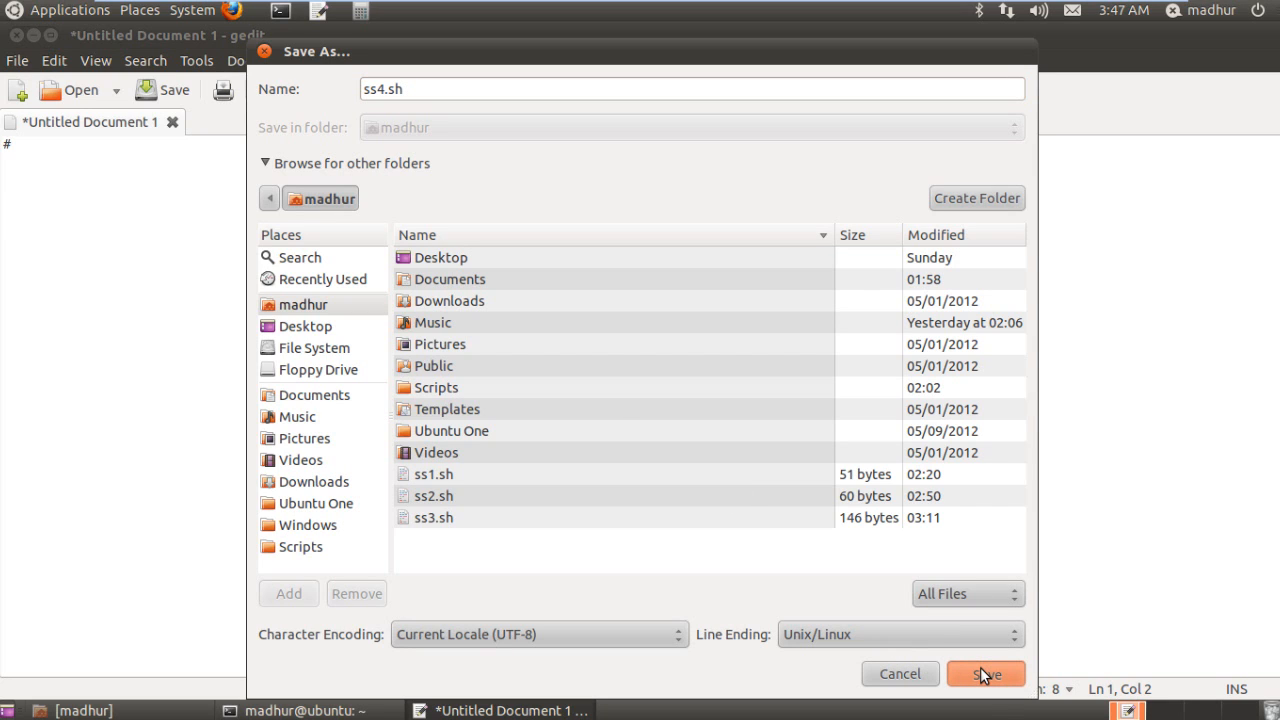
left_click(984, 672)
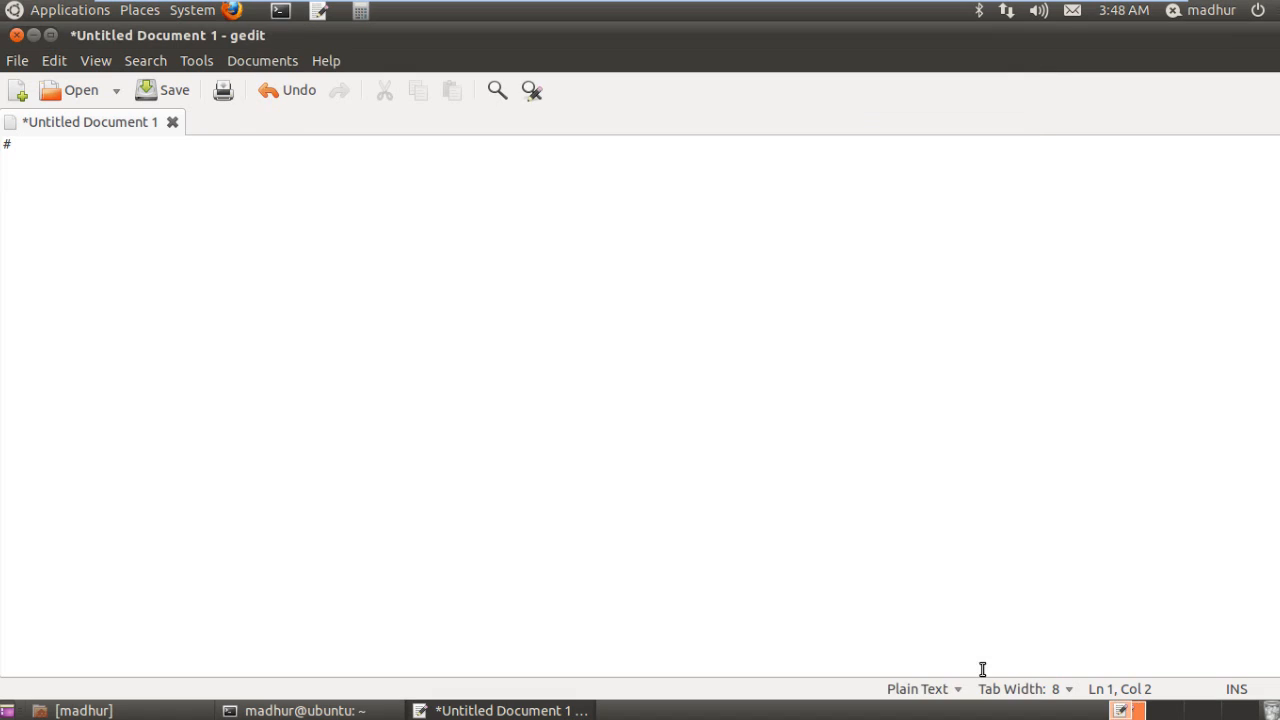
left_click(162, 90)
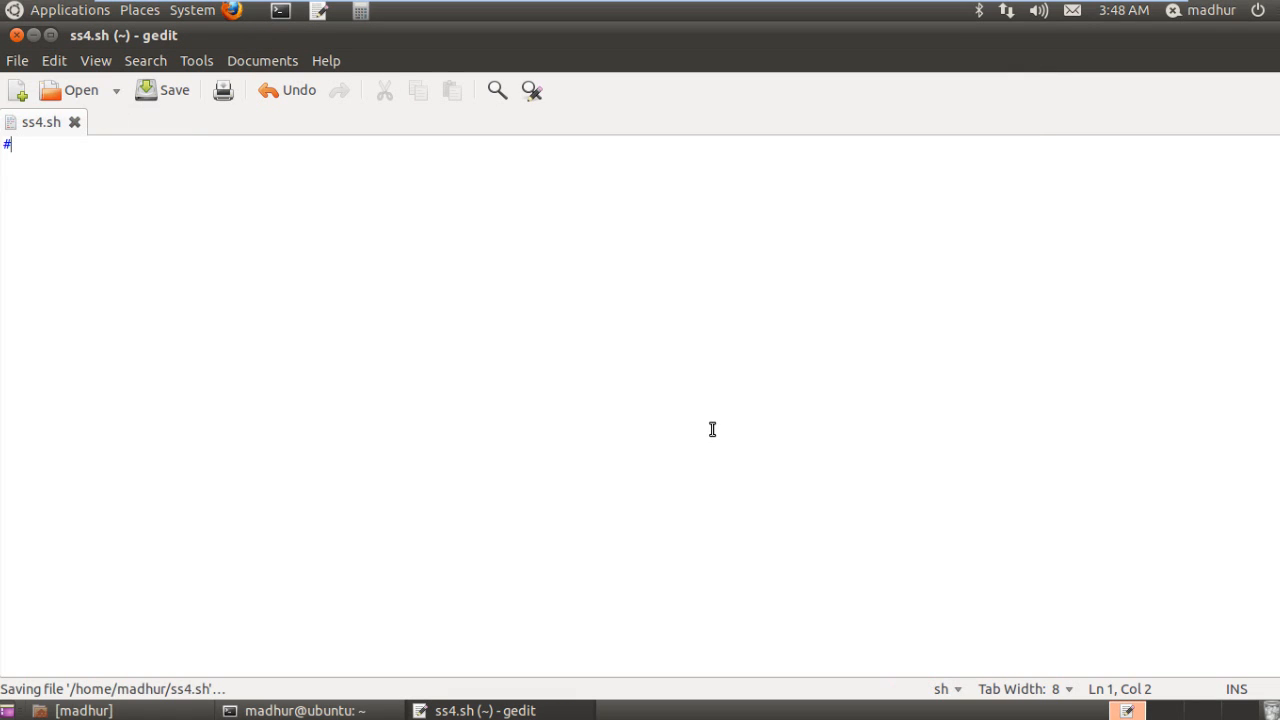
Write the comment 'This takes a file name as an argument and renames it.' and start line 2 with mv
type("This file t")
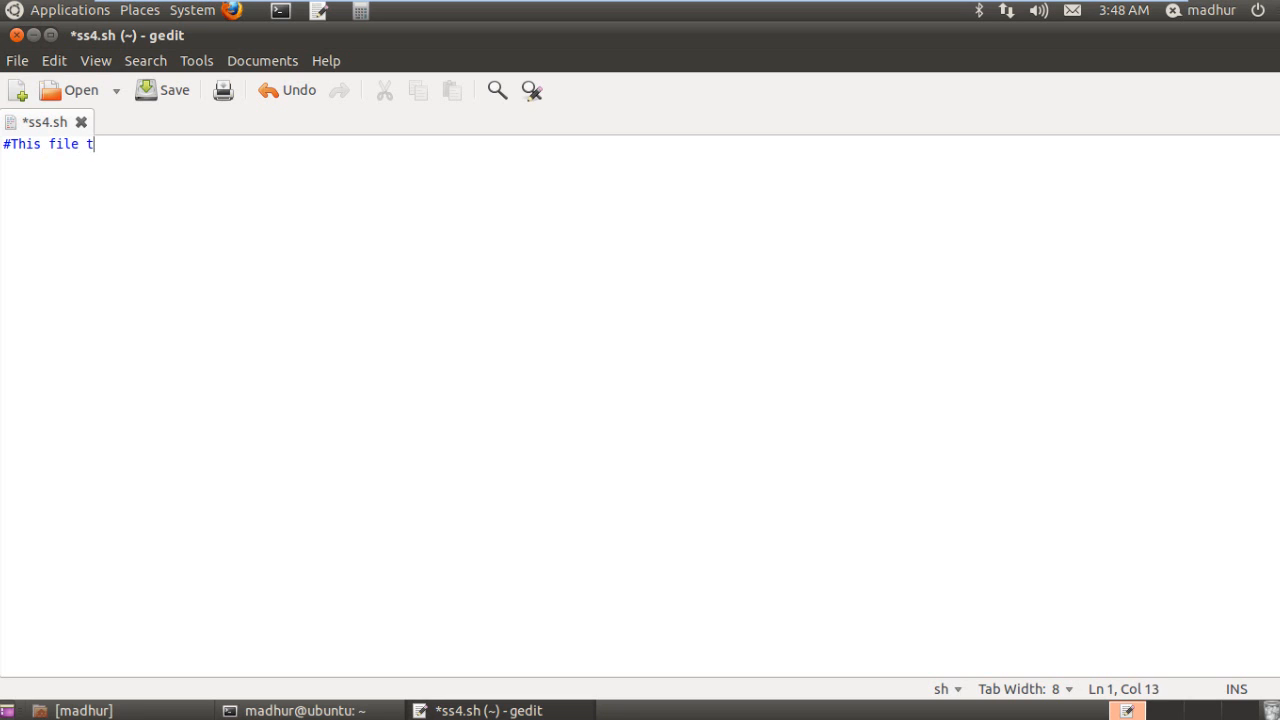
type("akes a")
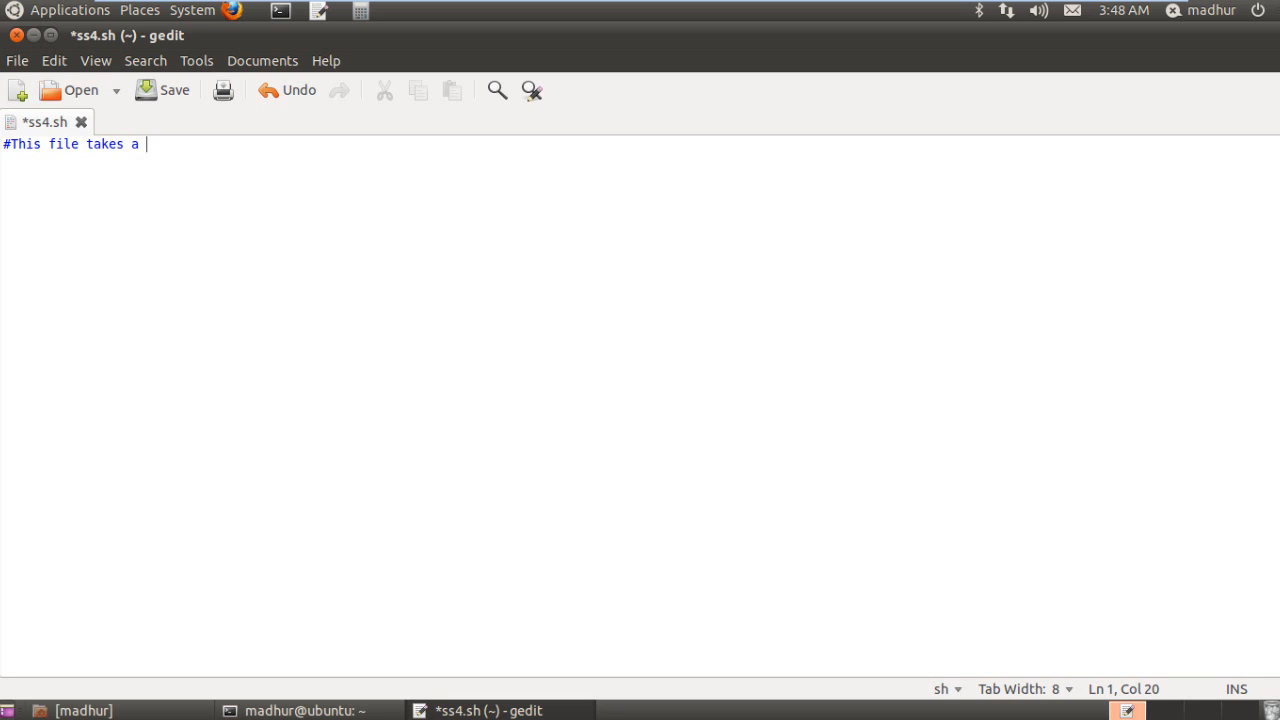
type("file")
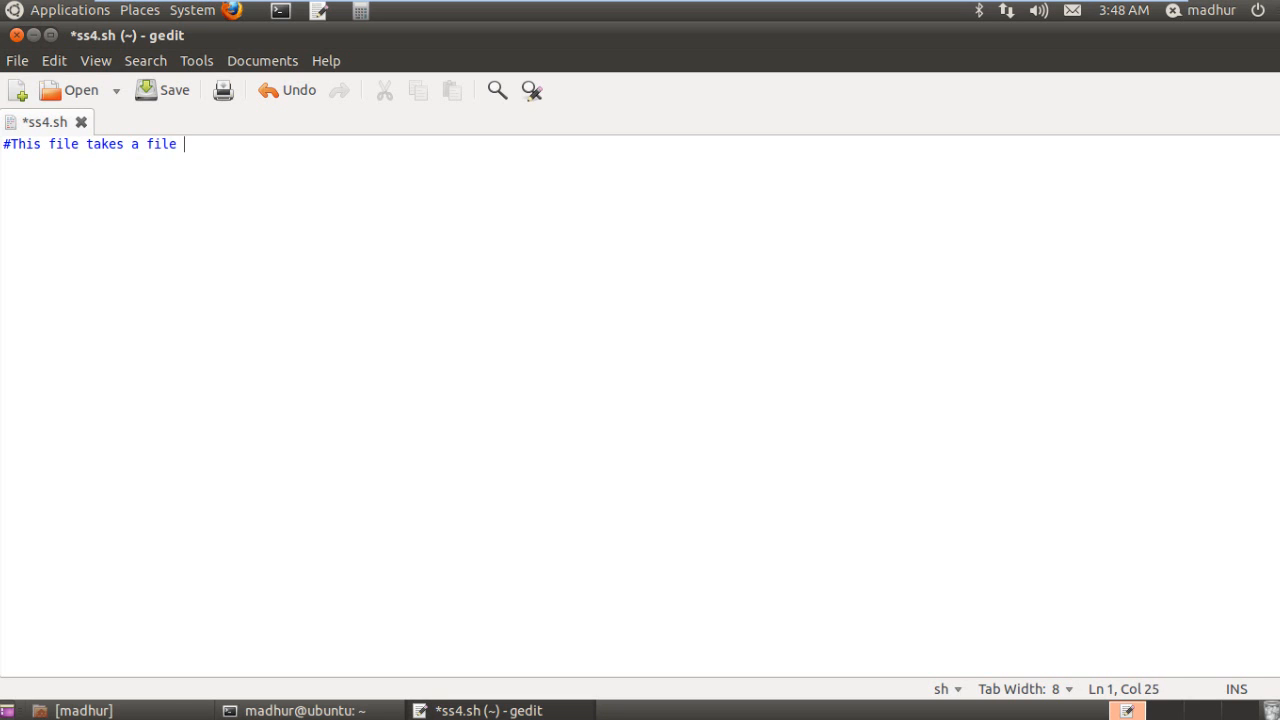
type("name as an")
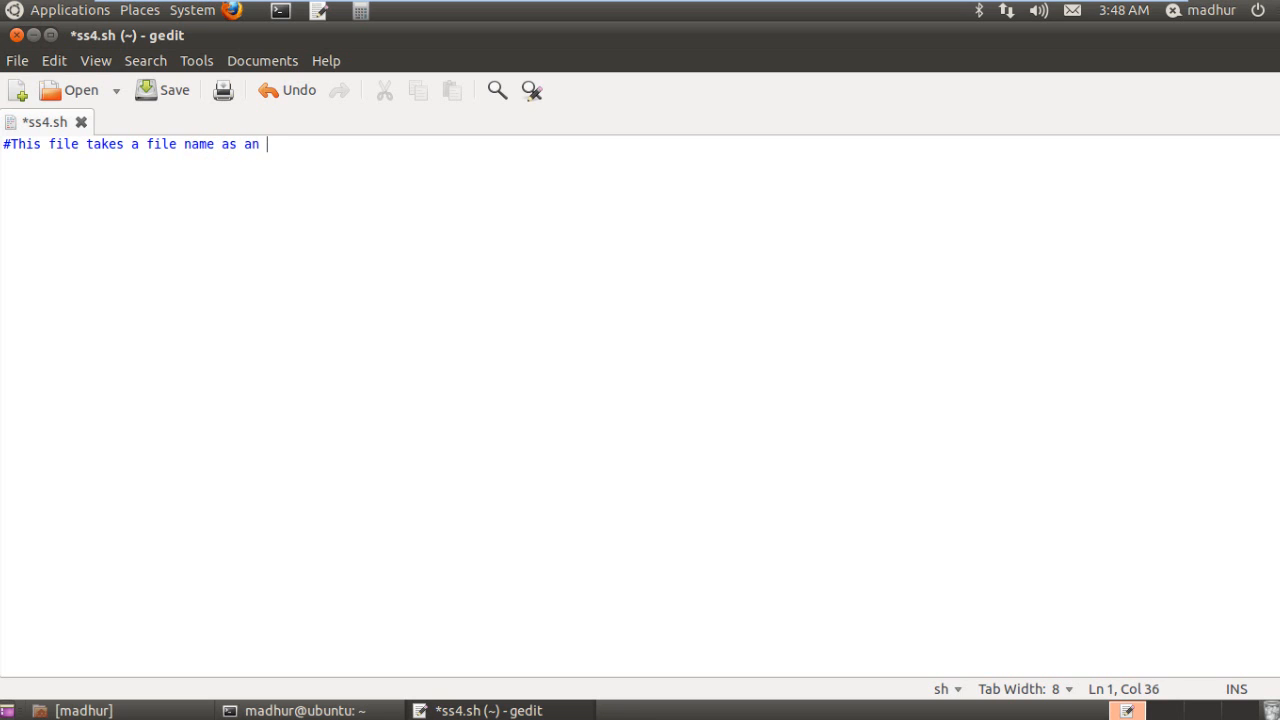
type("argument")
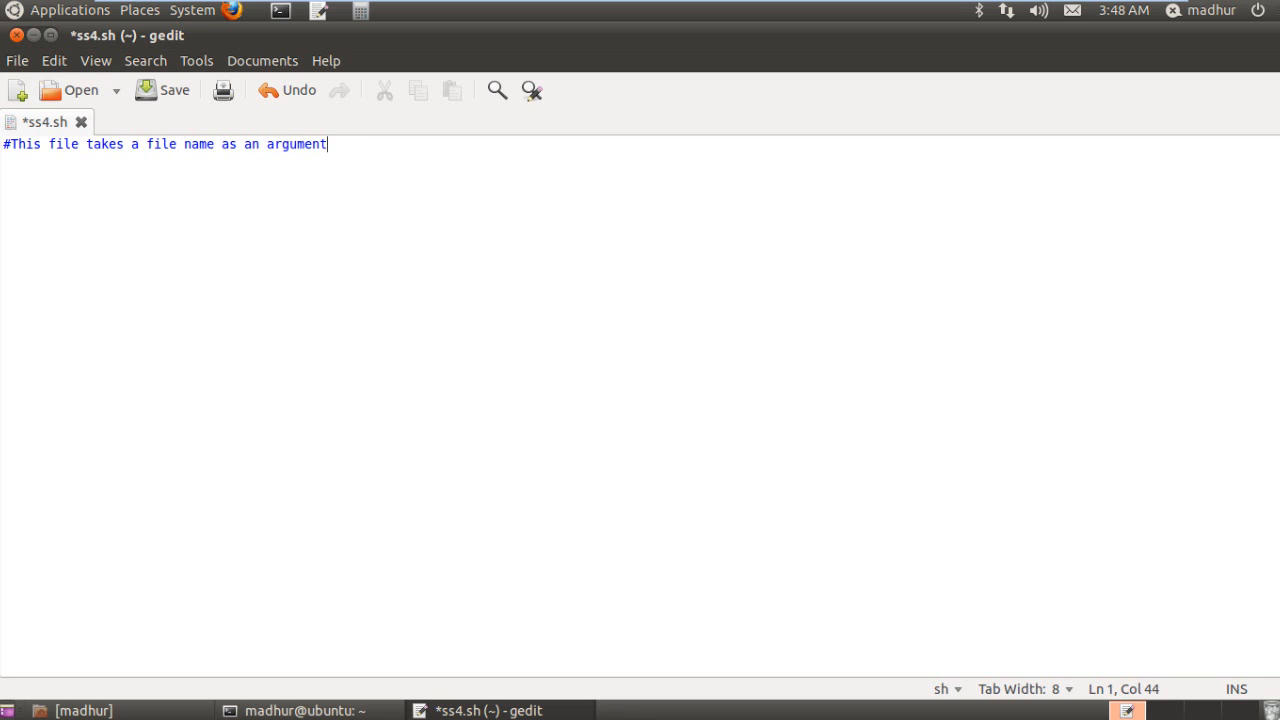
type("and renames")
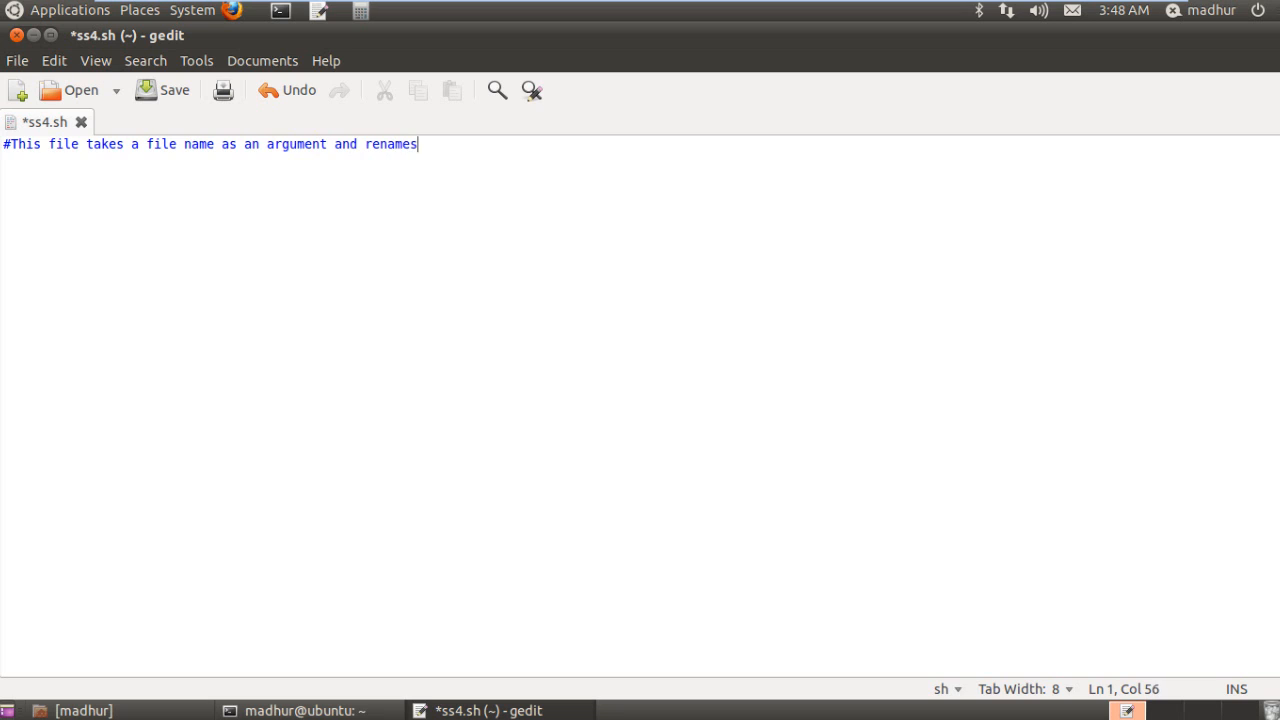
type("it.")
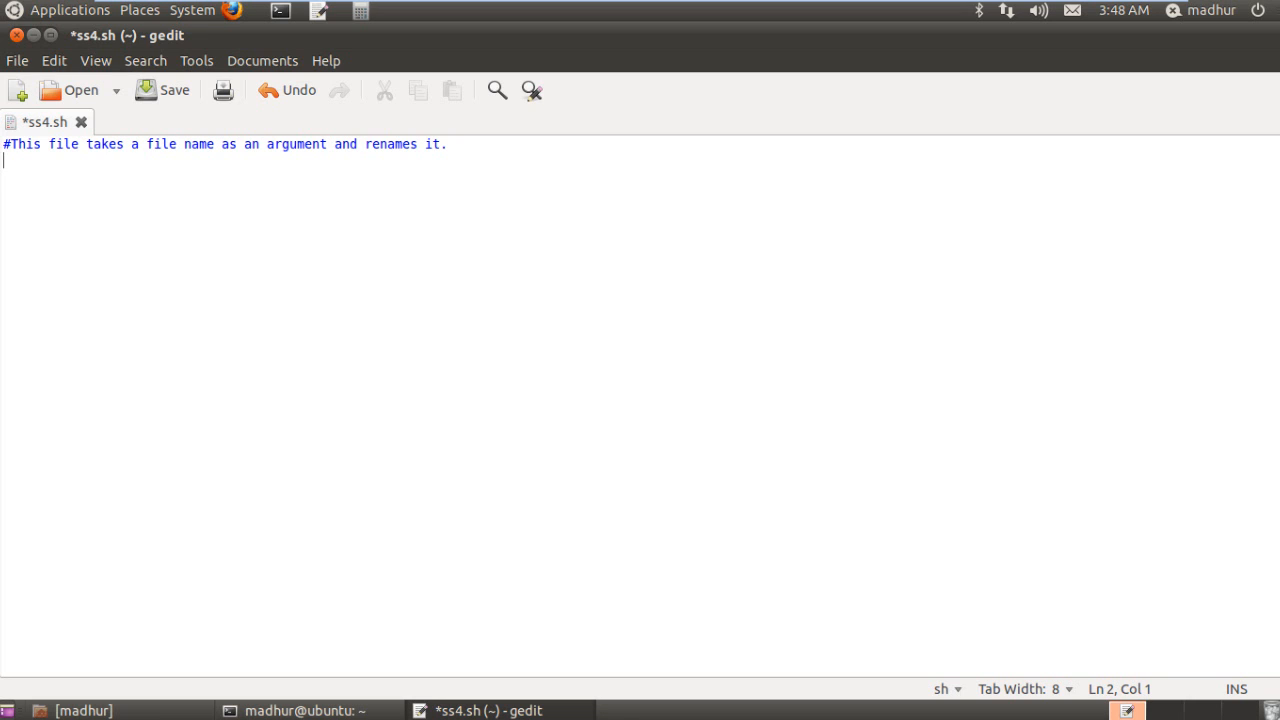
type("mv")
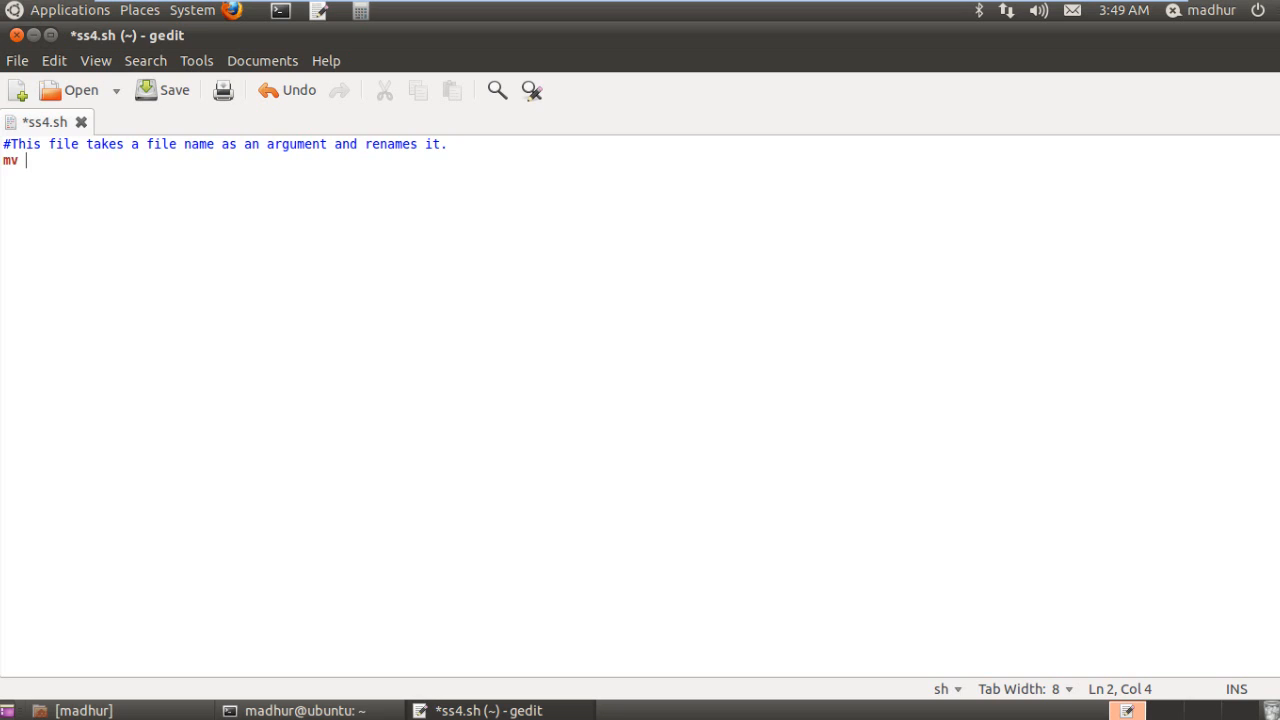
Complete line 2 as mv $1 $2 and add cat $2 below it
type("$")
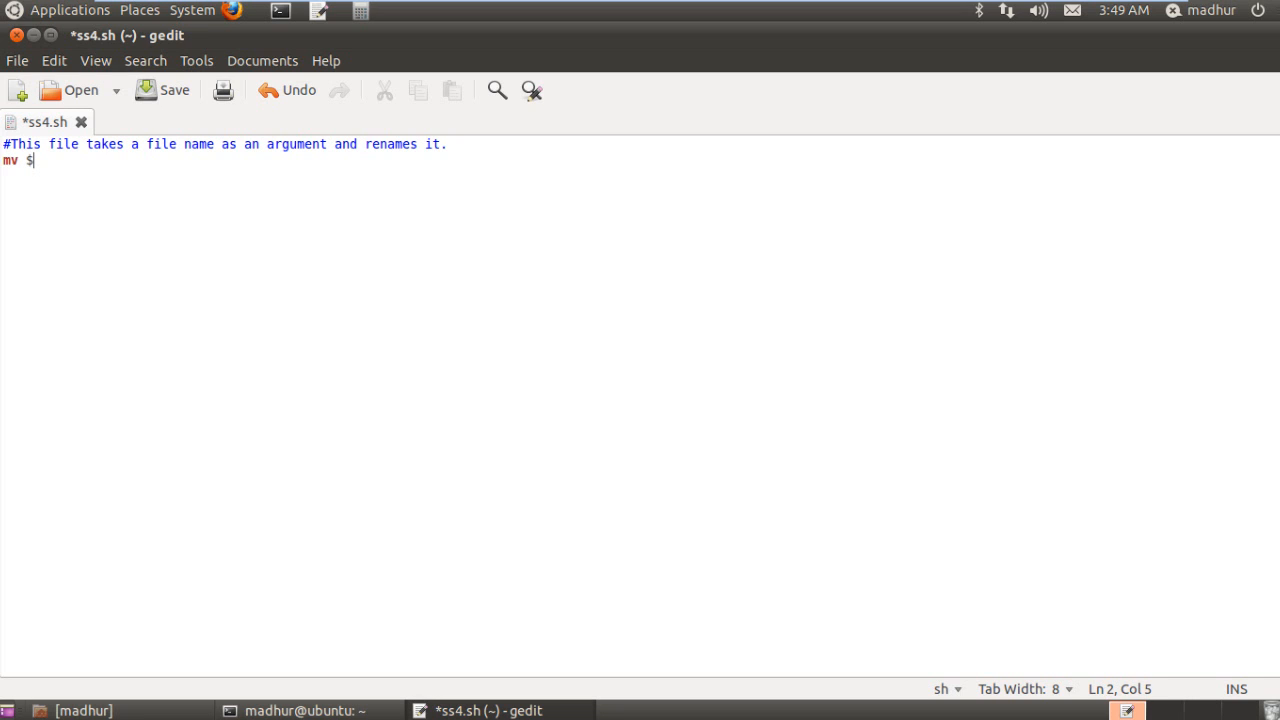
type("1")
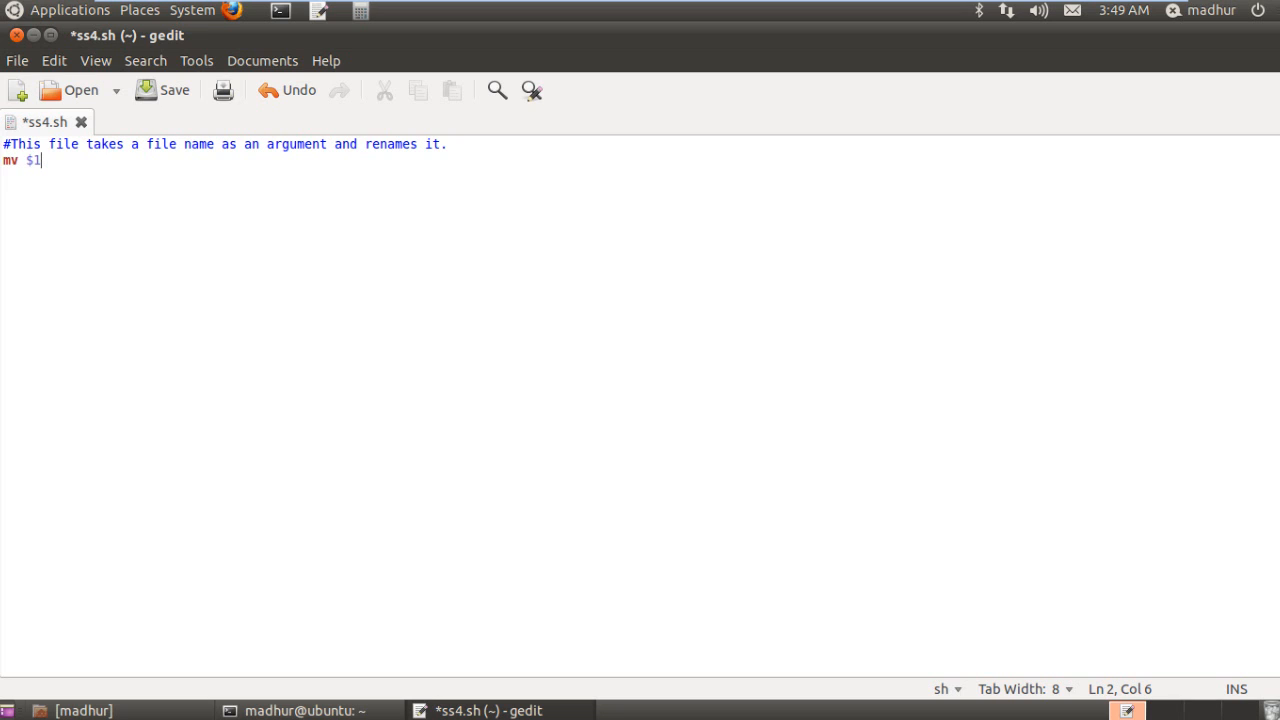
type("\" \"")
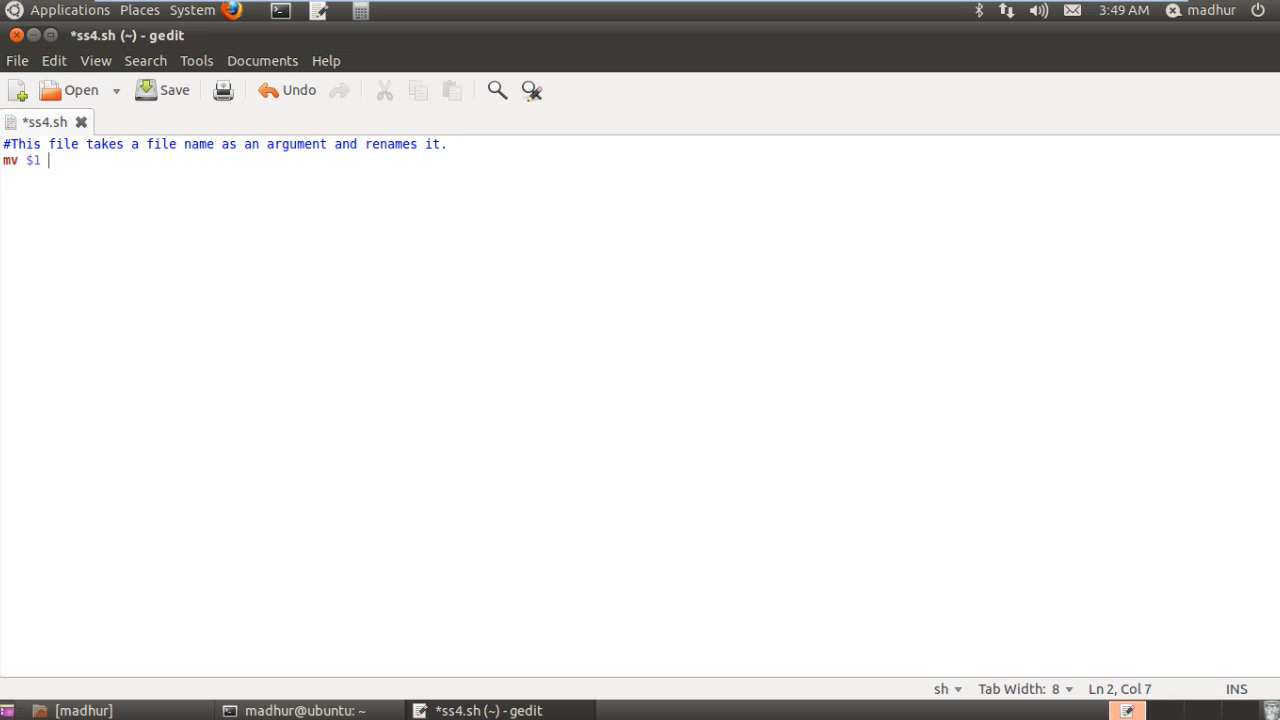
type("$")
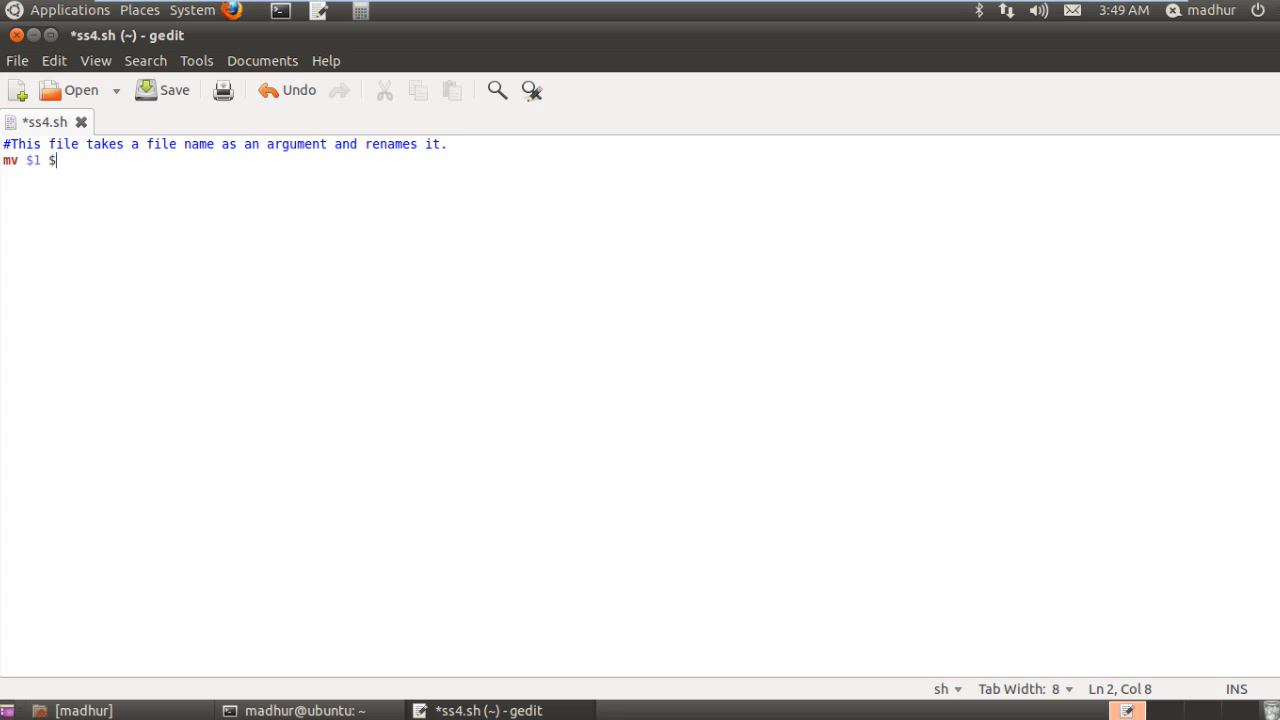
type("2")
type("cat")
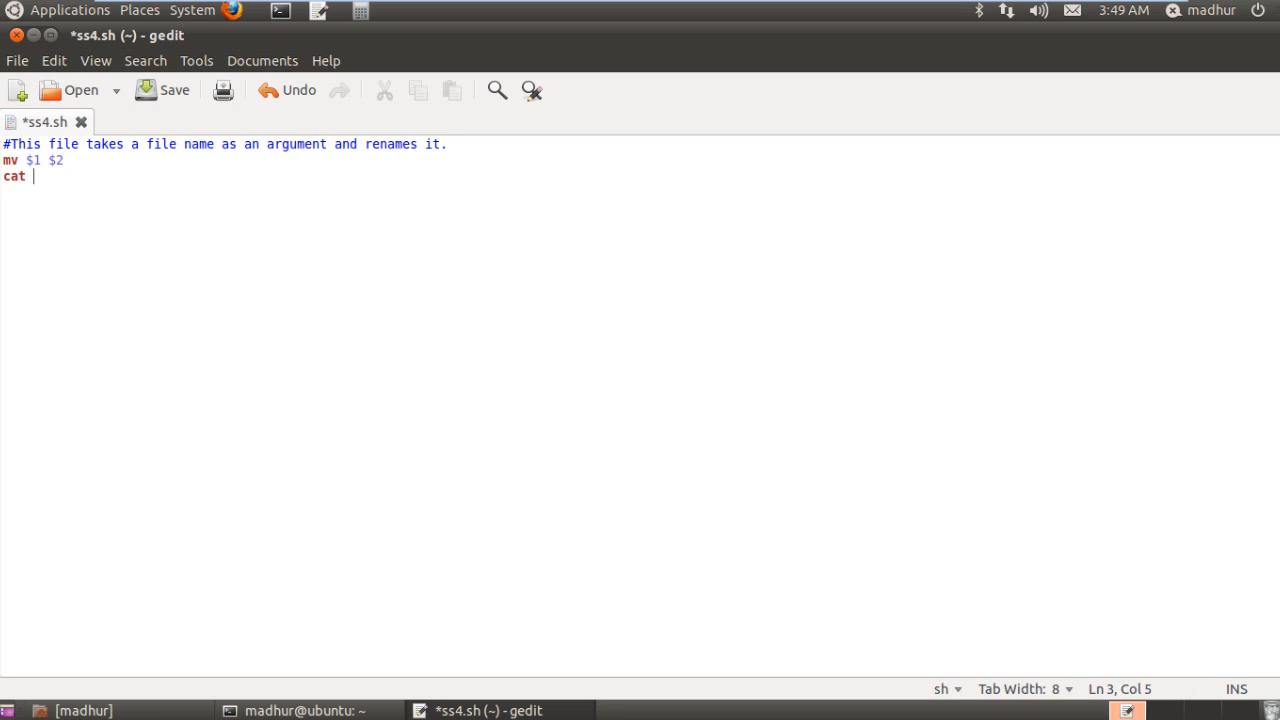
type("$2")
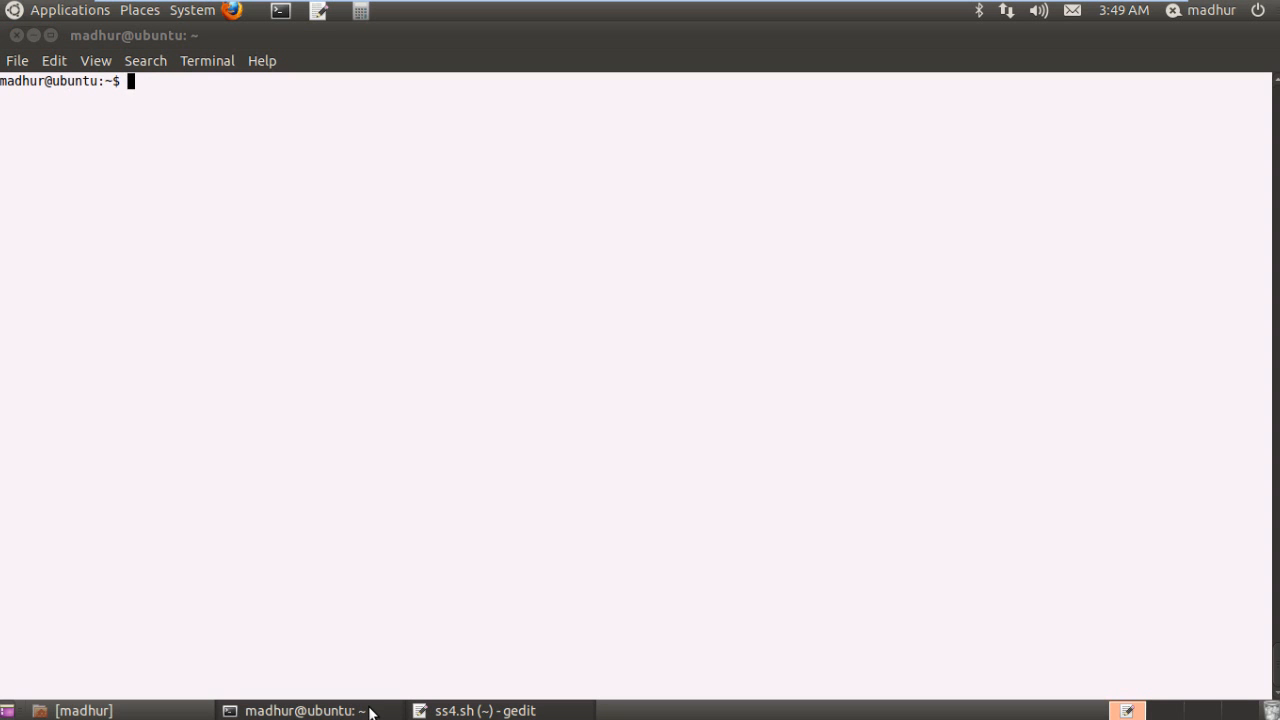
Create file test containing 'This is a test file' with cat > test, then list the folder
type("cat >")
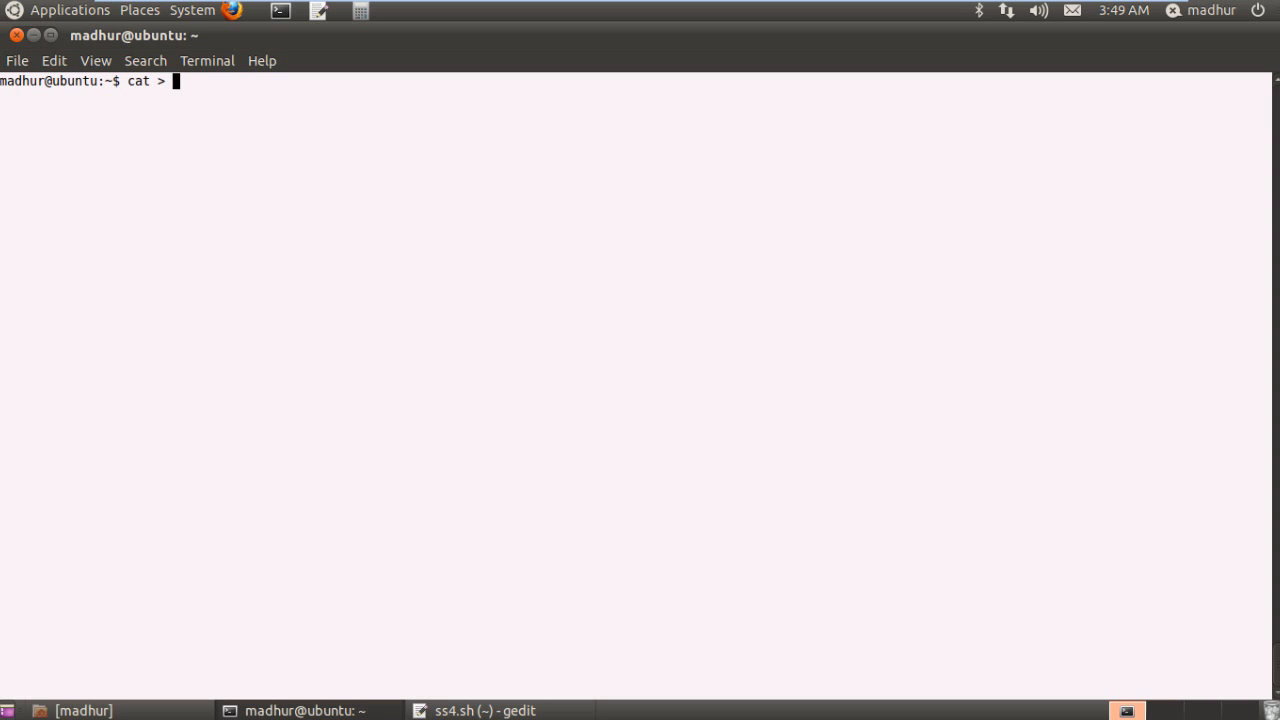
type("tes")
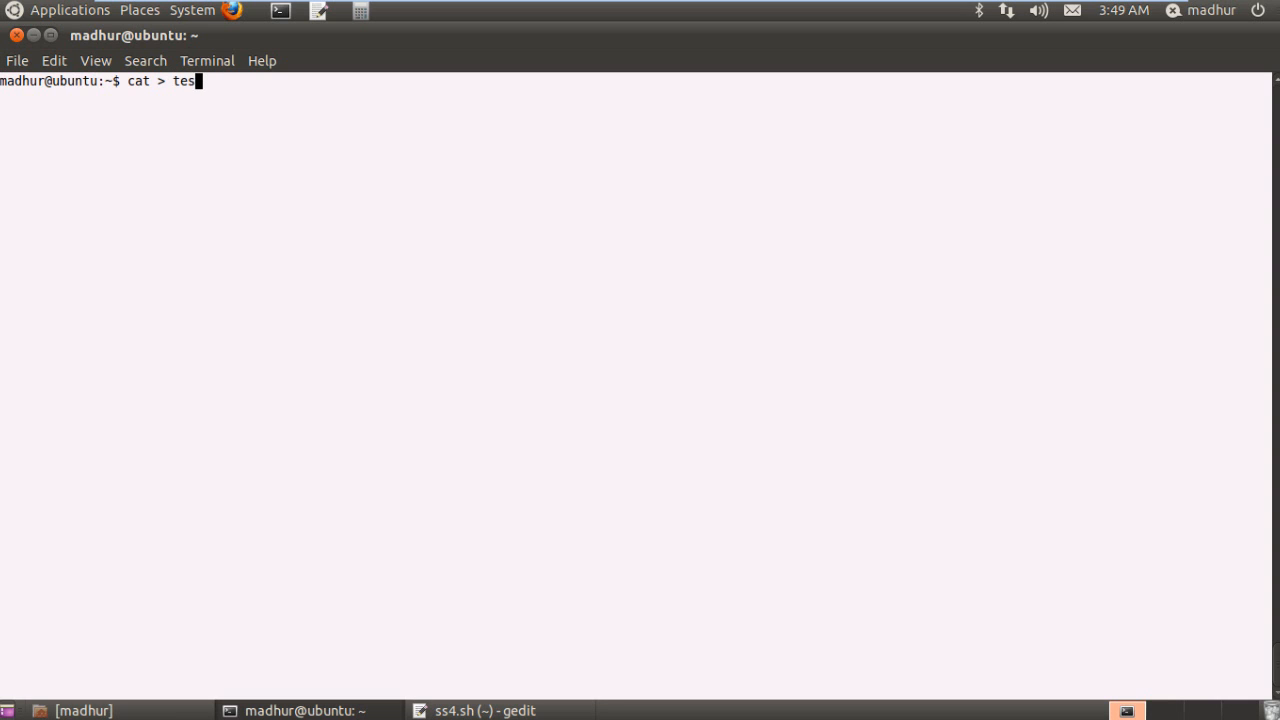
type("t")
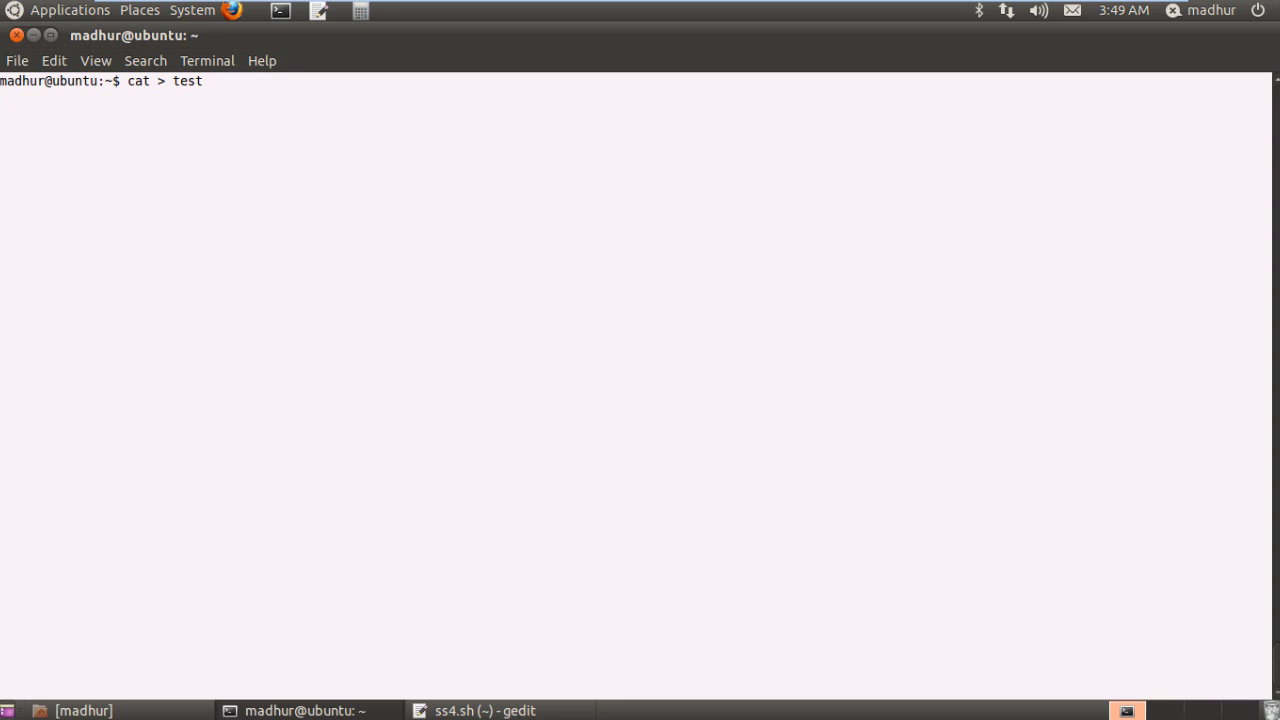
type("T")
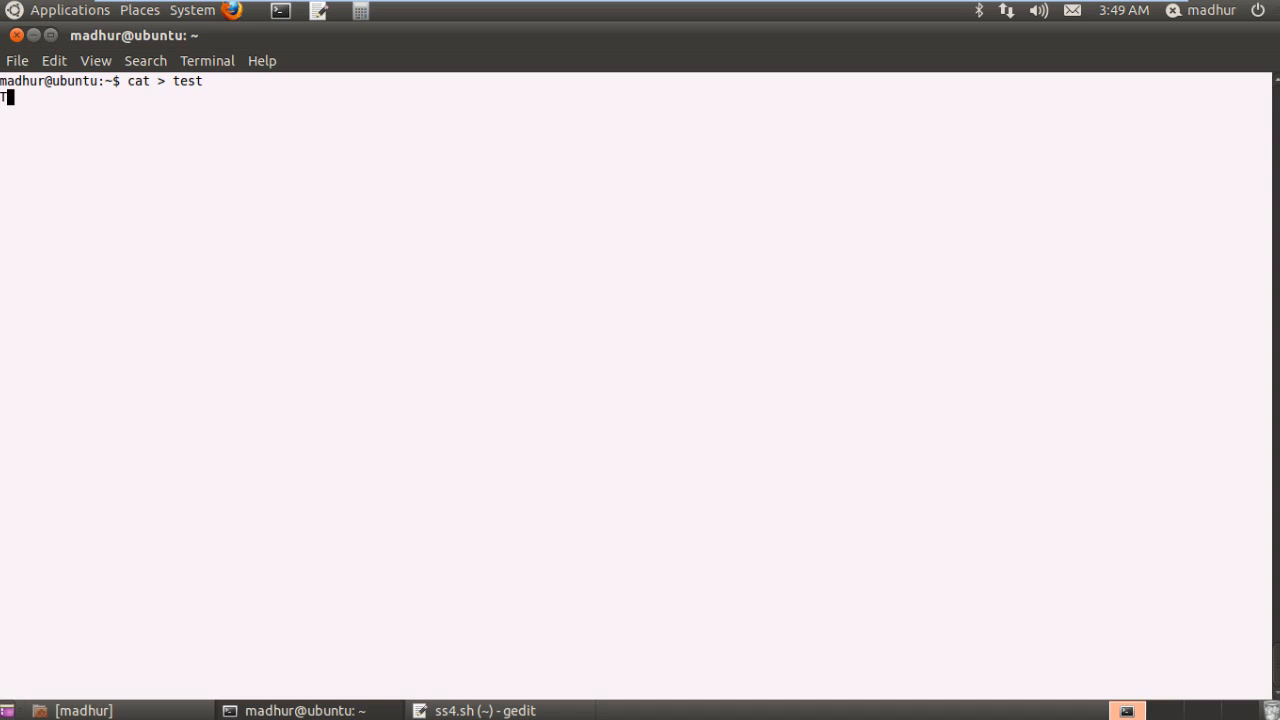
type("This is a")
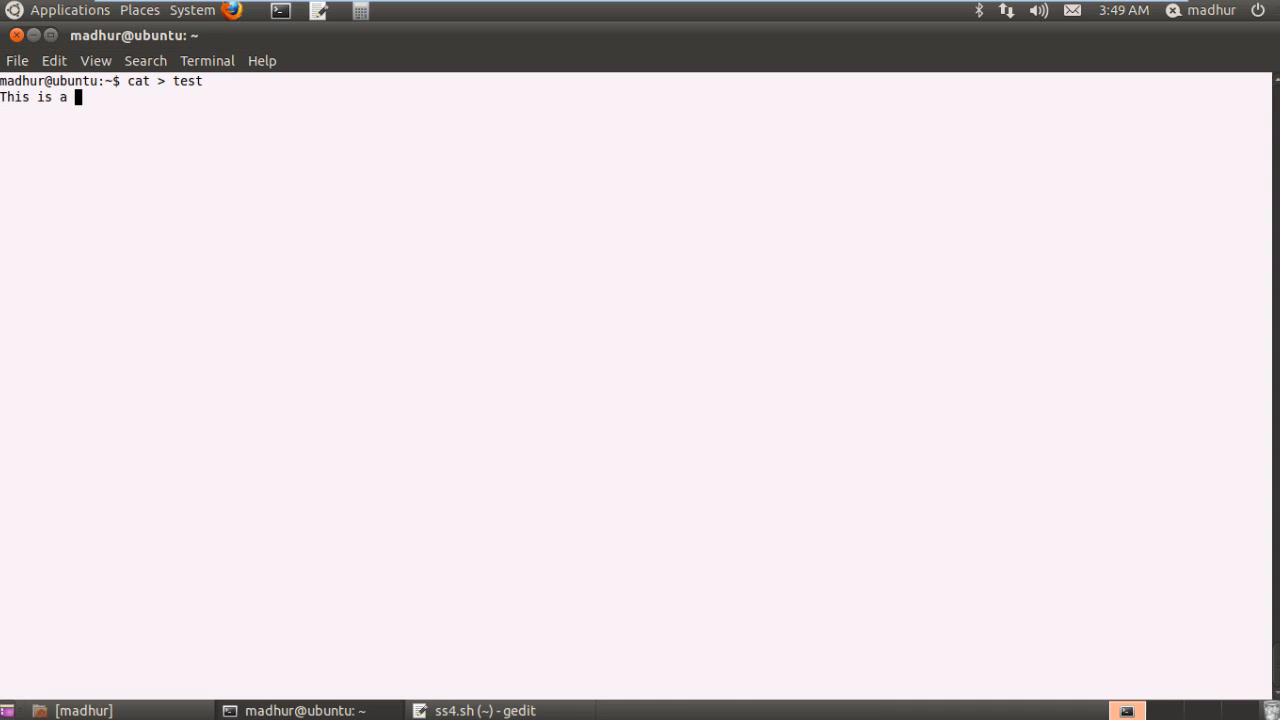
type("test file.")
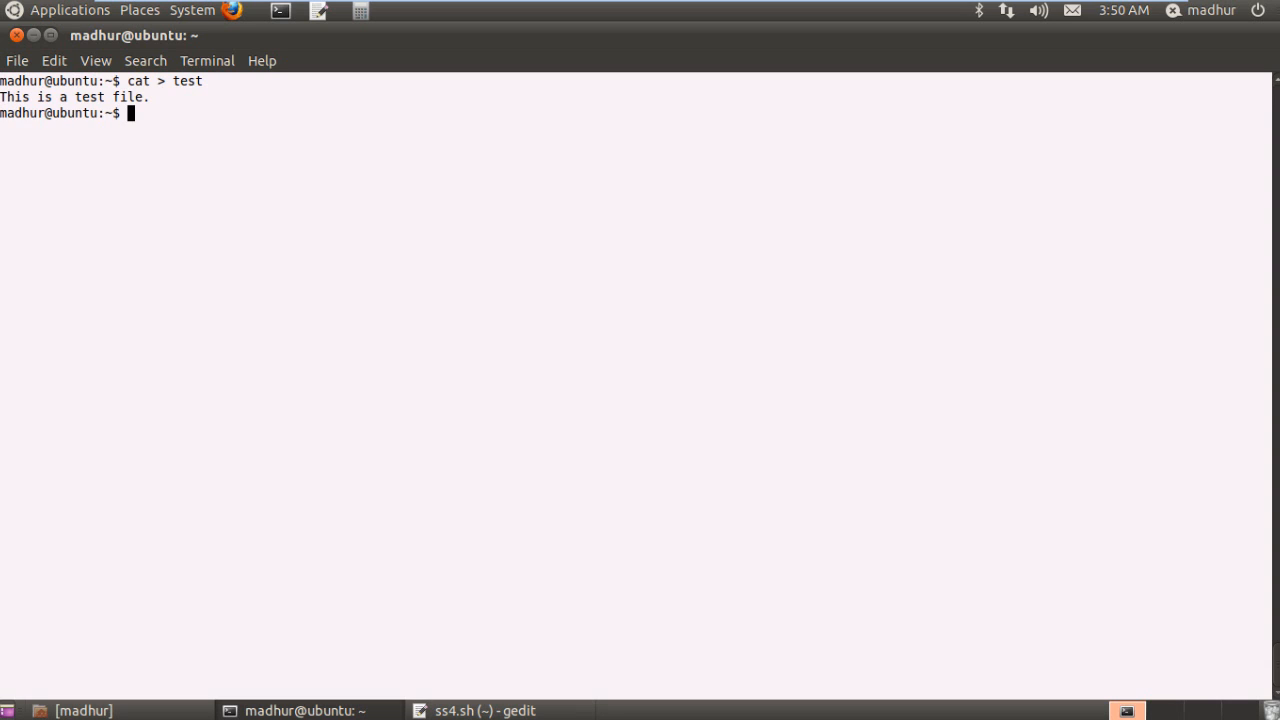
type("ls")
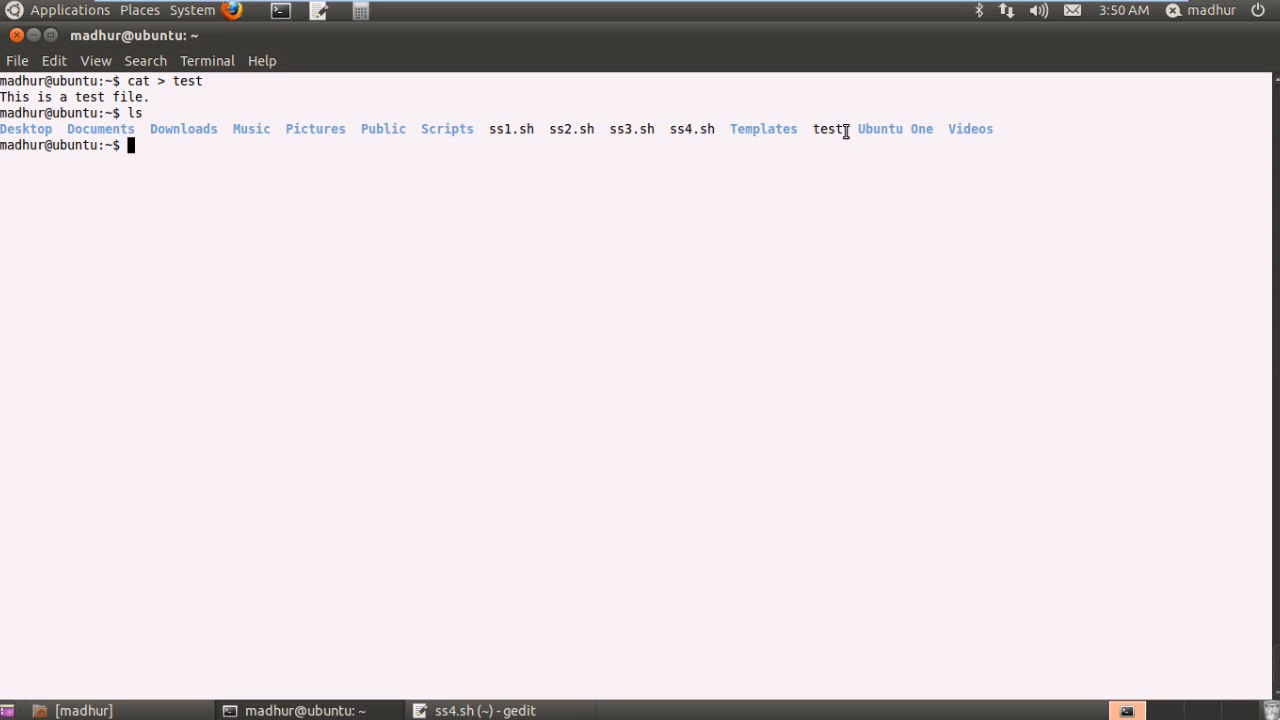
mouse_move(814, 176)
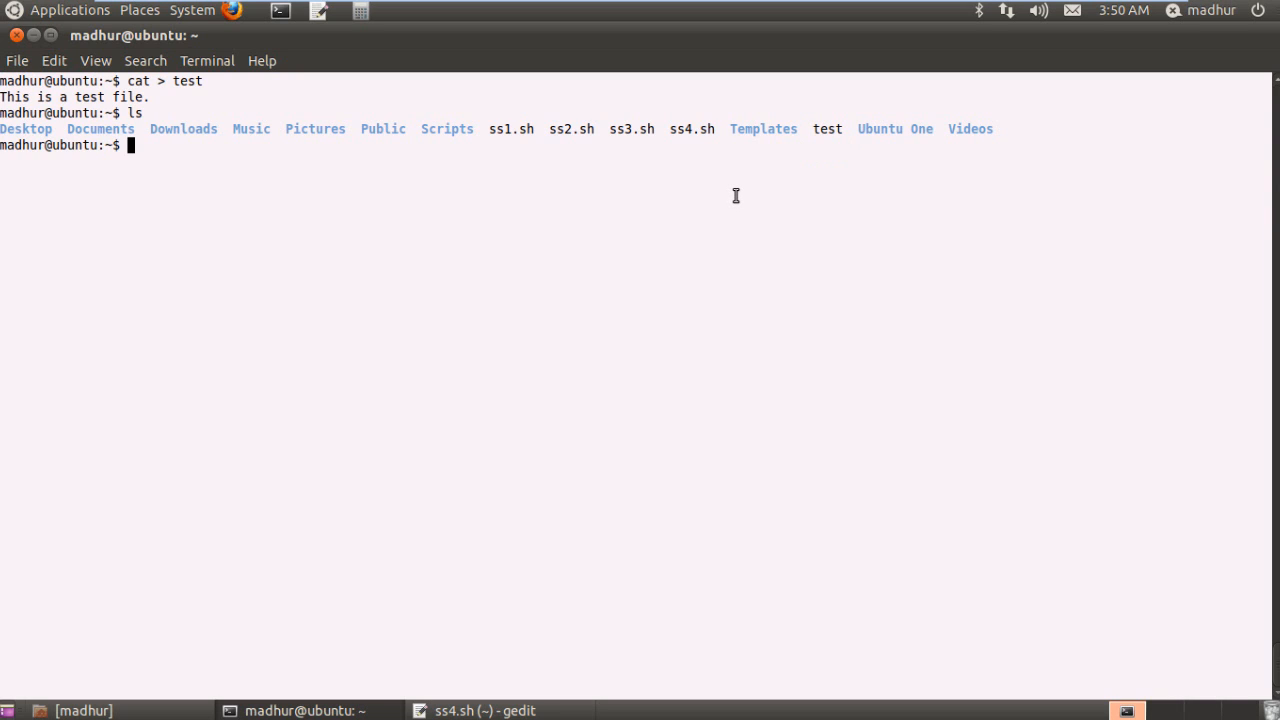
Run sh ss4.sh test output to rename test to output and print it, then return to gedit
type("sh")
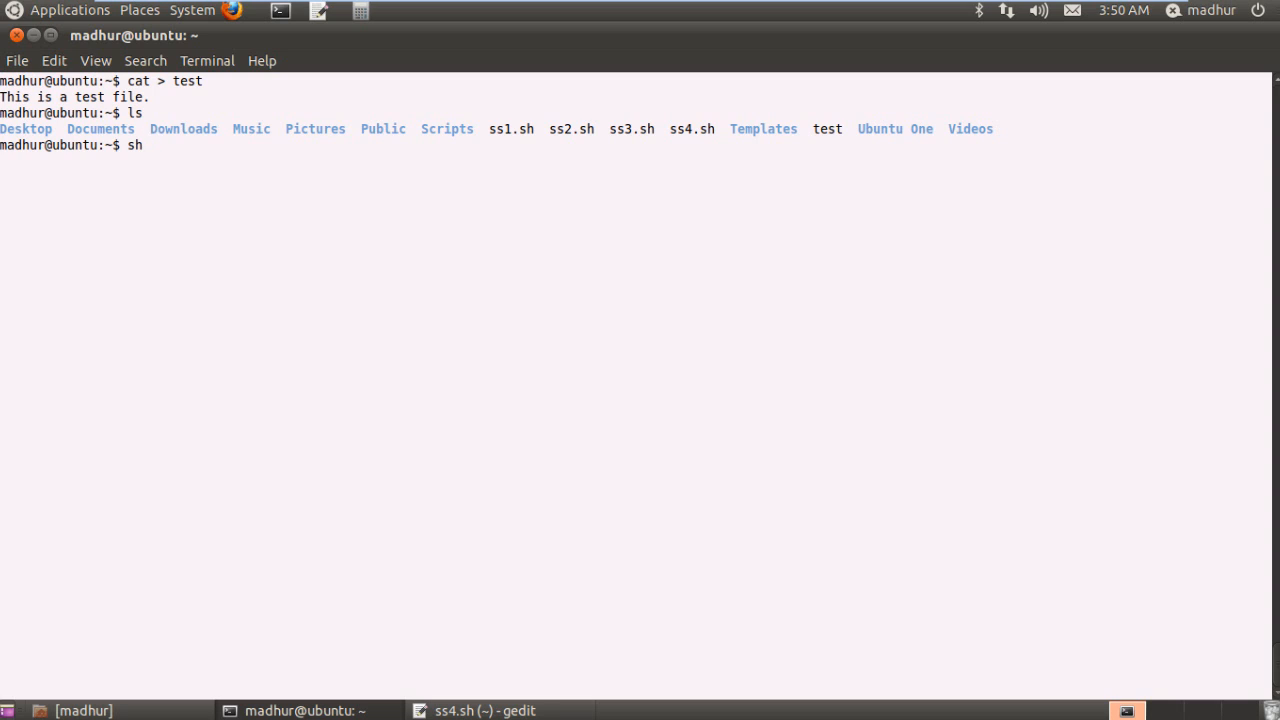
type("ss4.")
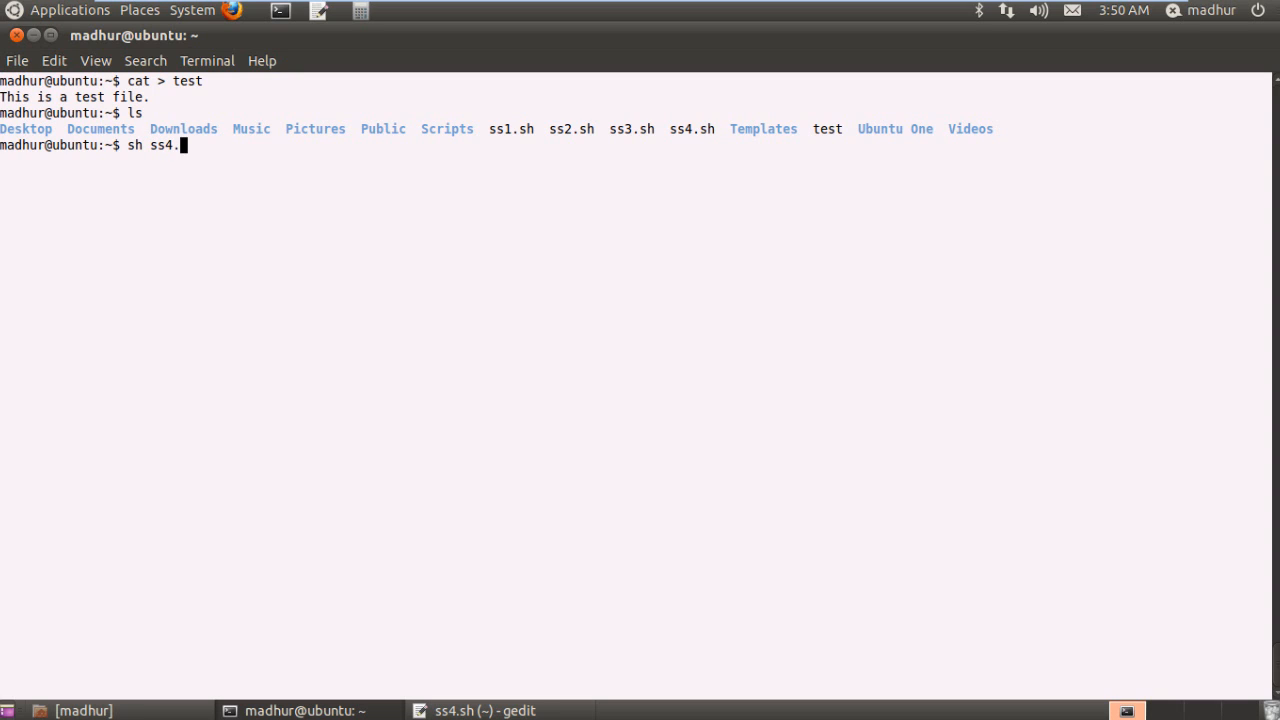
type("sh")
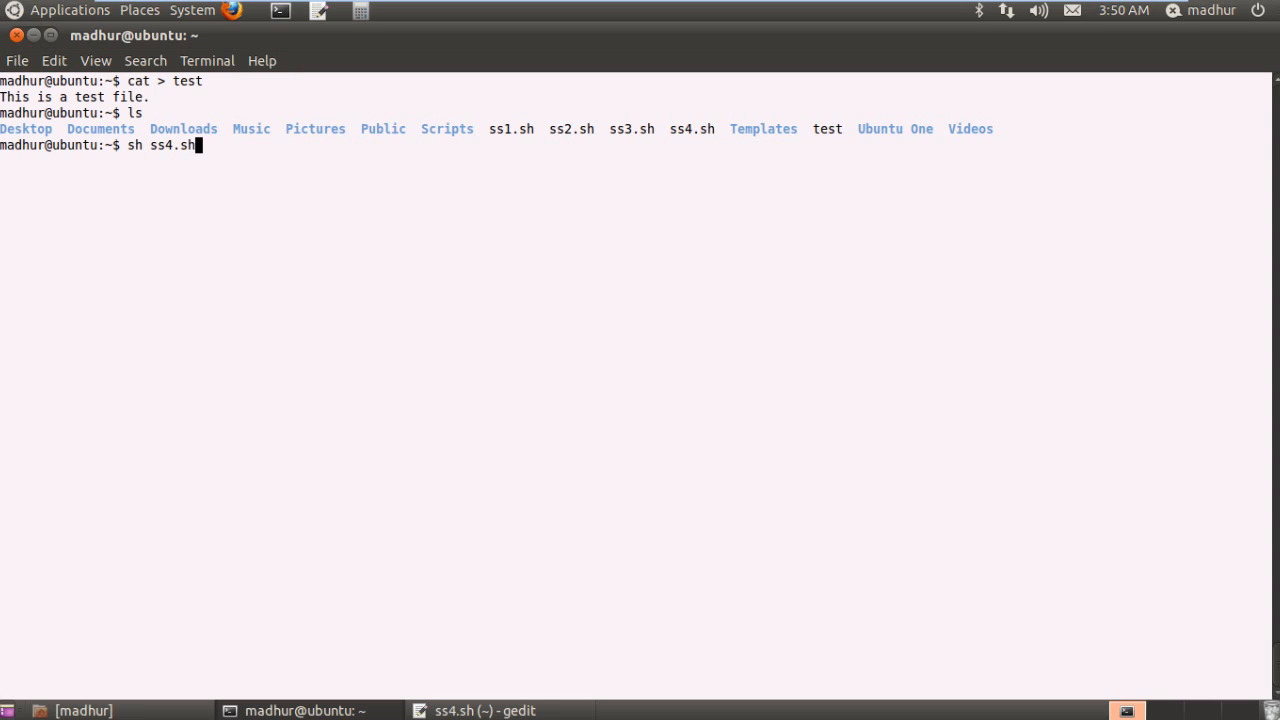
type("test")
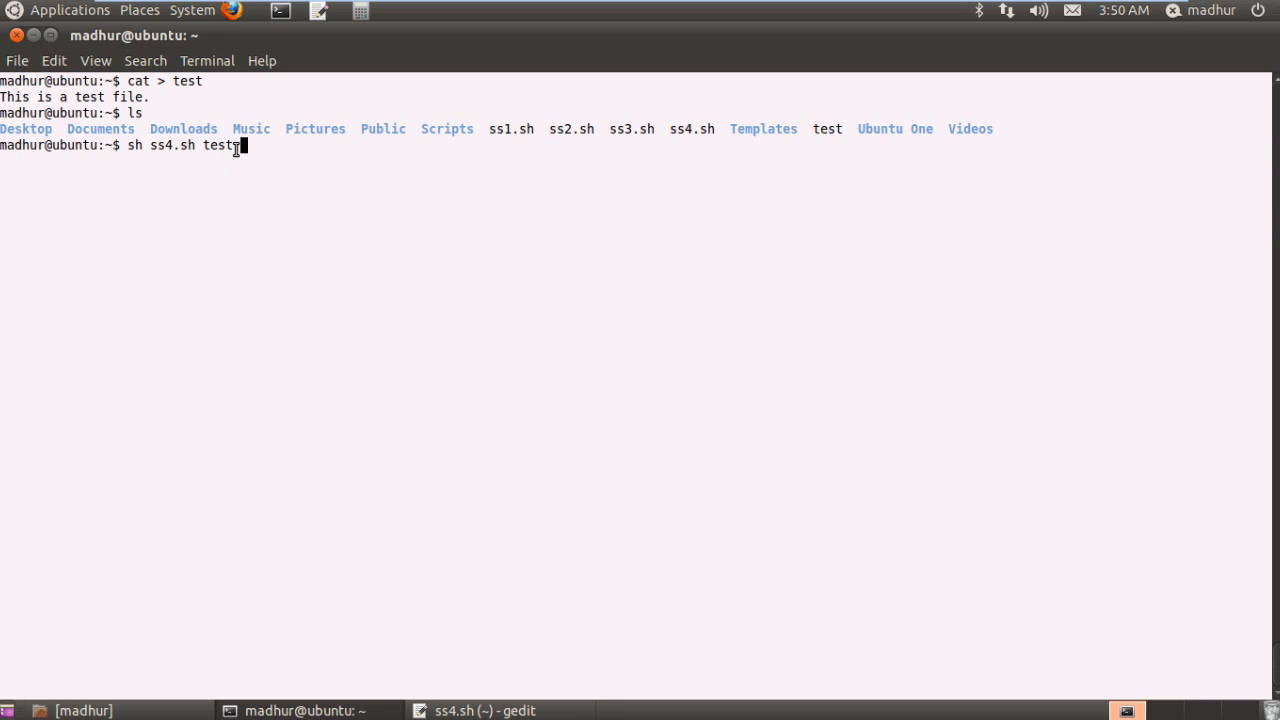
double_click(216, 144)
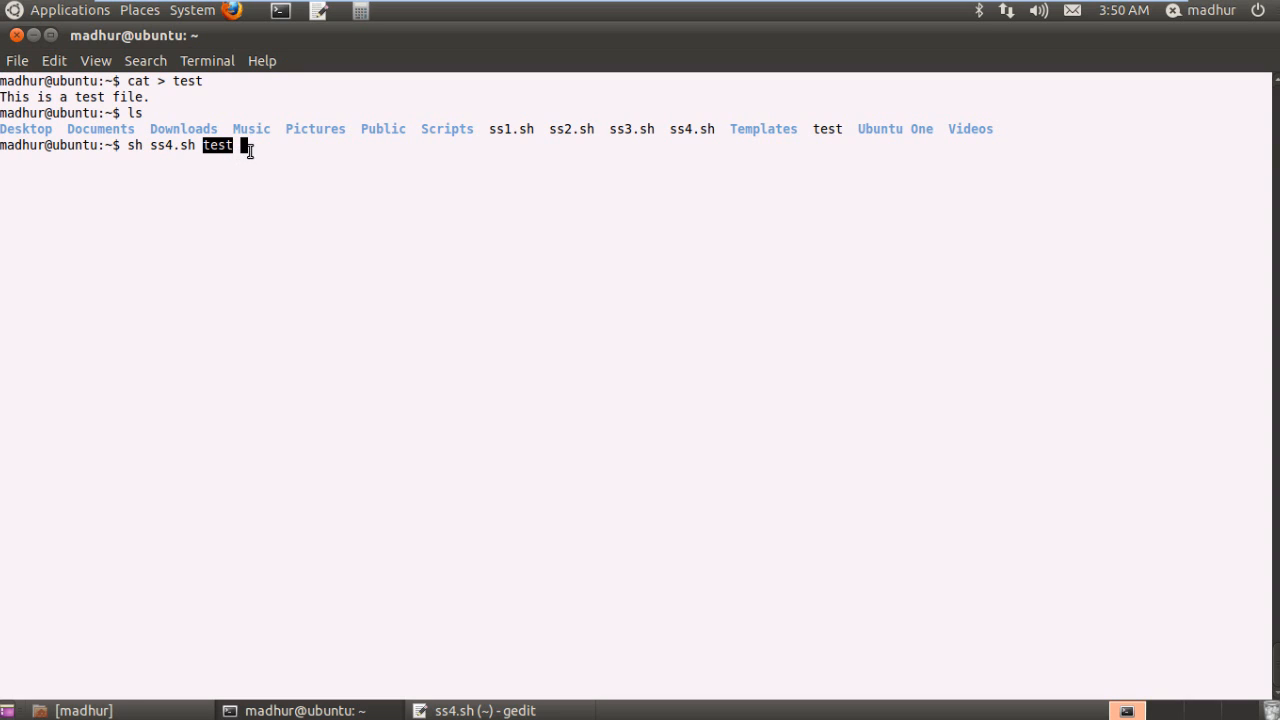
mouse_move(276, 156)
type(" out")
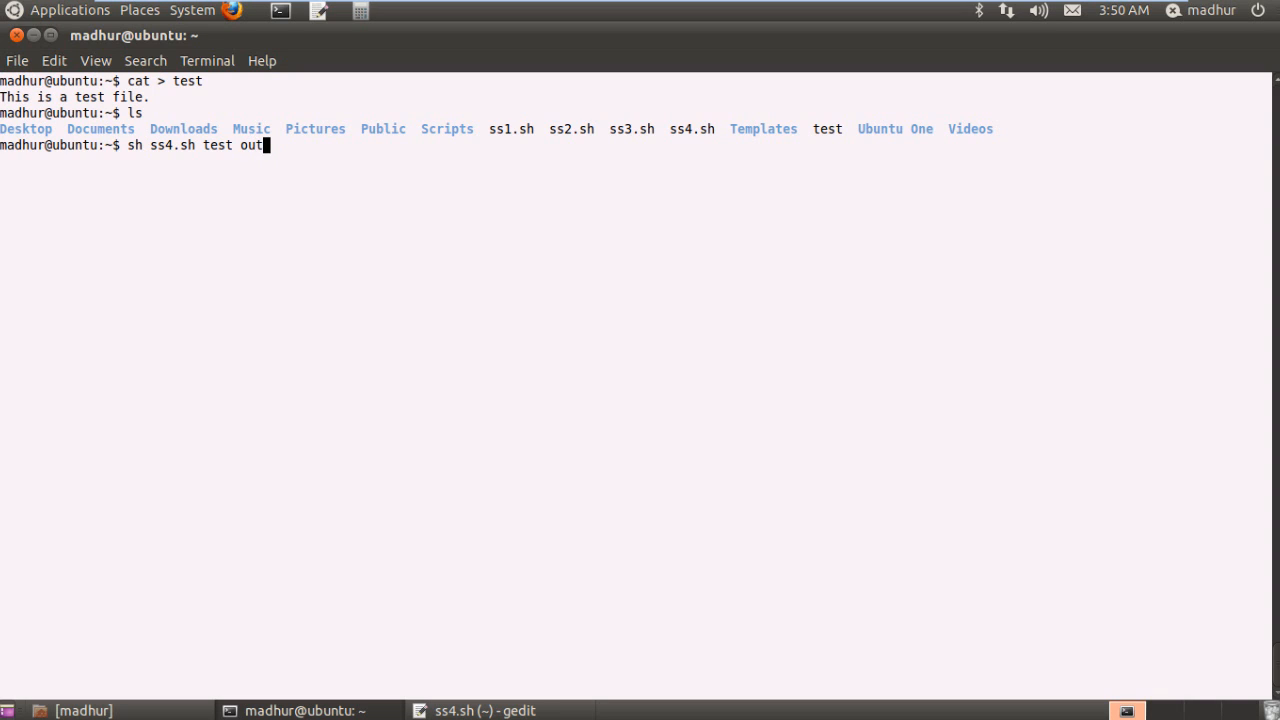
type("put")
type("ls")
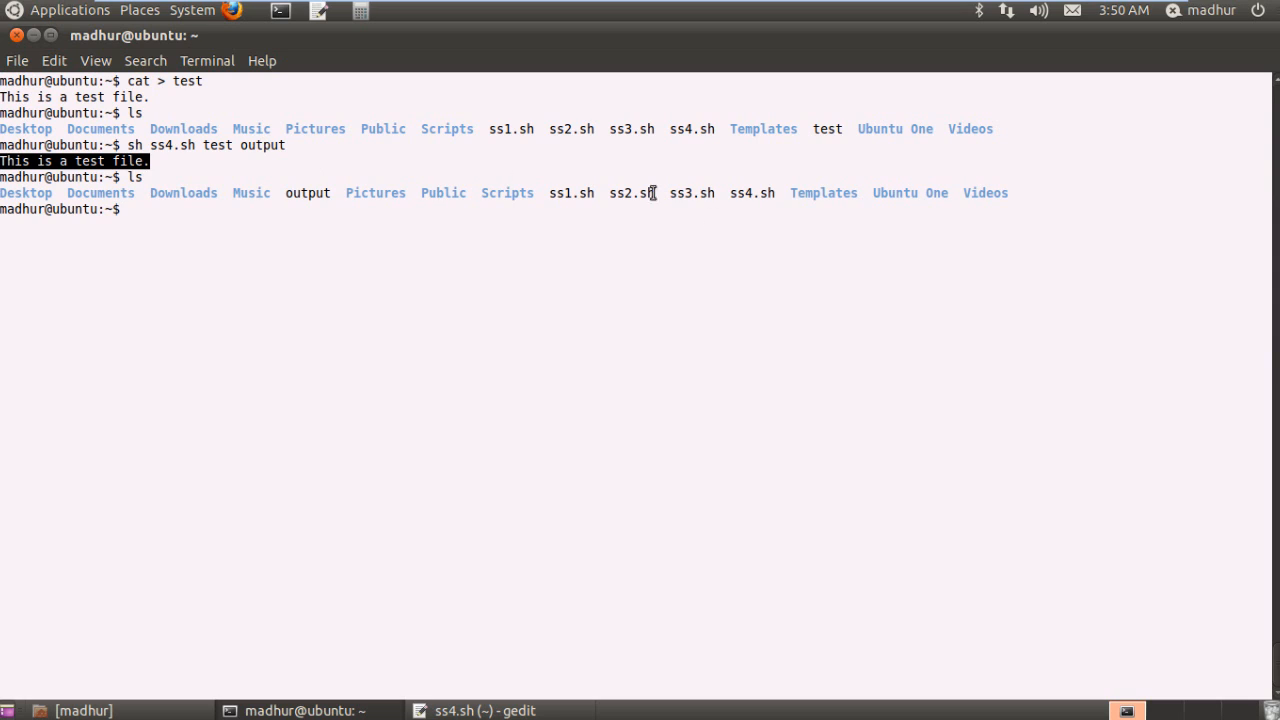
mouse_move(484, 232)
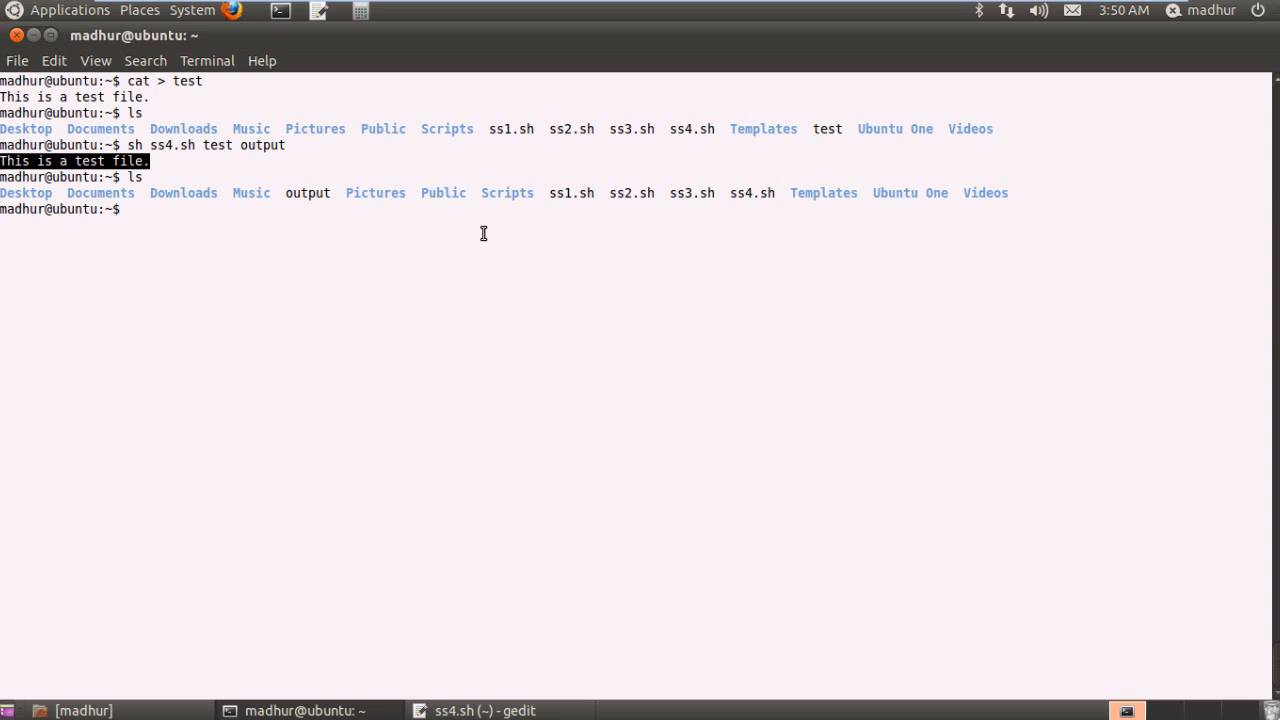
double_click(308, 192)
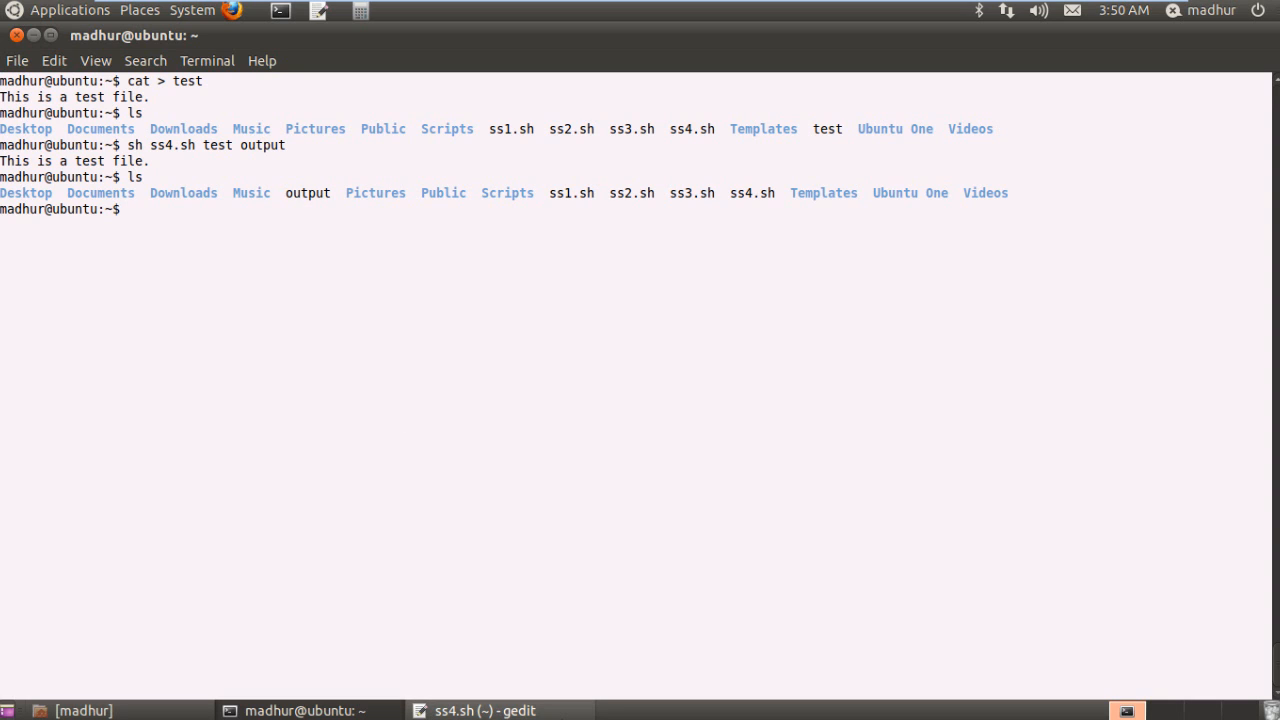
left_click(484, 710)
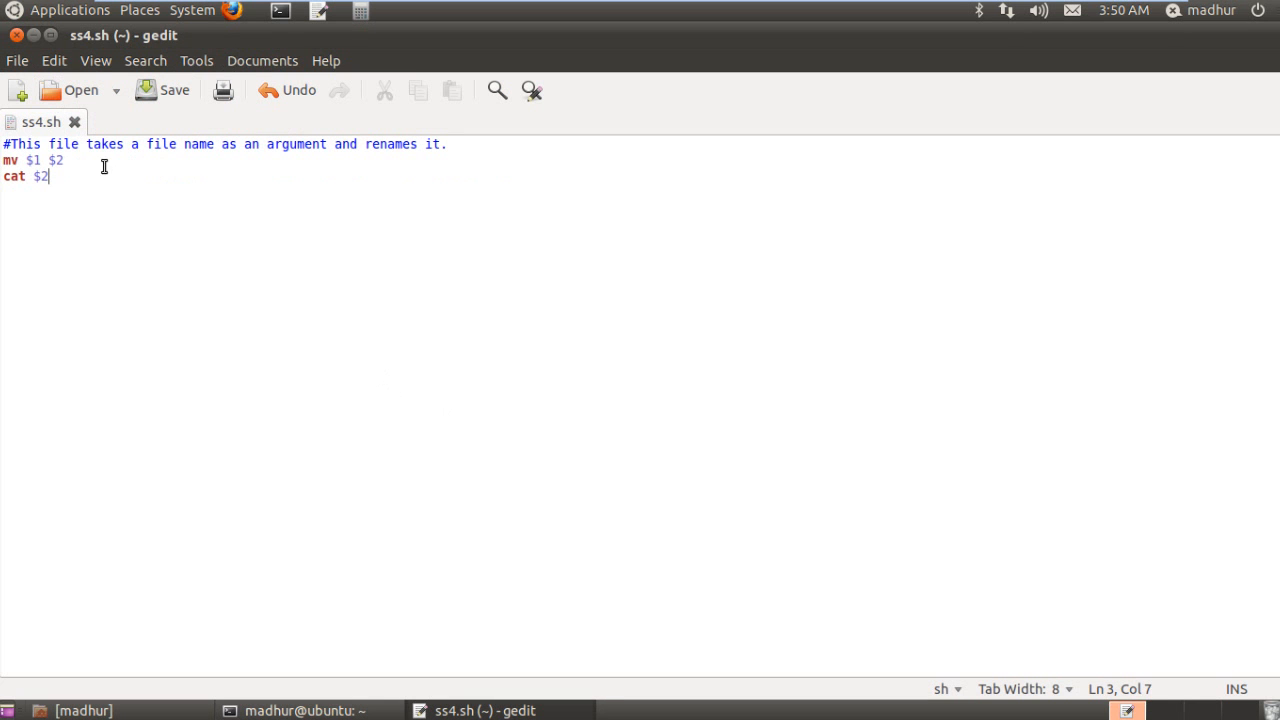
Replace line 2 with echo "Provide a file name" followed by read name
left_click(64, 160)
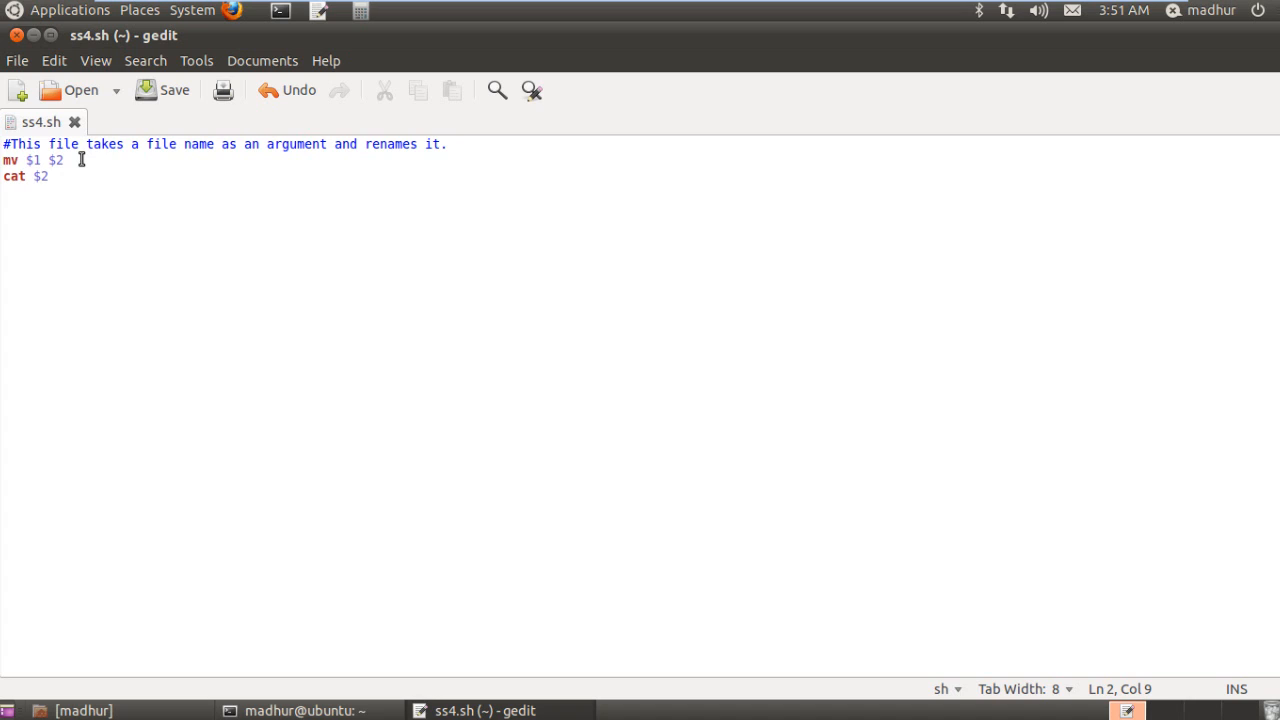
key("BackSpace")
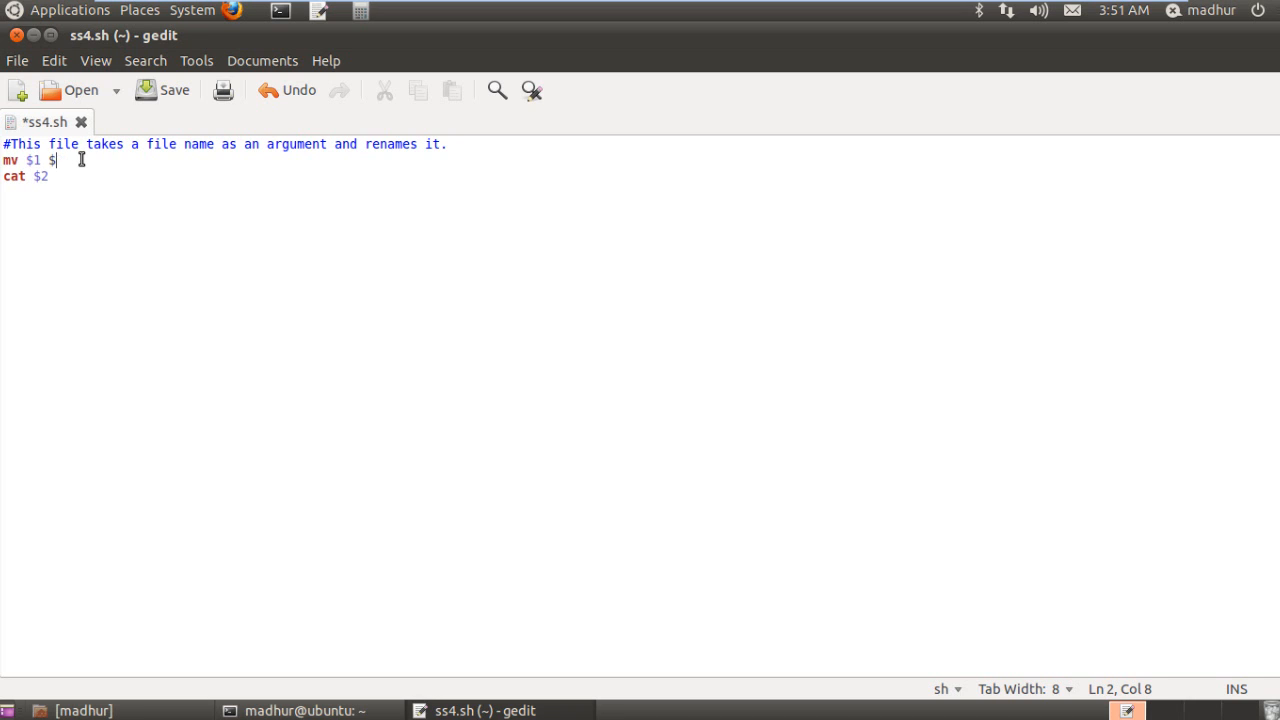
key("BackSpace")
type("echo")
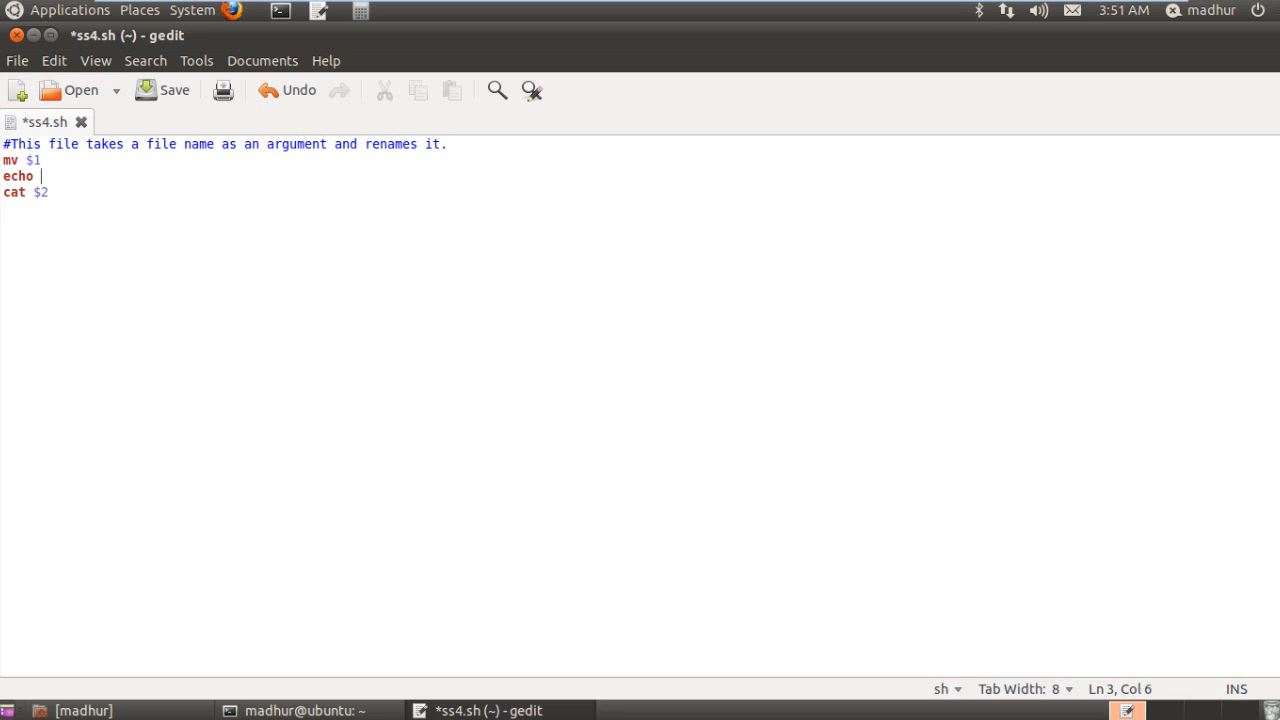
type("\"")
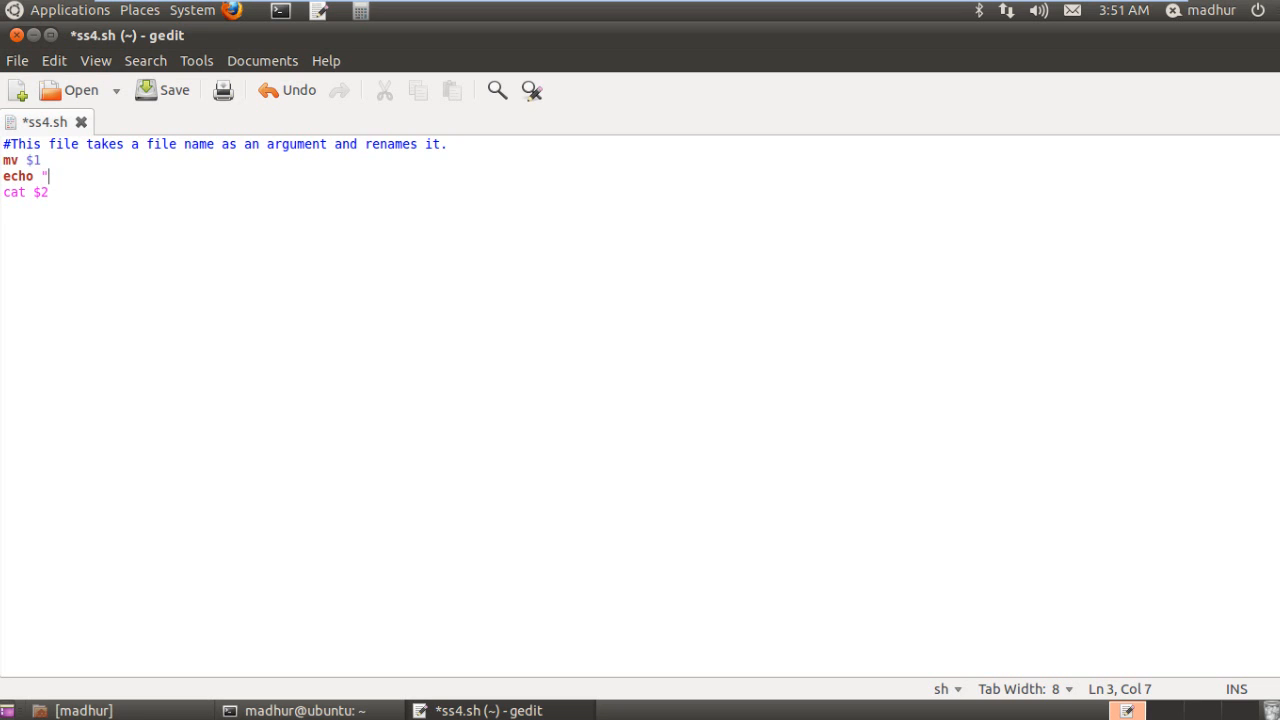
type("Pro")
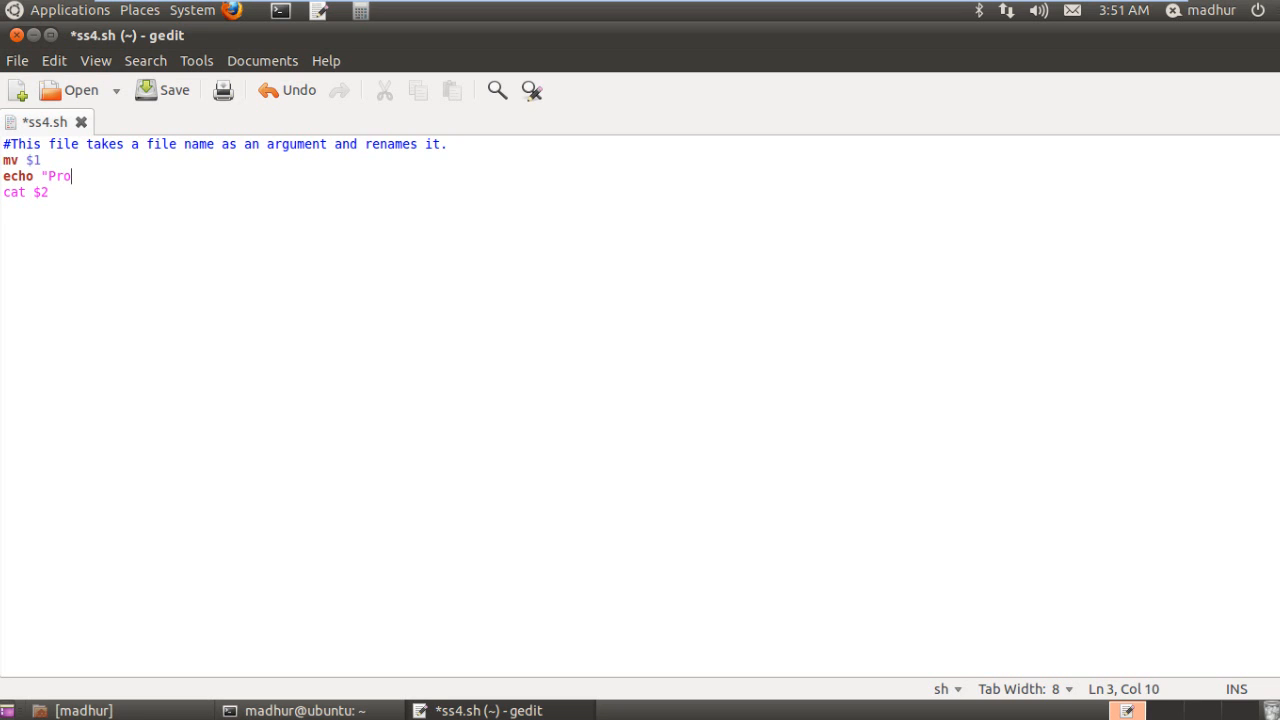
type("vide a")
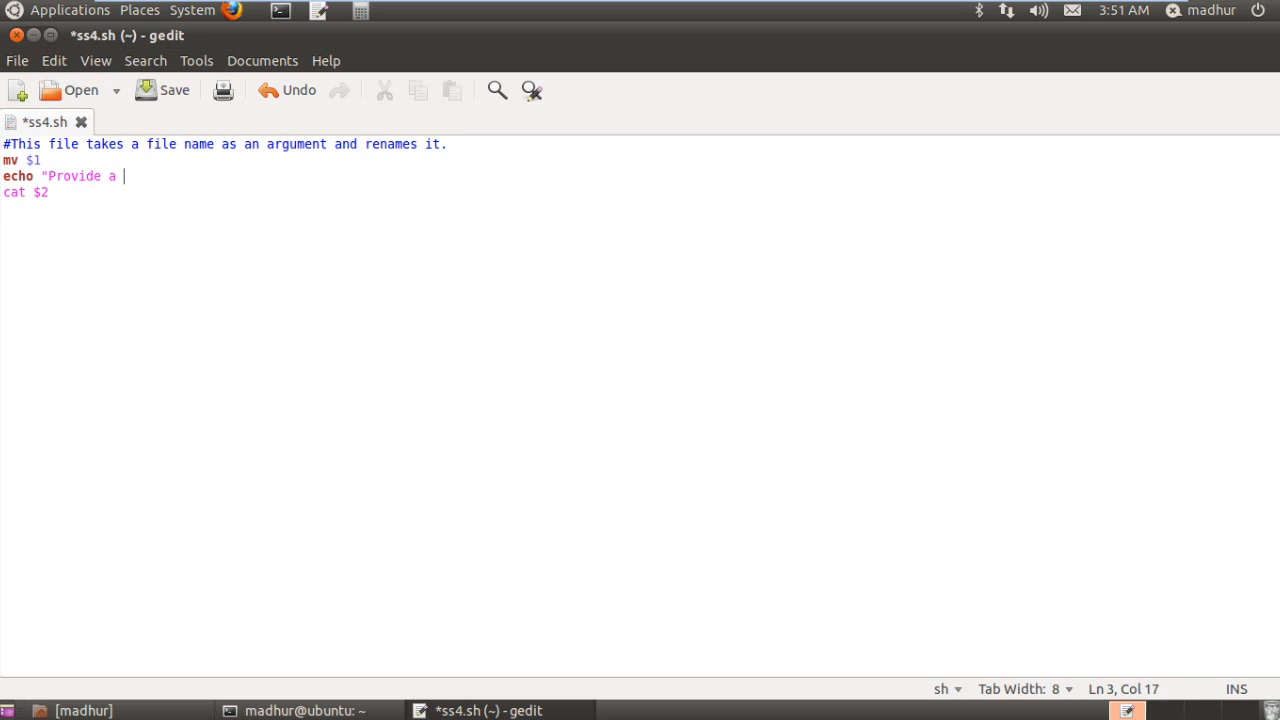
type("file name")
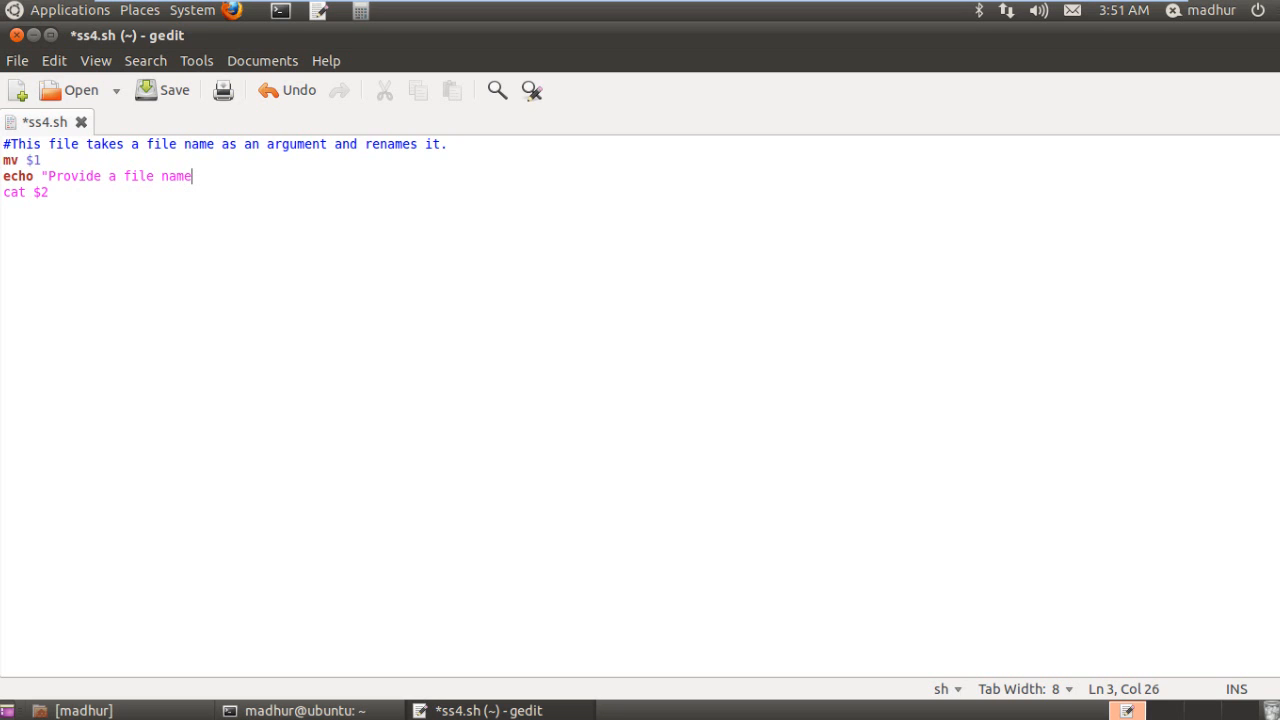
type("\"")
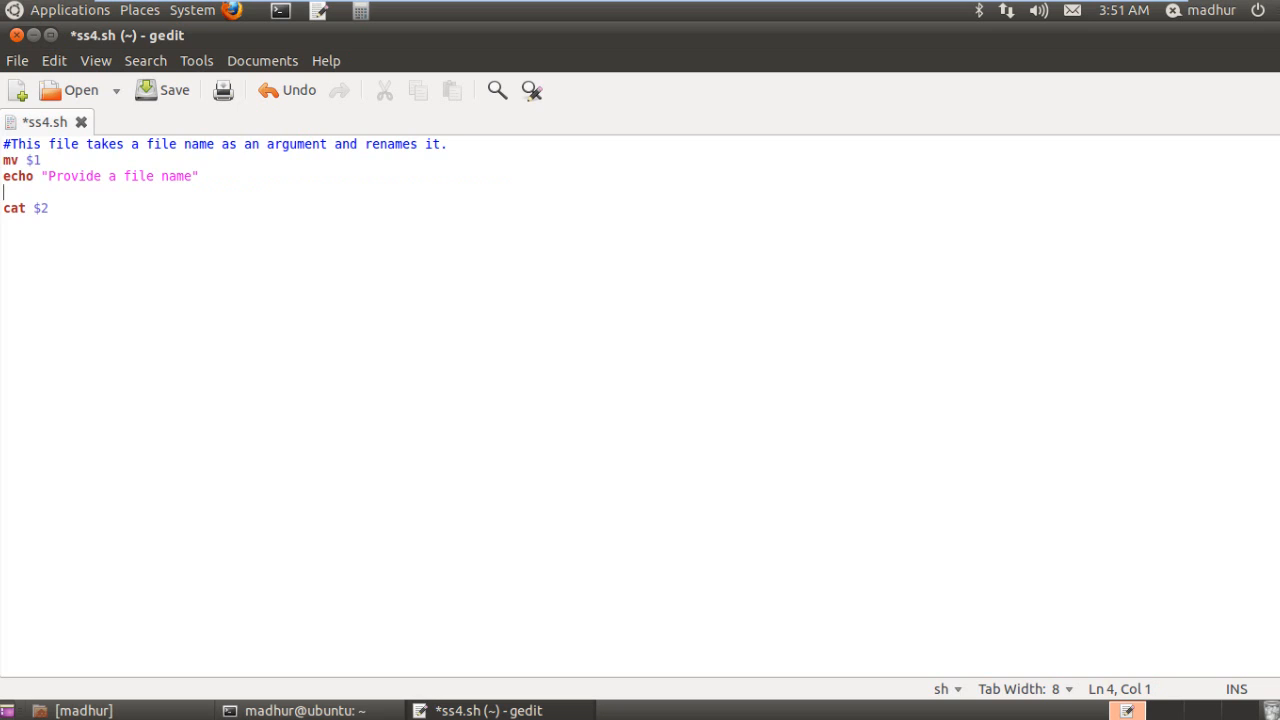
type("read")
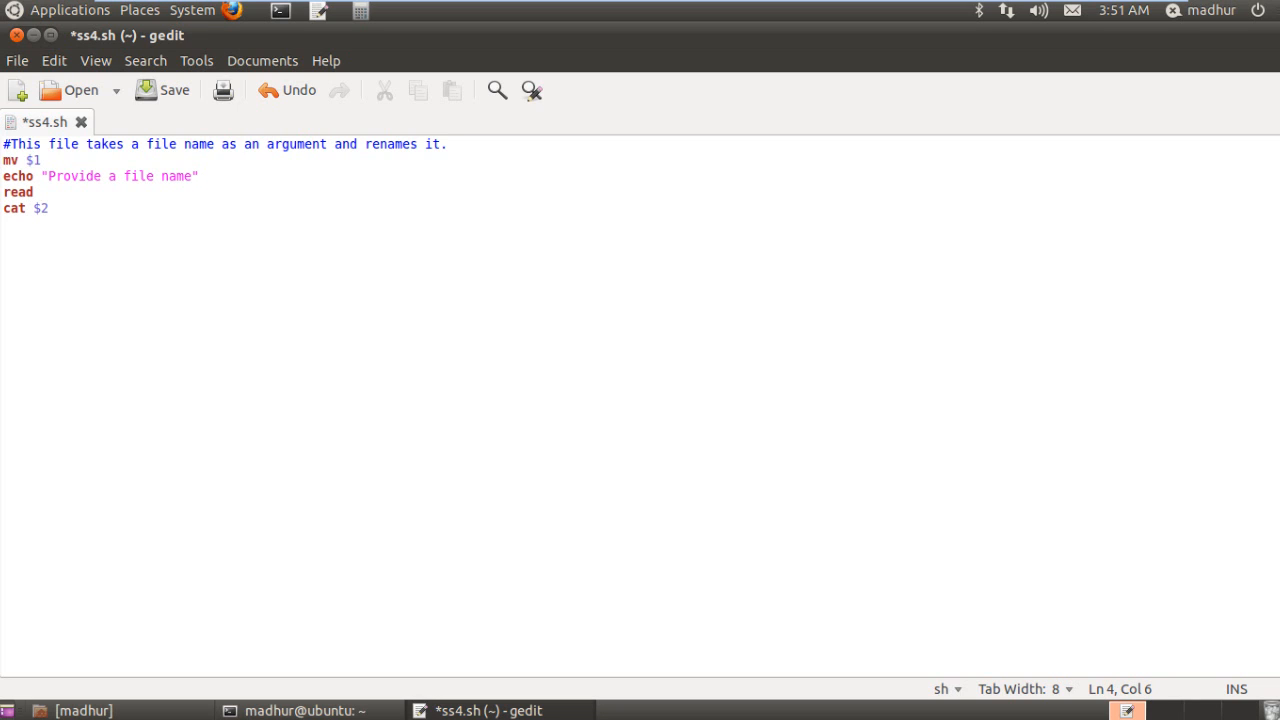
type("name")
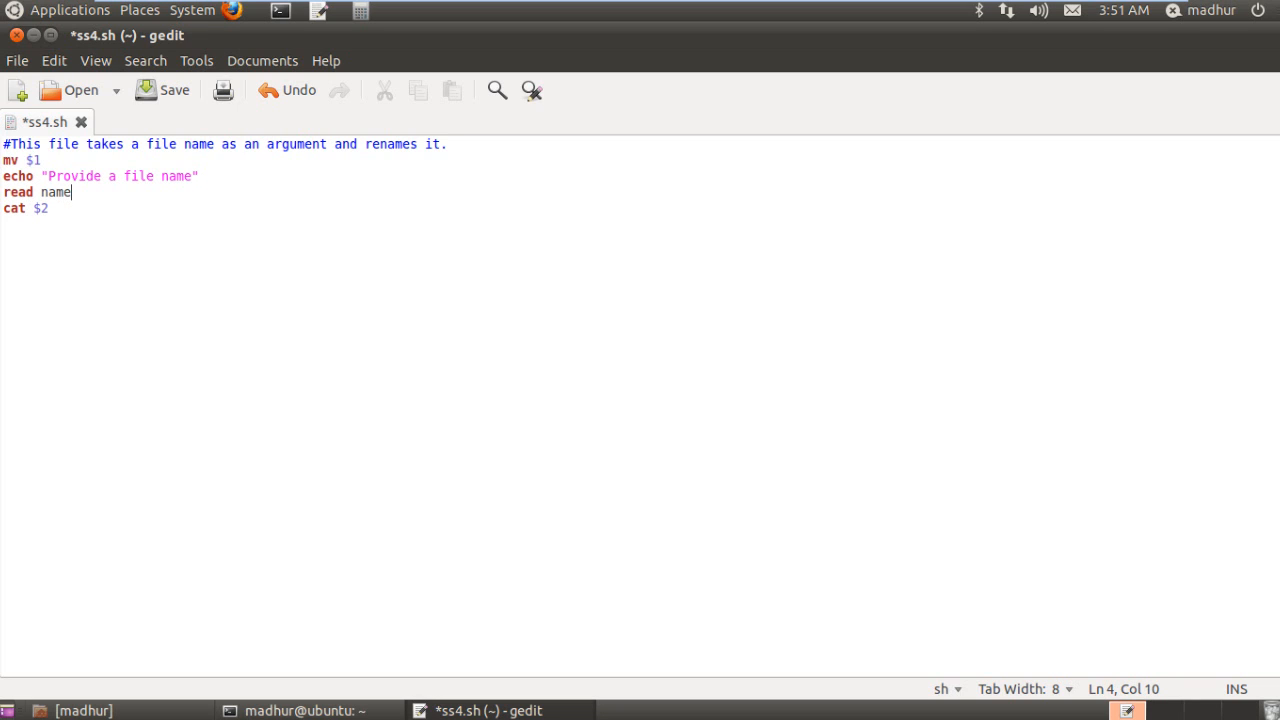
key("Return")
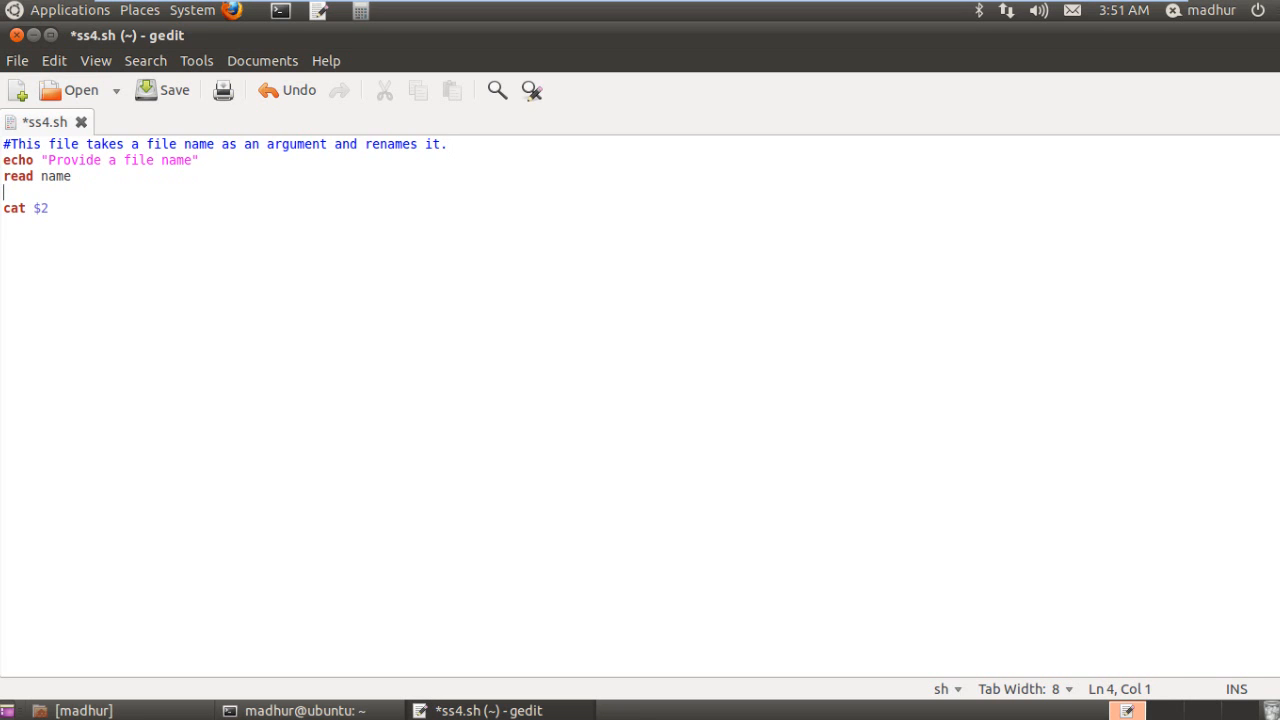
Add mv $1 $name and change the cat line to cat $name
type("mv")
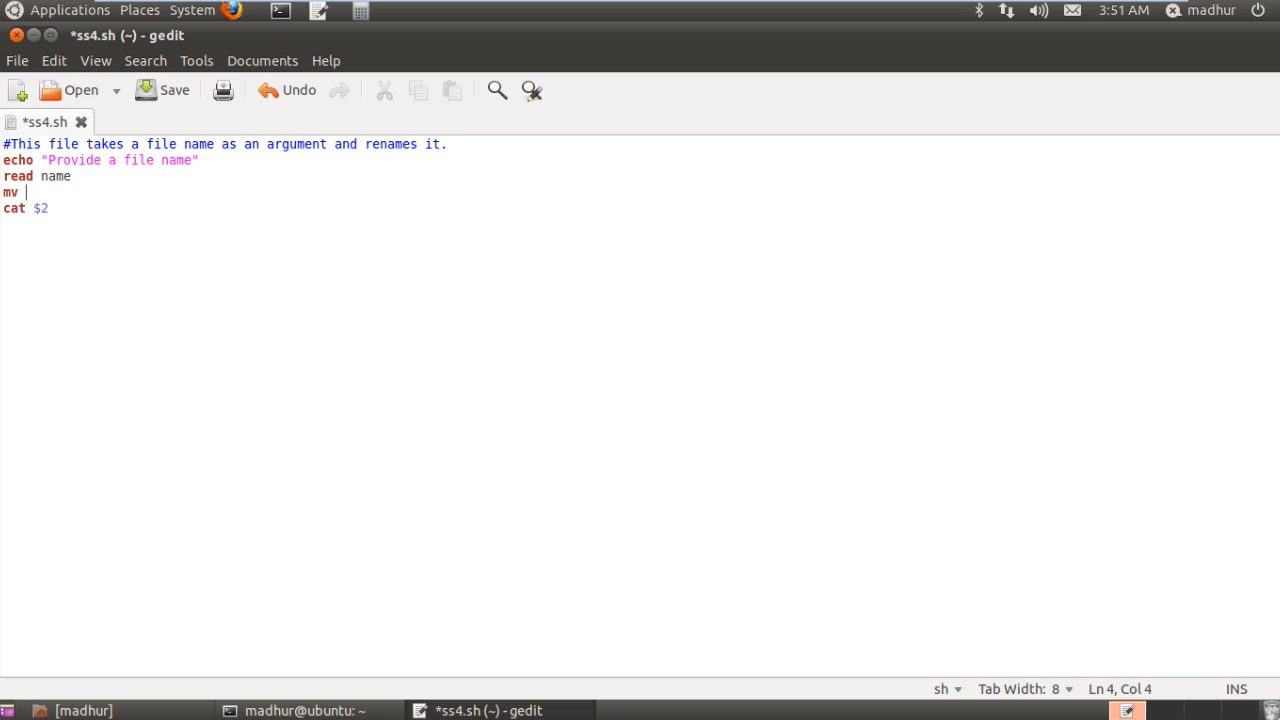
type("$")
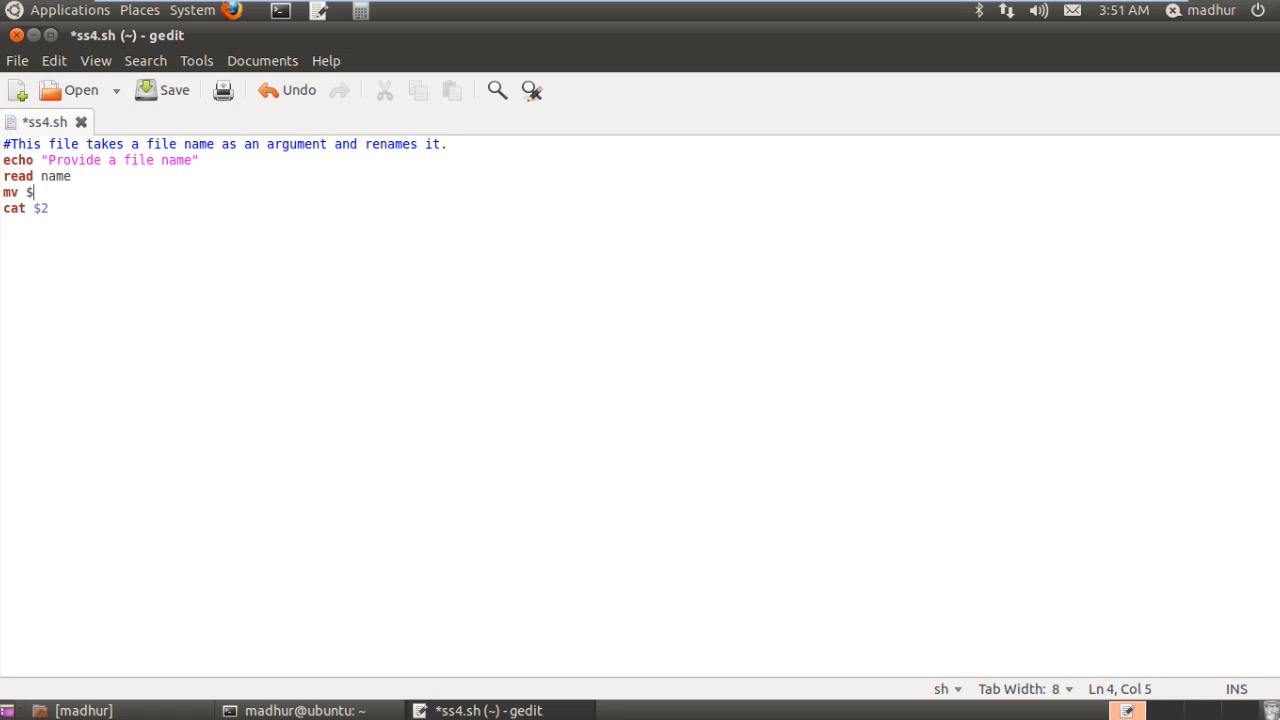
type("1")
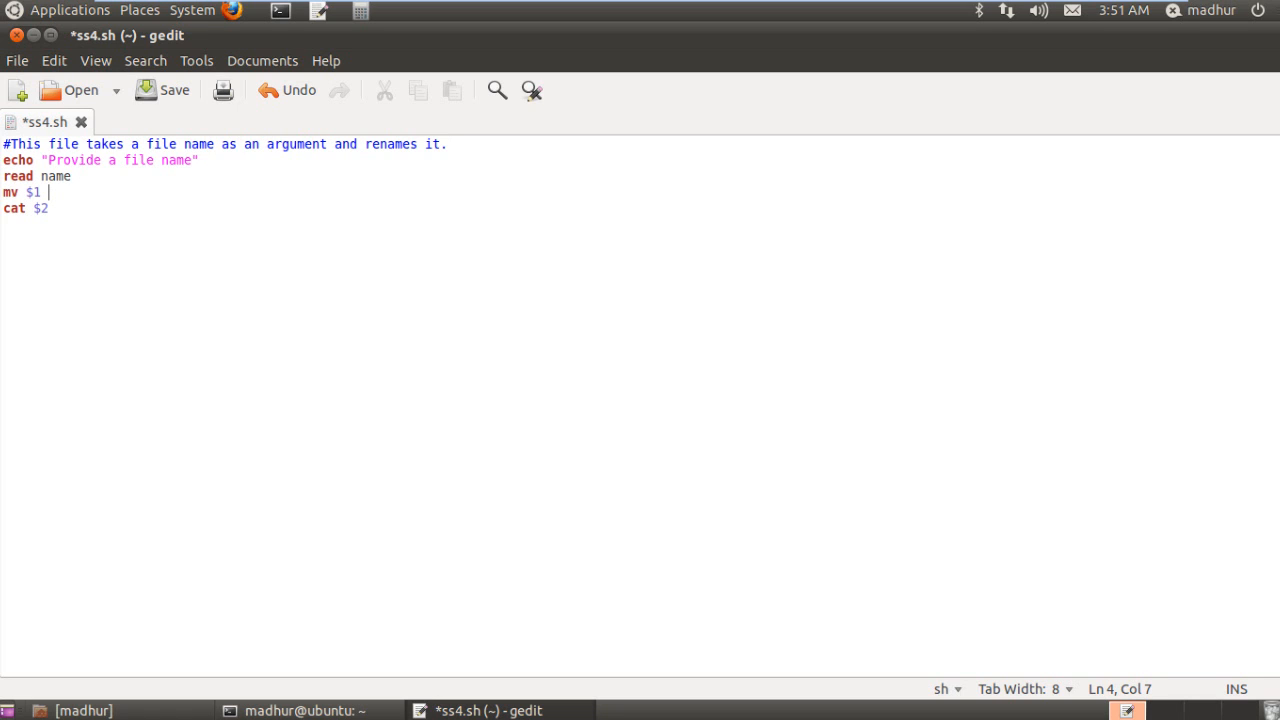
type("$name")
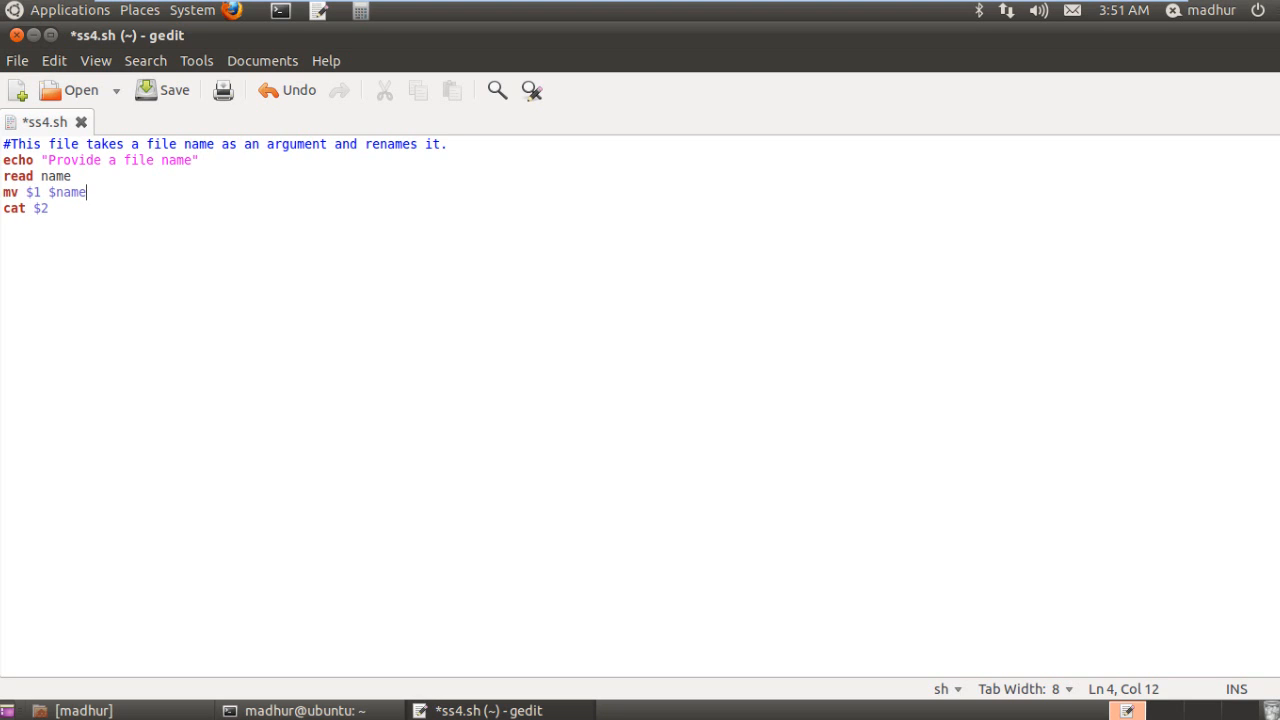
key("BackSpace")
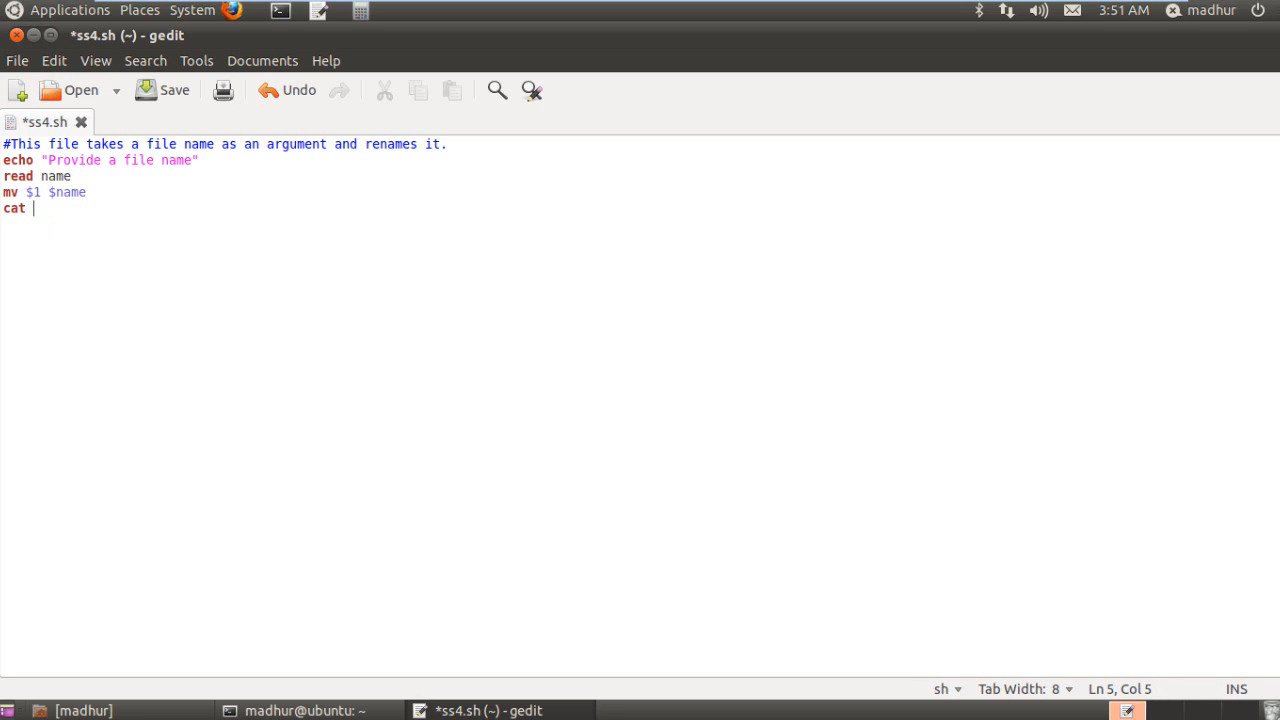
type("$name")
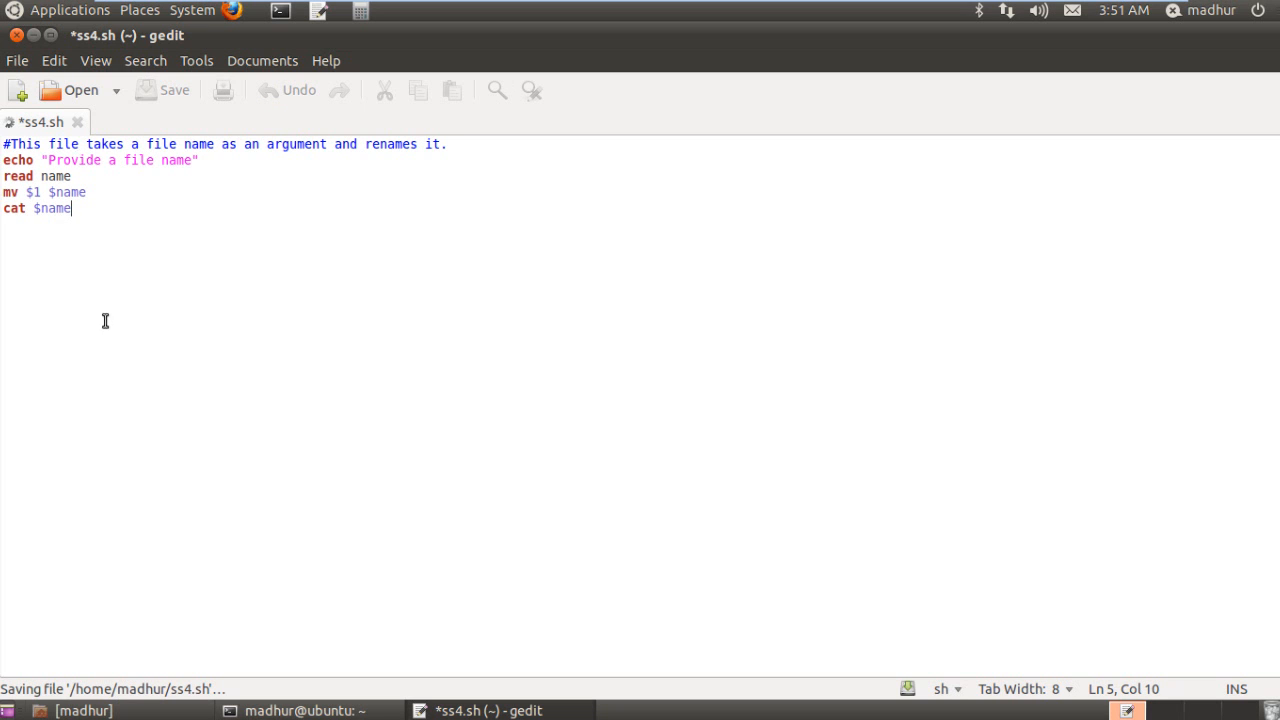
left_click(174, 88)
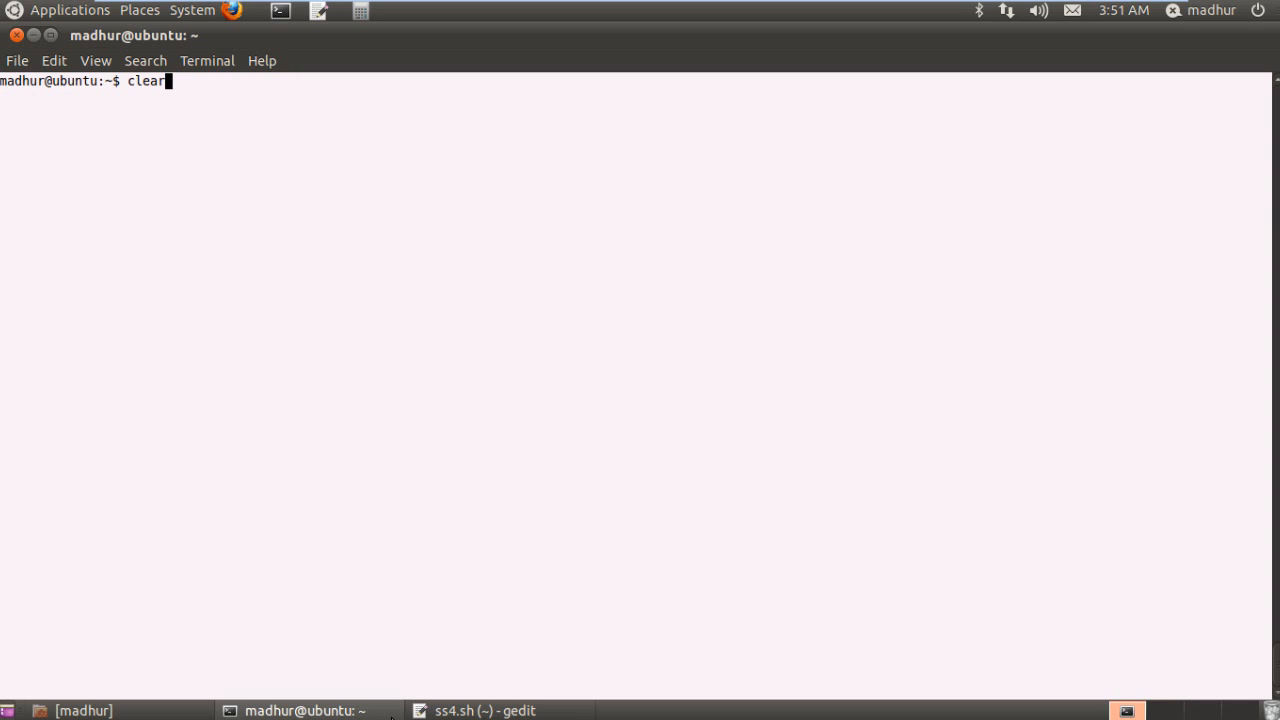
Run sh ss4.sh output, enter Random at the prompt, and ls to show the file Random
type("sh ss4.sh test output")
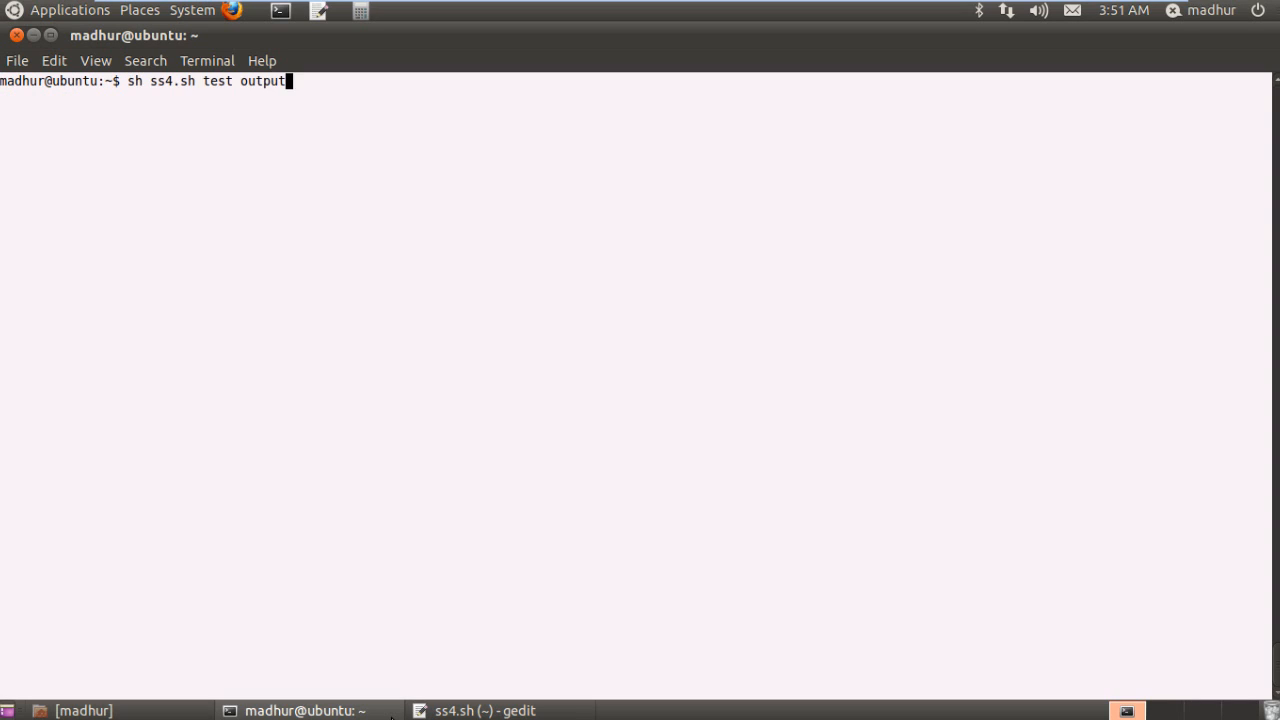
key("BackSpace")
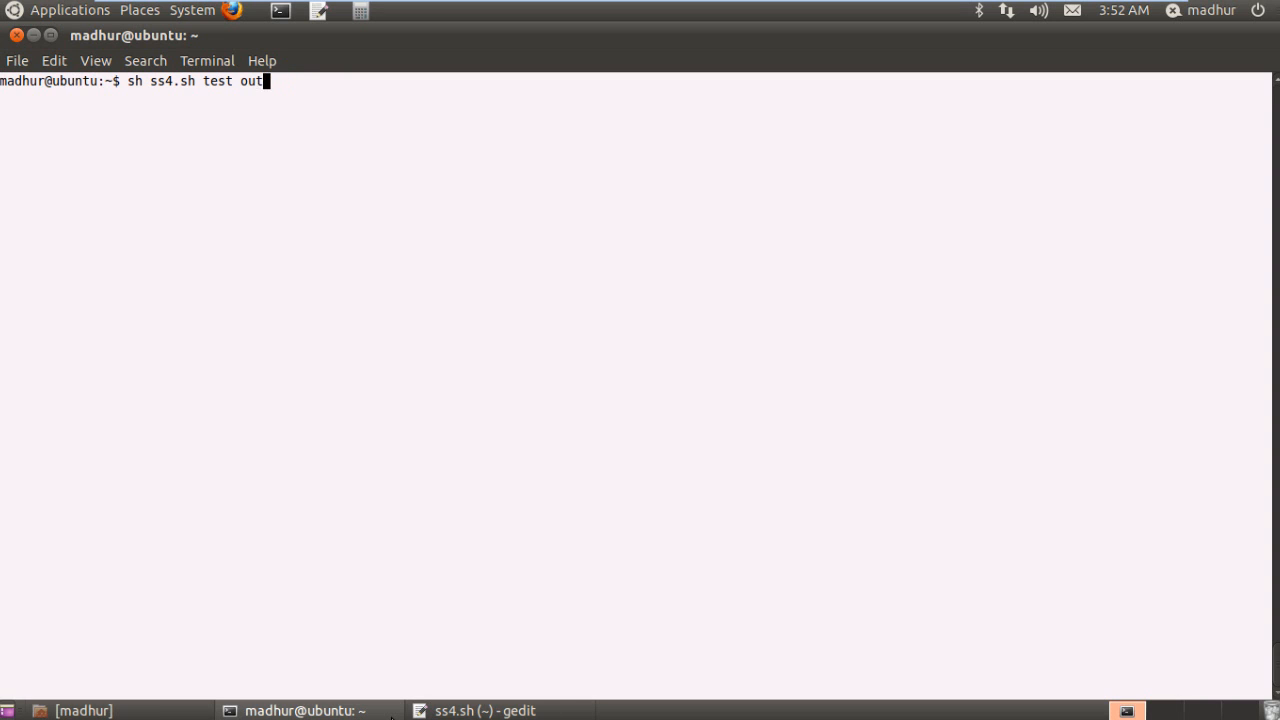
key("BackSpace")
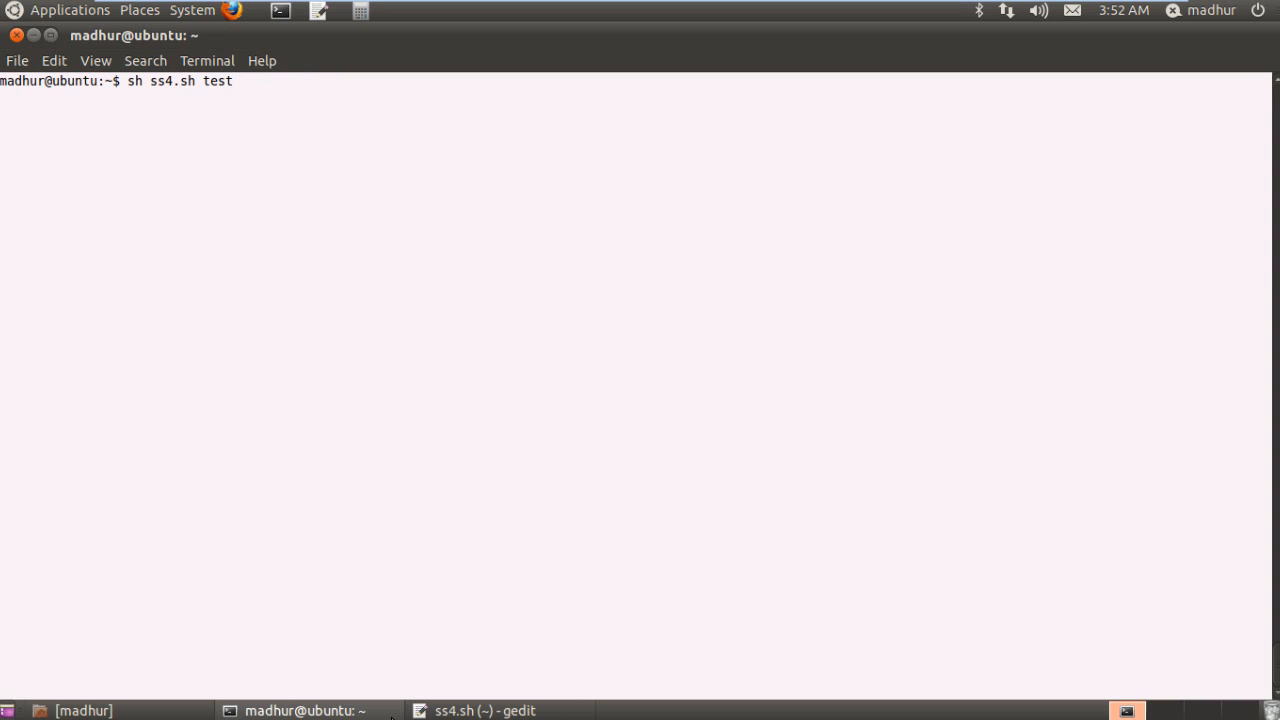
key("BackSpace")
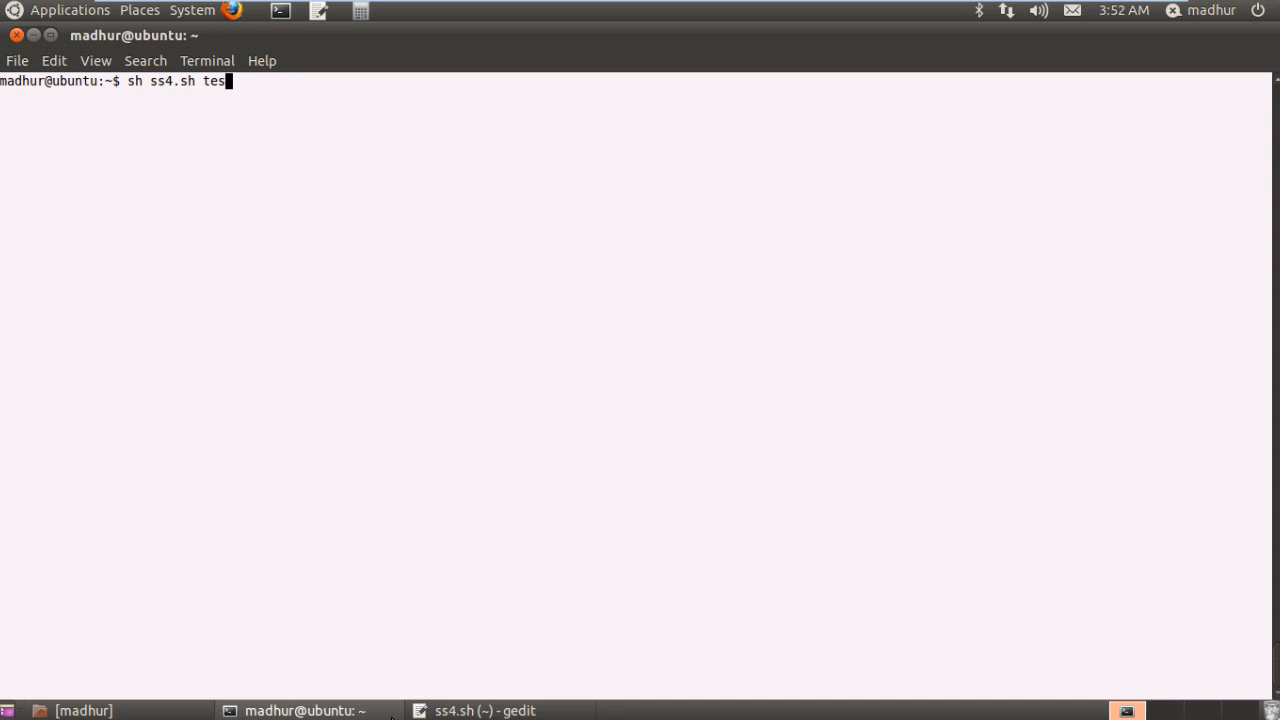
type("output")
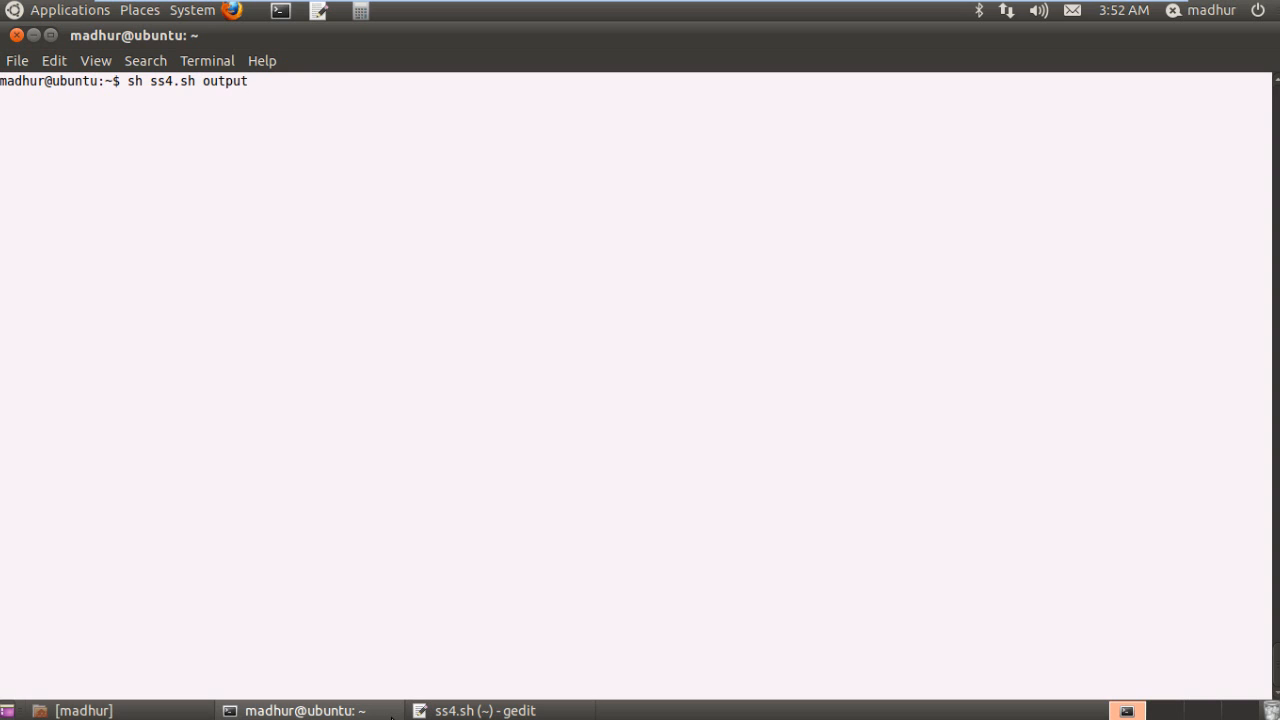
key("Return")
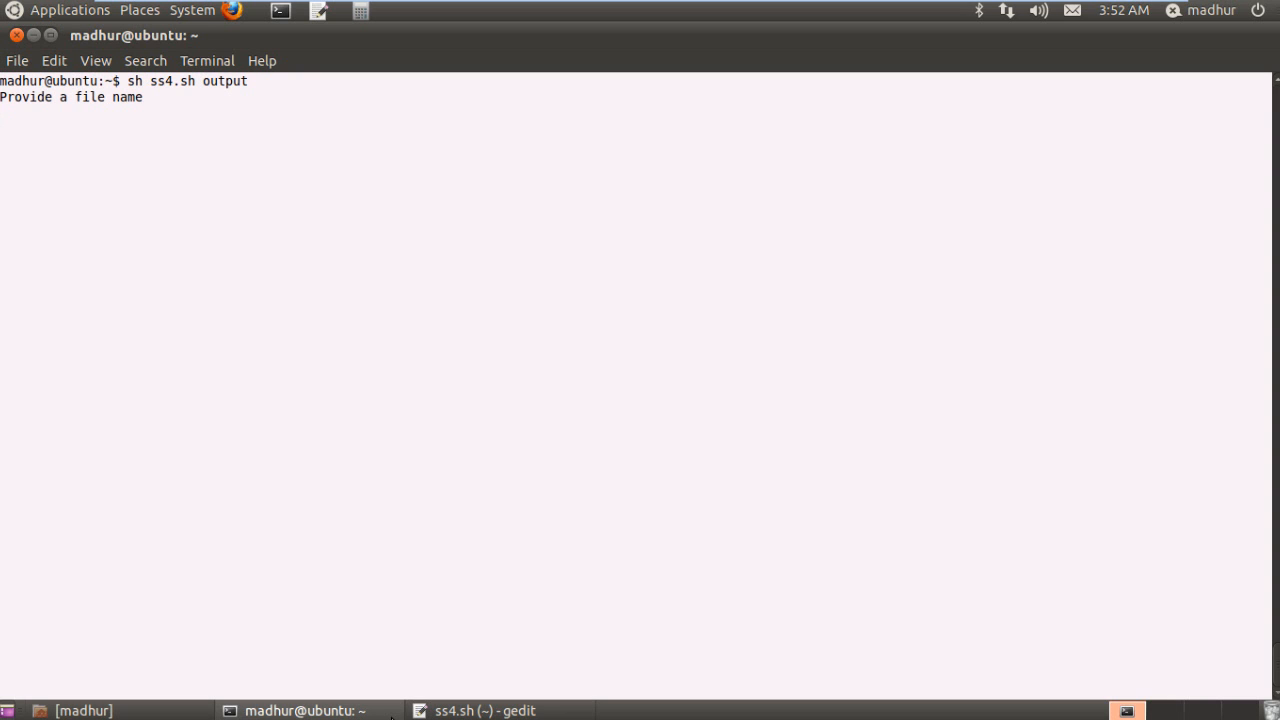
type("Random")
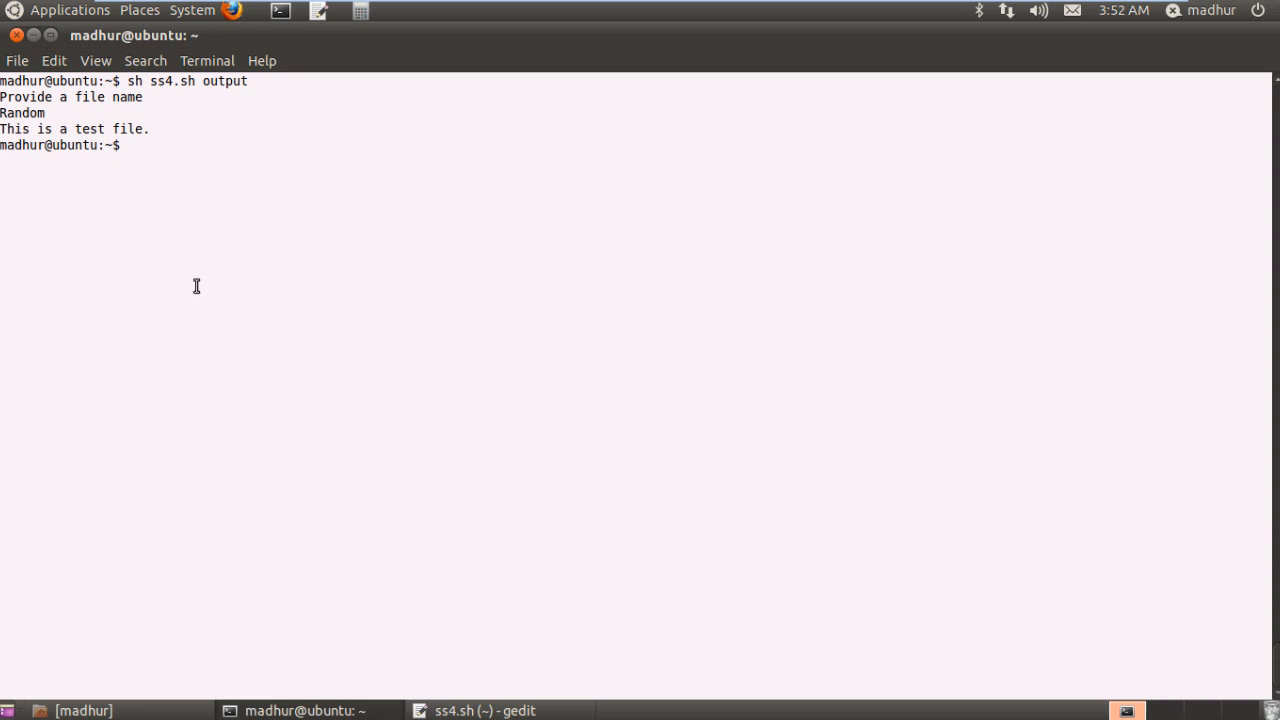
type("ls")
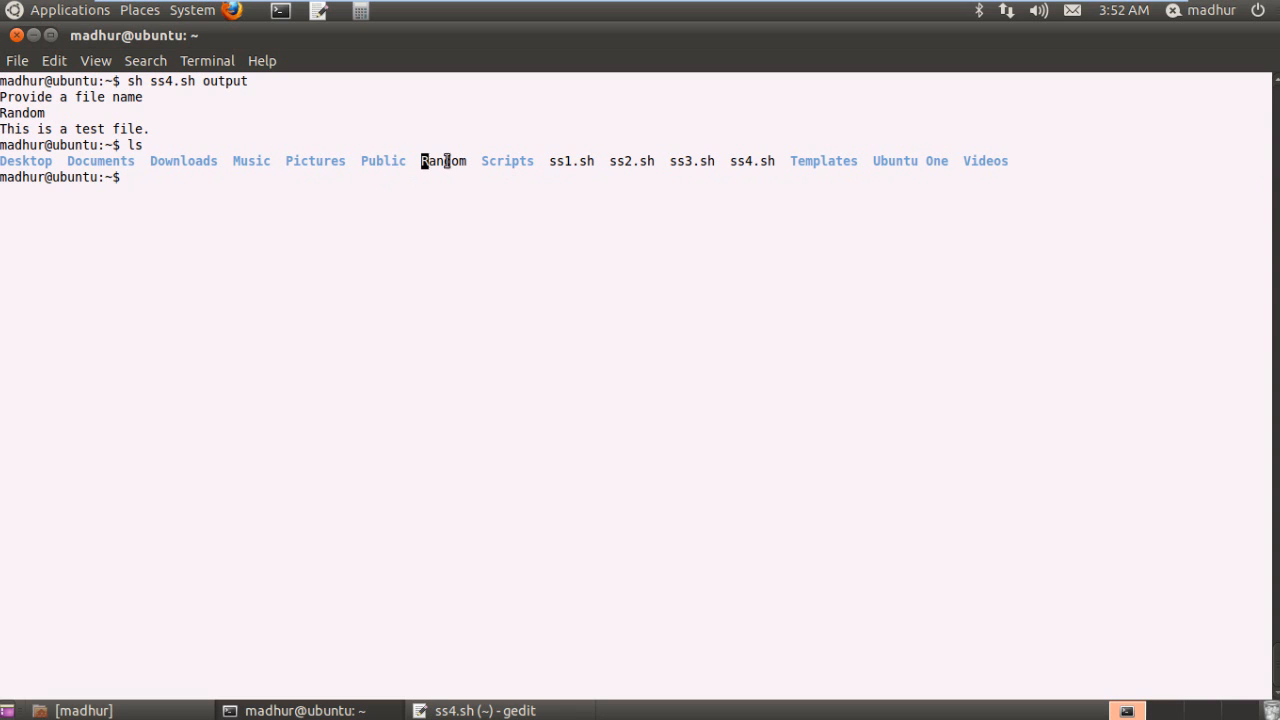
mouse_move(452, 246)
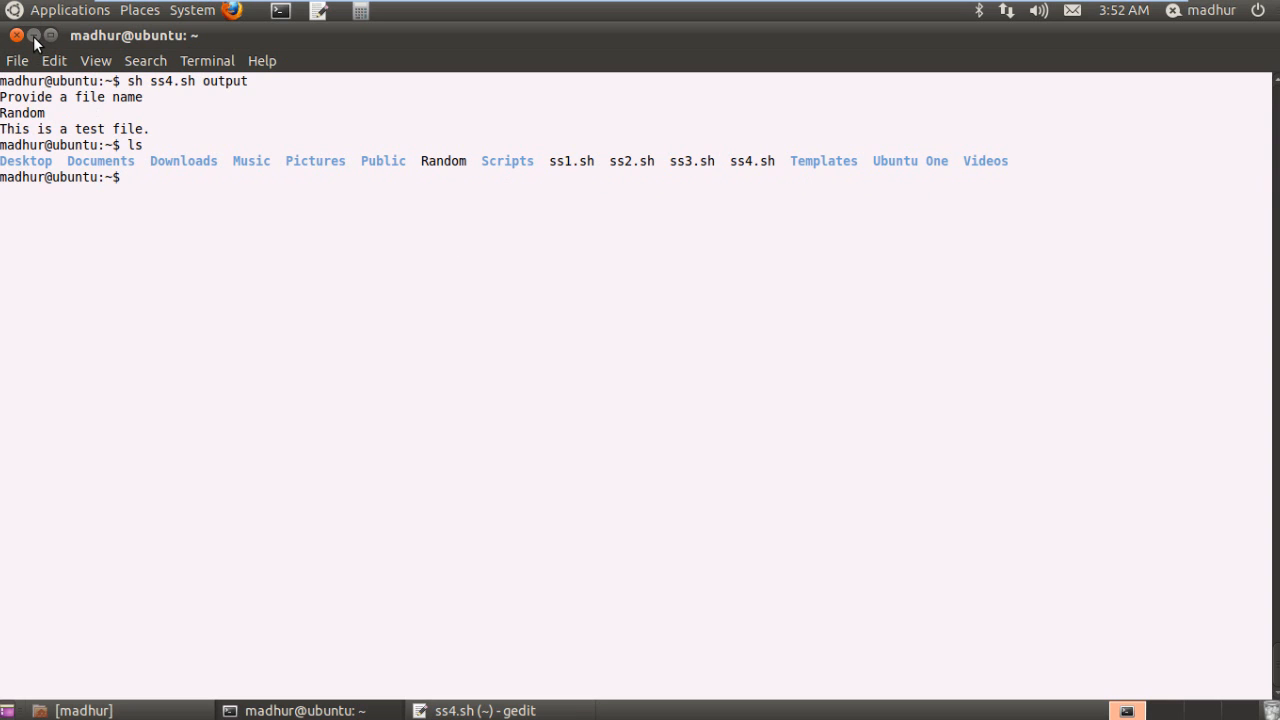
left_click(484, 710)
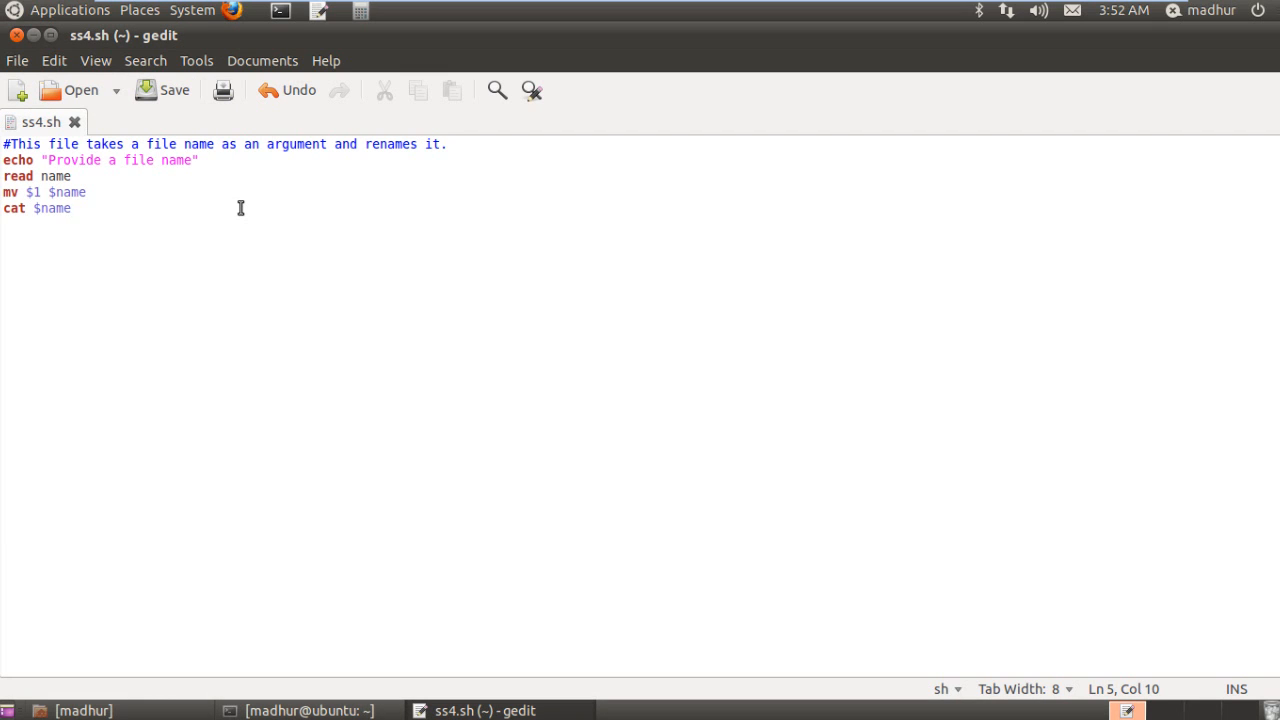
left_click(70, 208)
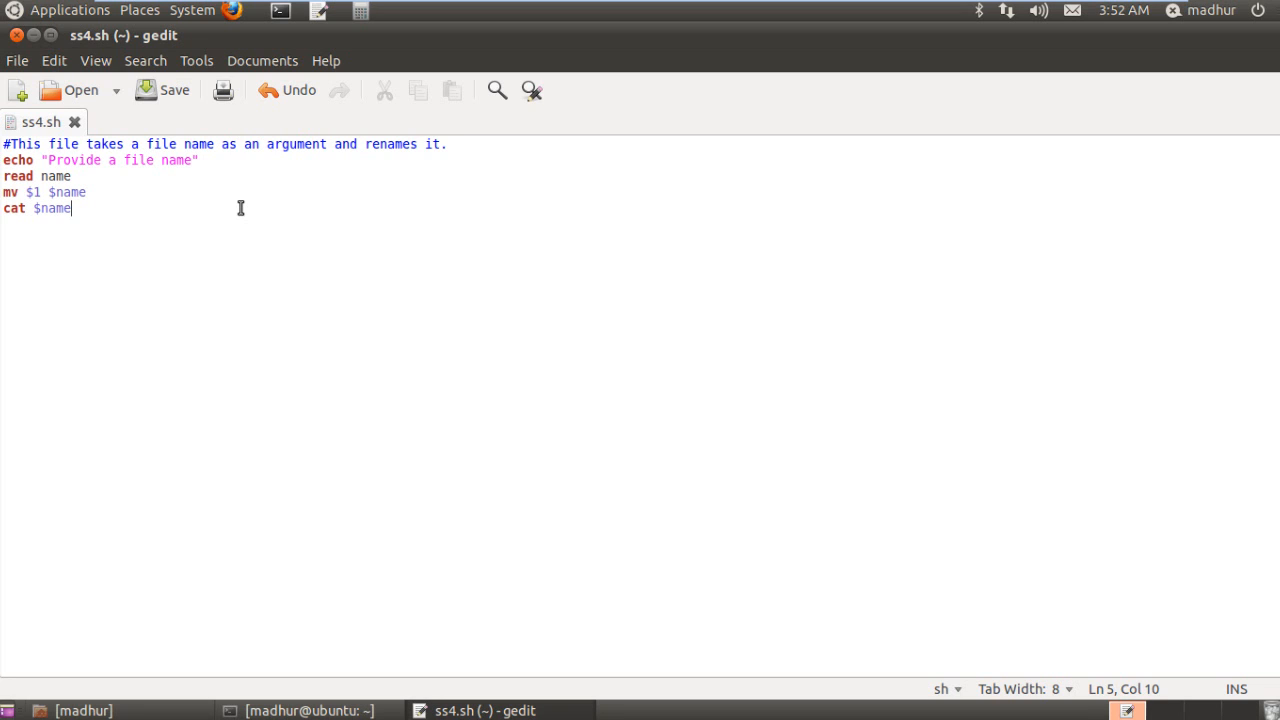